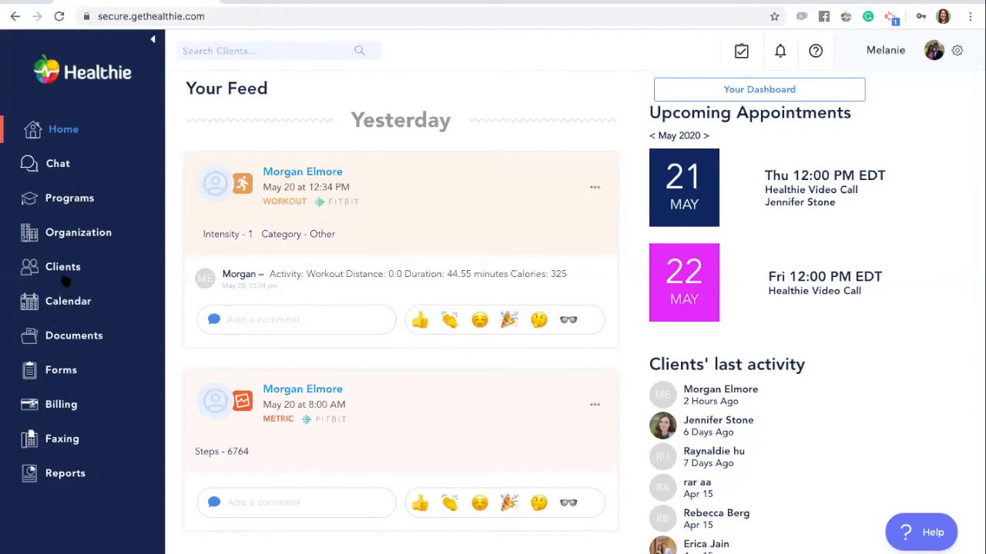
Step: Open the second client's profile from the Active Clients list
click(63, 266)
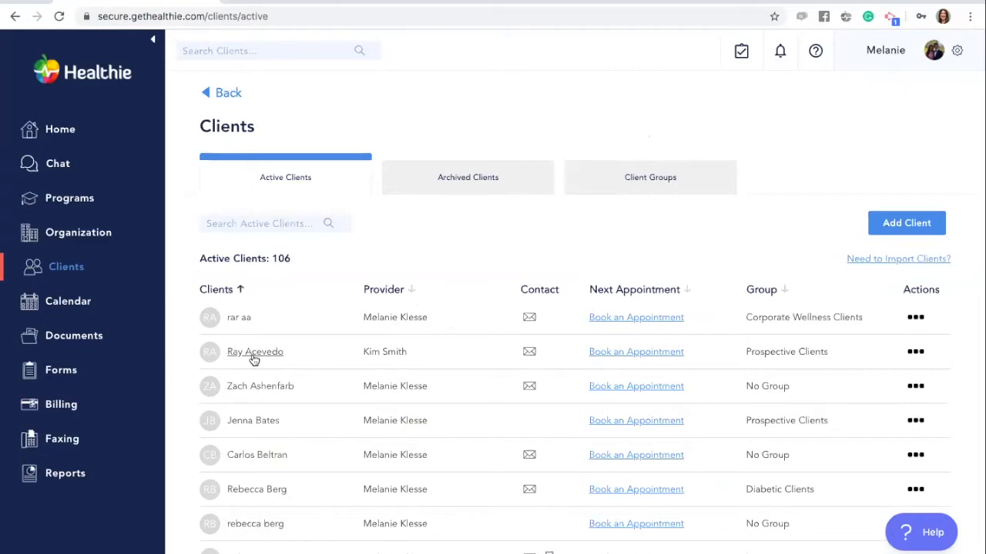
click(254, 351)
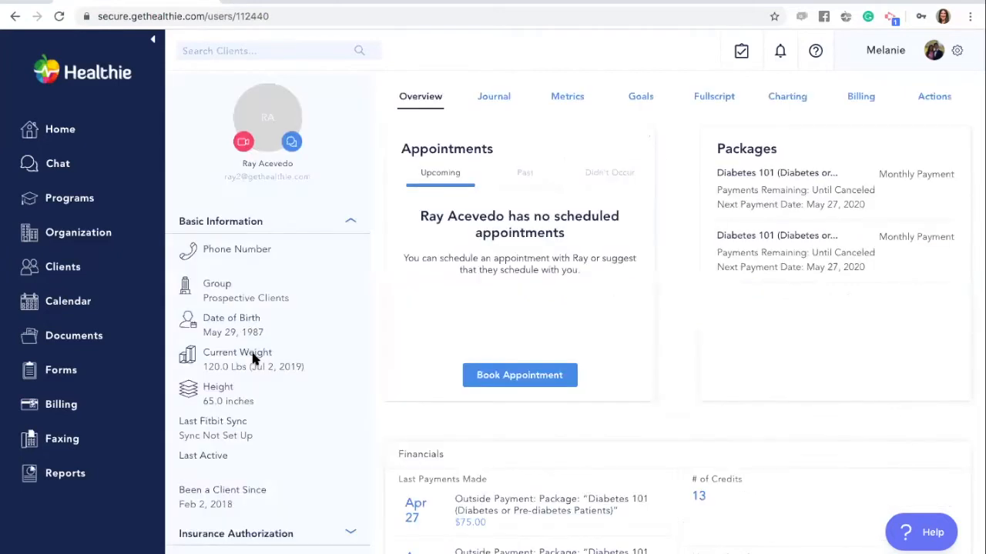
mouse_move(766, 454)
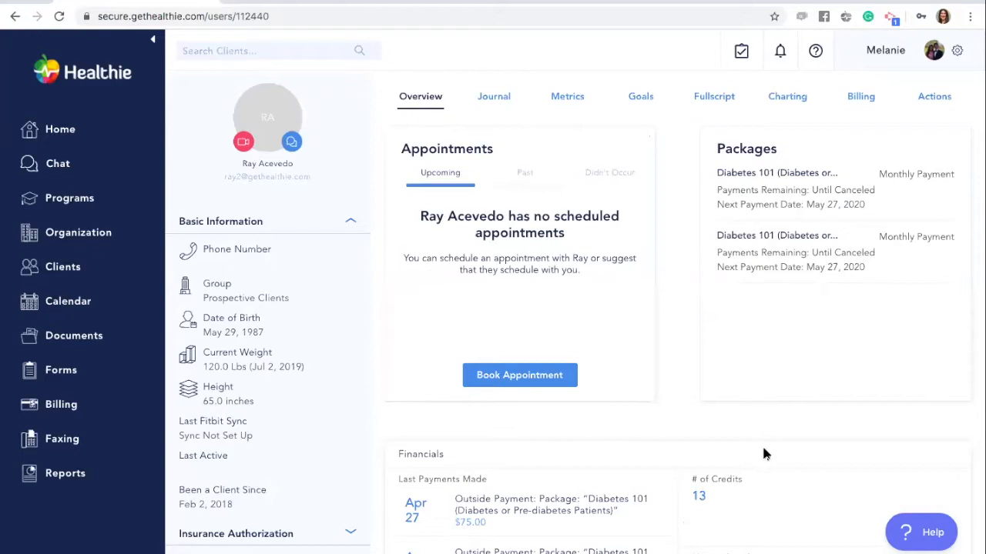
mouse_move(641, 85)
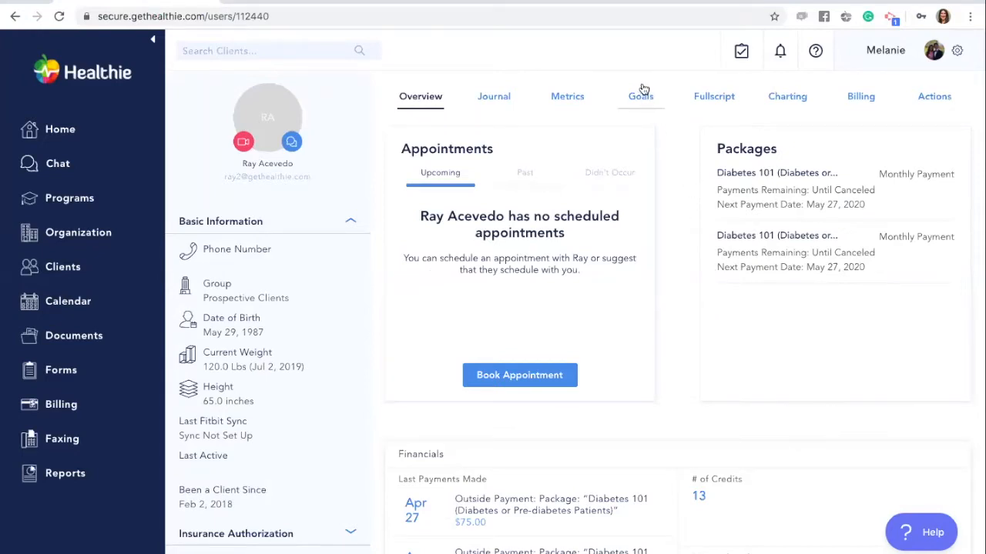
mouse_move(644, 102)
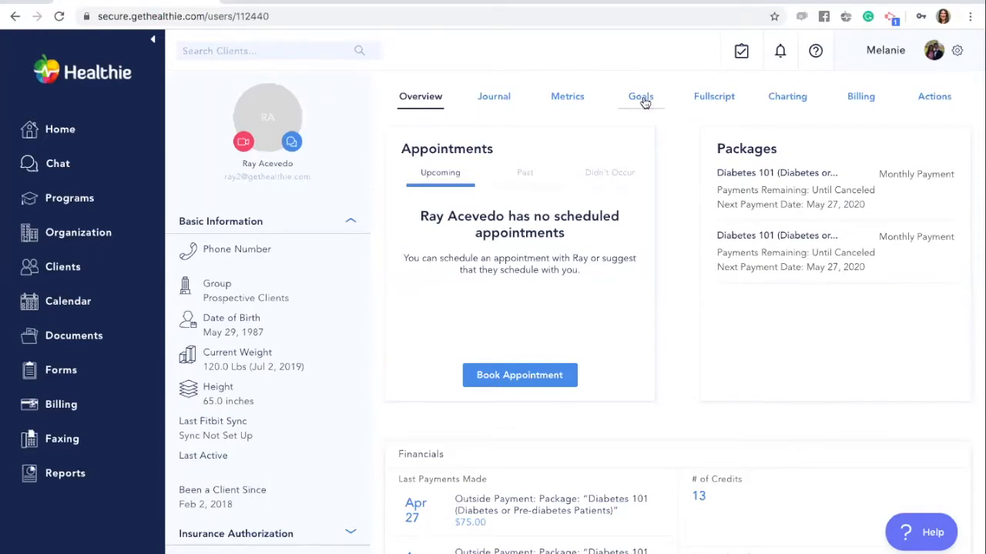
Step: Show the client's Goals tab and scroll through the six goals with frequencies and start dates
click(640, 96)
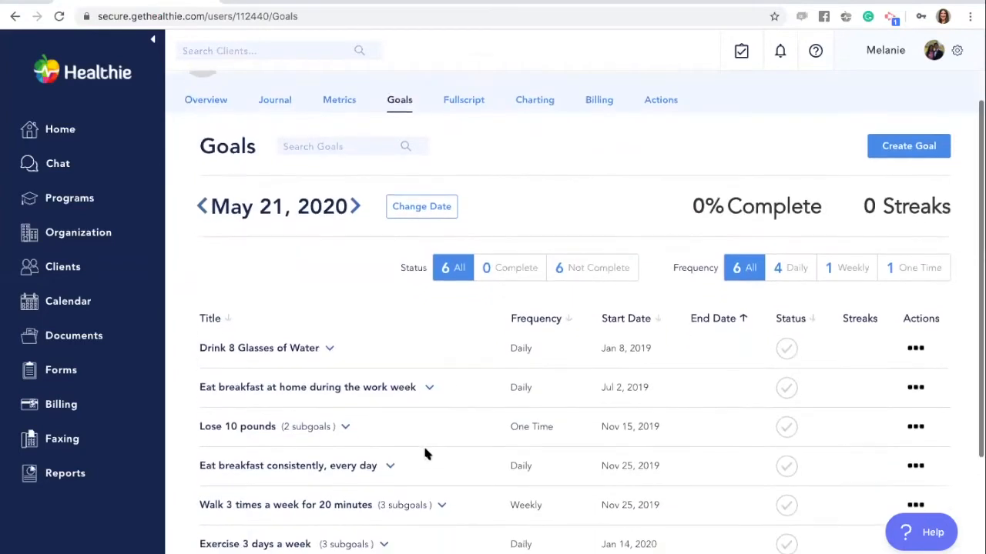
scroll(down, 3)
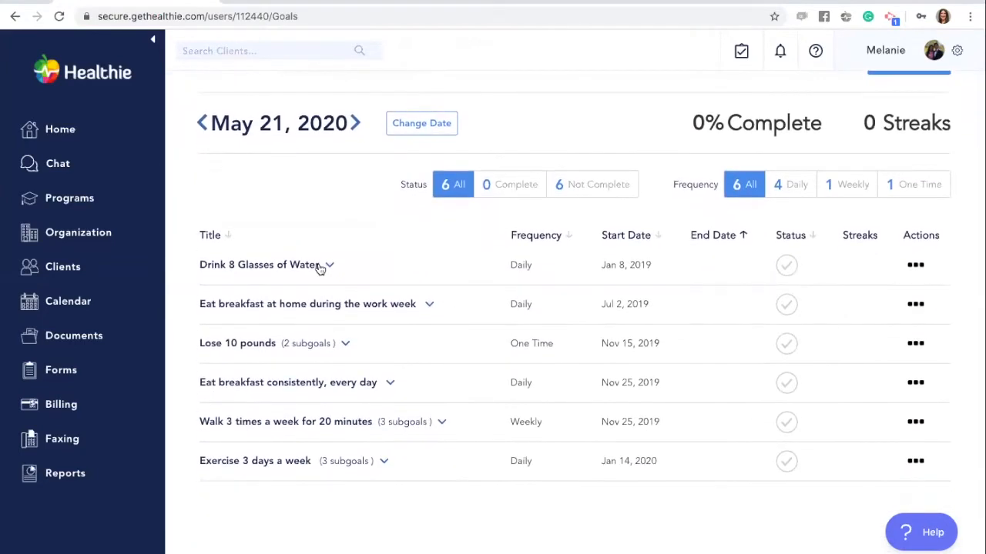
mouse_move(345, 500)
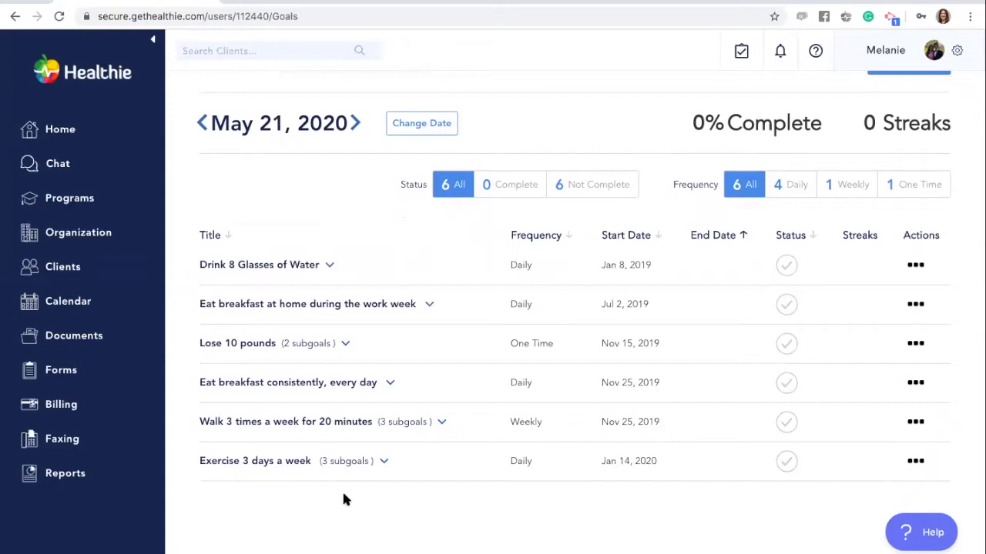
mouse_move(509, 241)
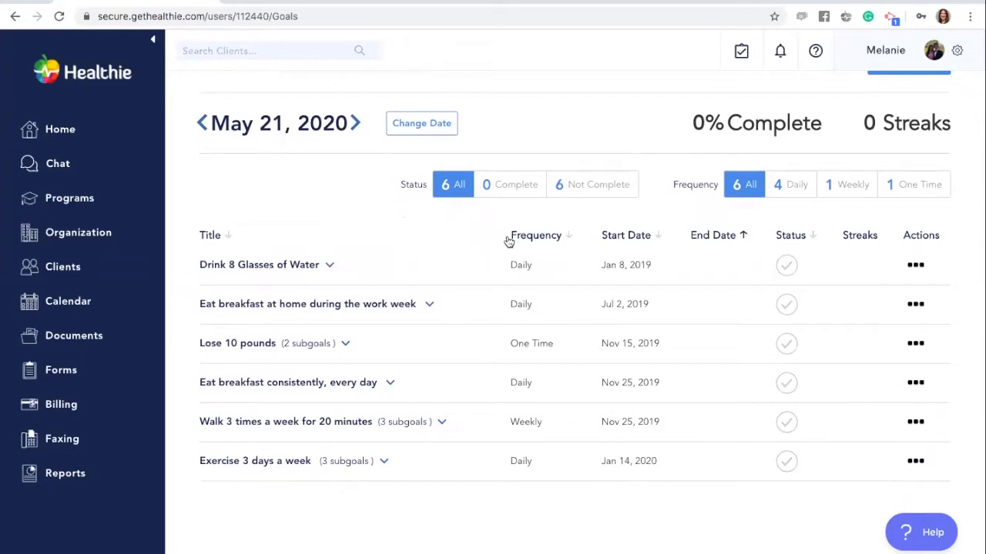
mouse_move(269, 493)
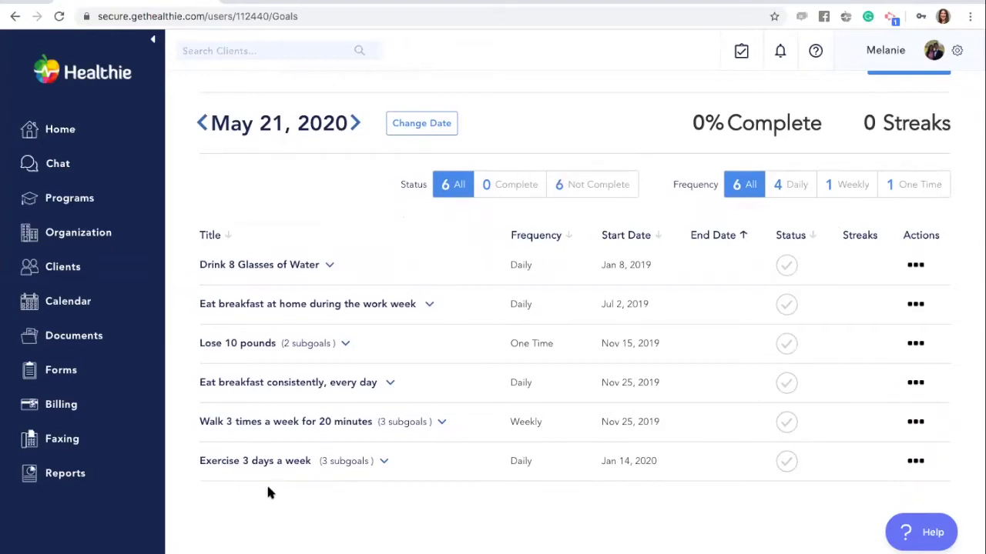
mouse_move(817, 178)
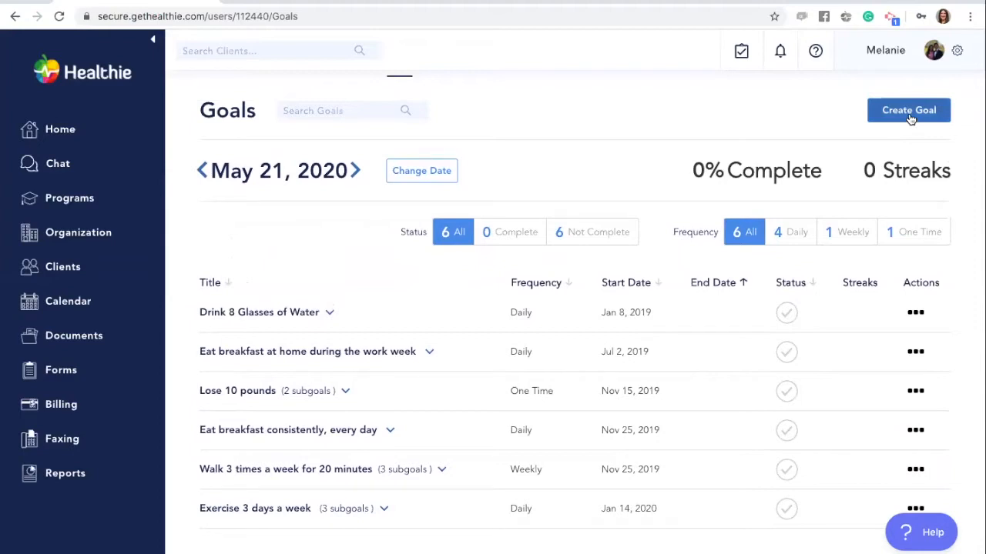
Step: Create a goal titled 'Drink 8 Glasses of Water Daily' with Daily frequency
click(908, 110)
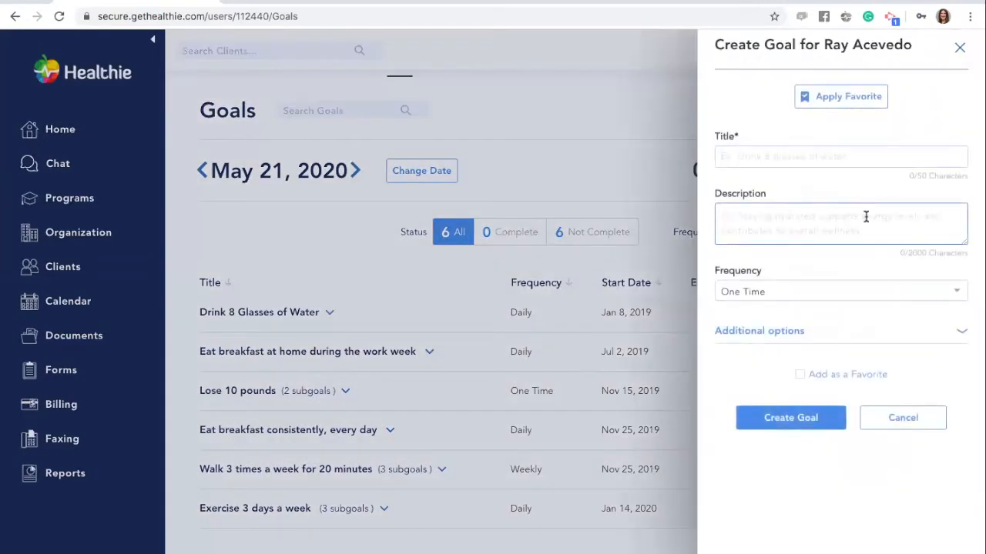
click(840, 157)
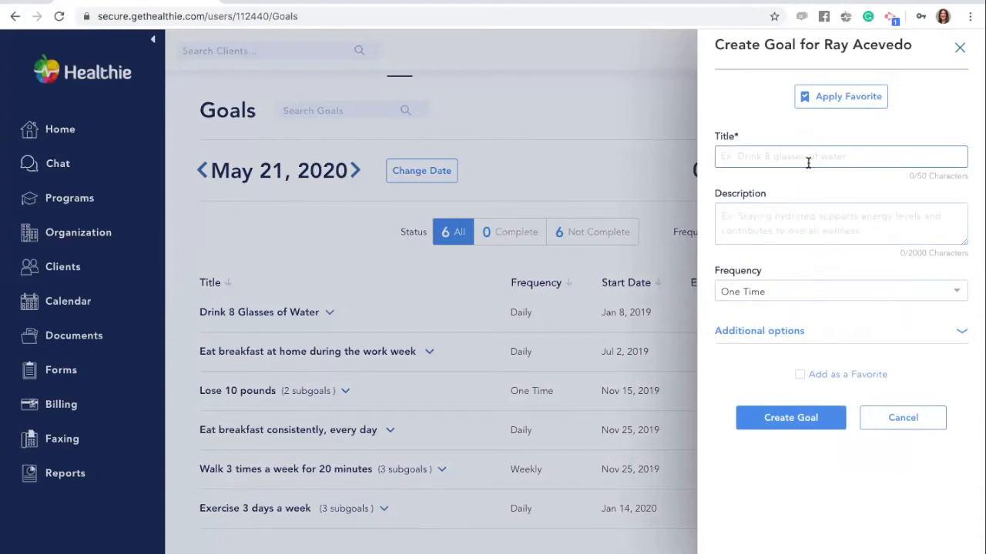
click(840, 223)
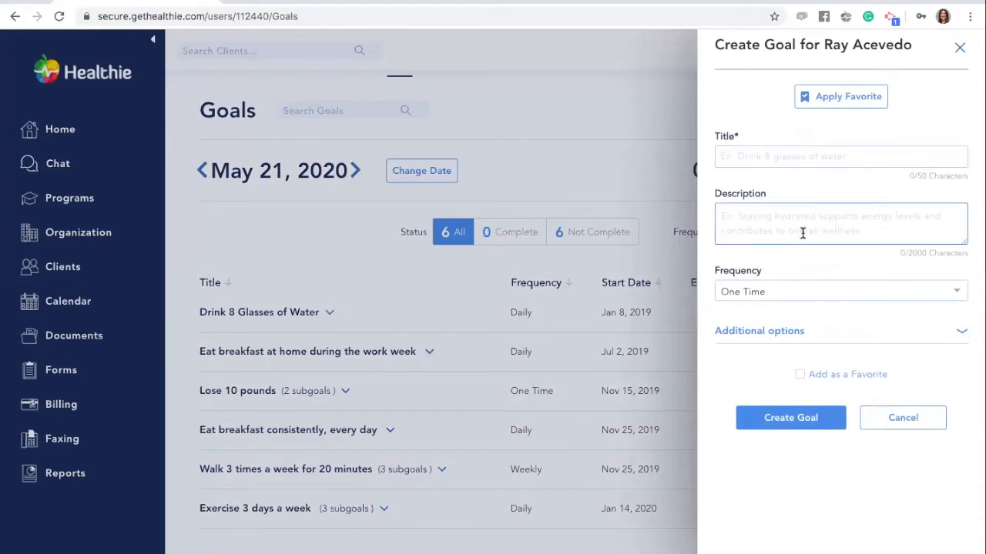
mouse_move(786, 292)
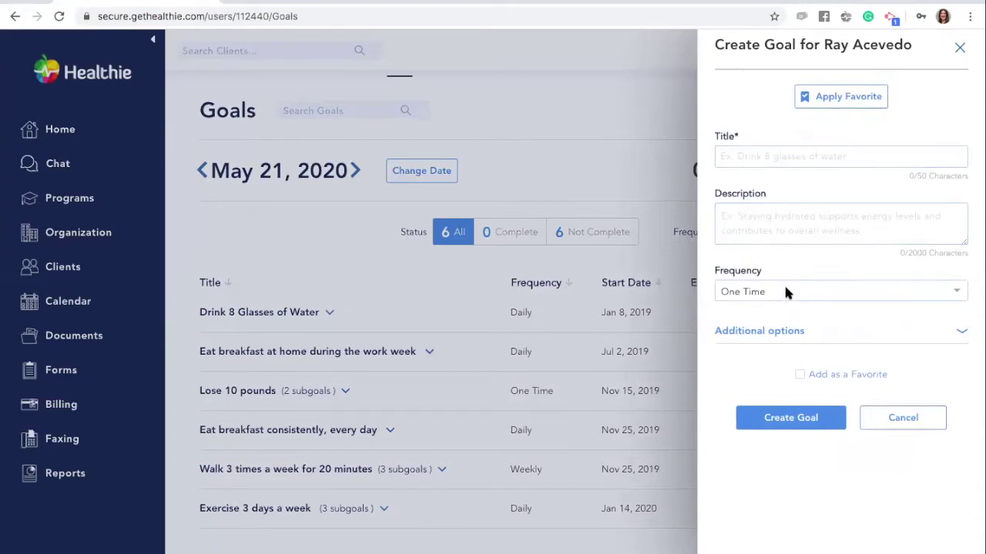
mouse_move(961, 333)
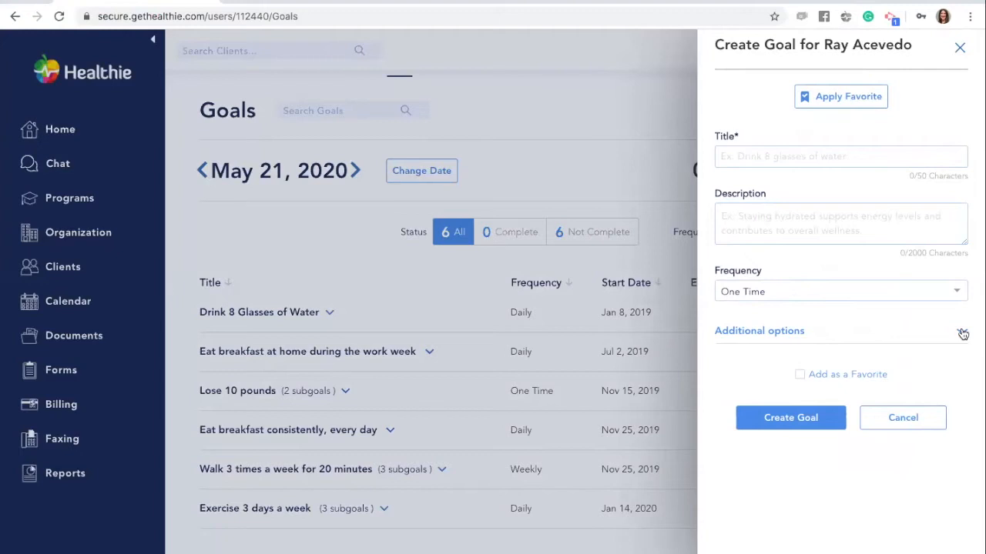
click(840, 156)
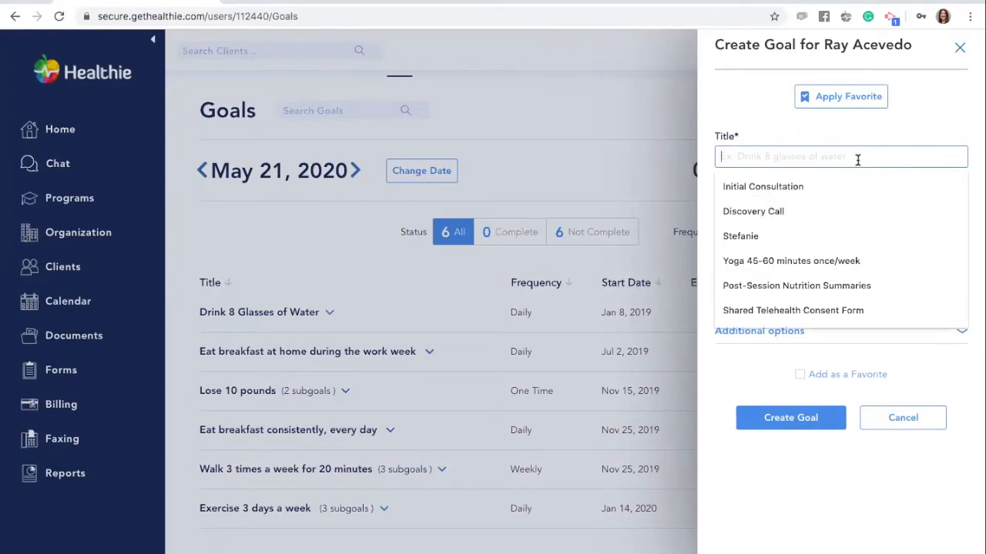
text(Drink 8 Glasses)
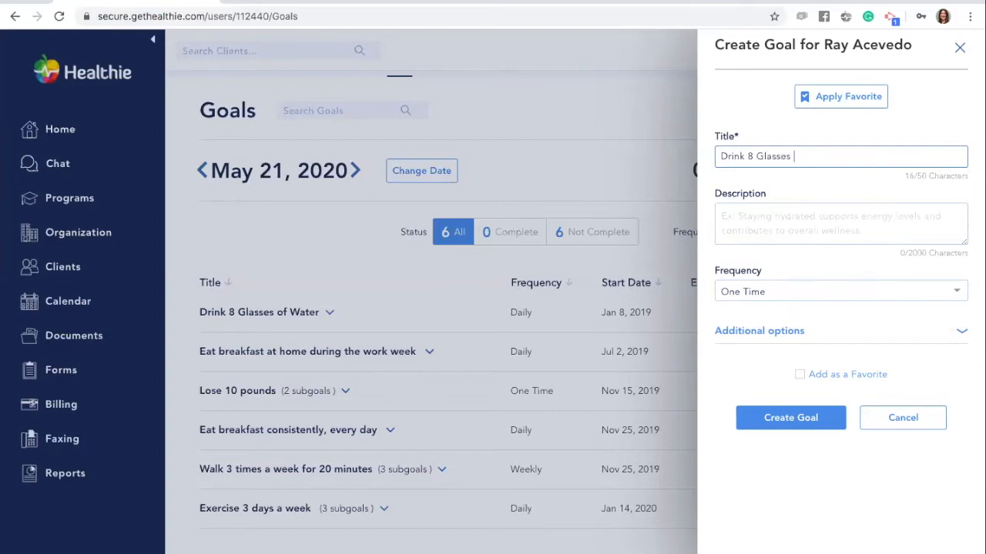
text(of Water)
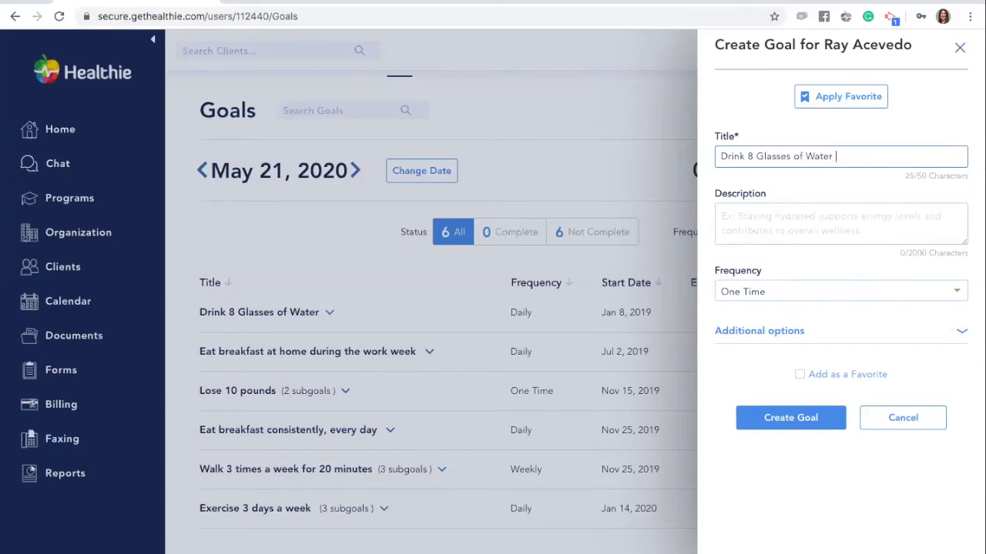
text(Daily)
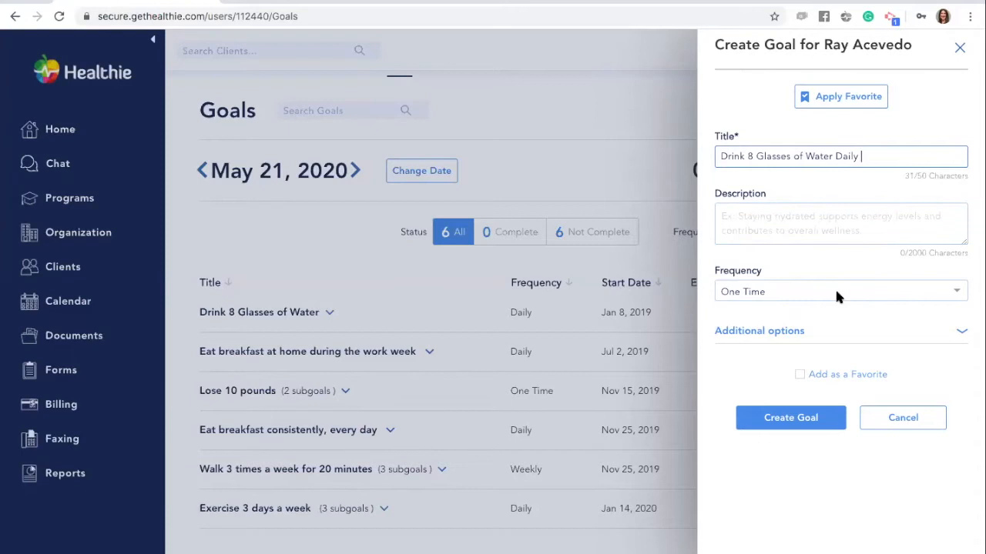
click(840, 291)
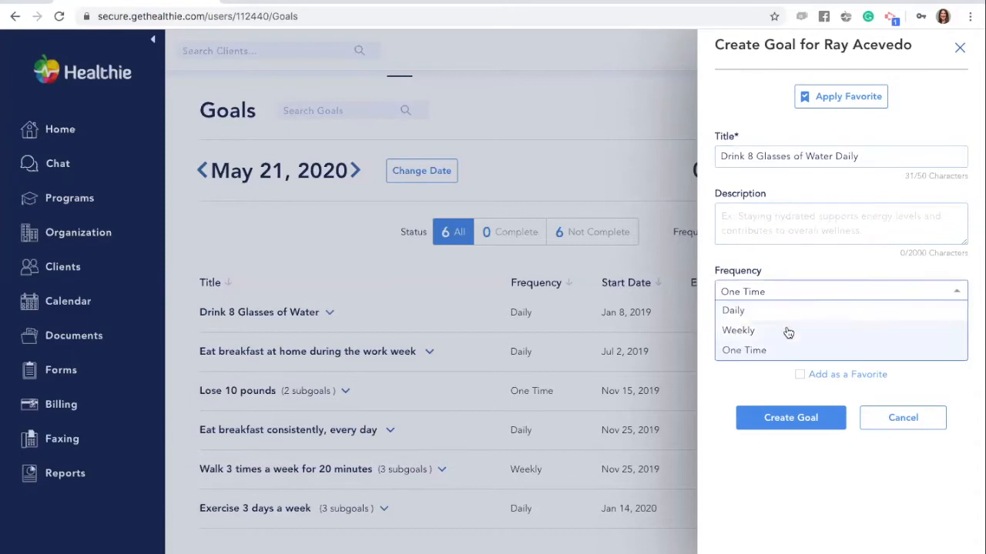
click(732, 310)
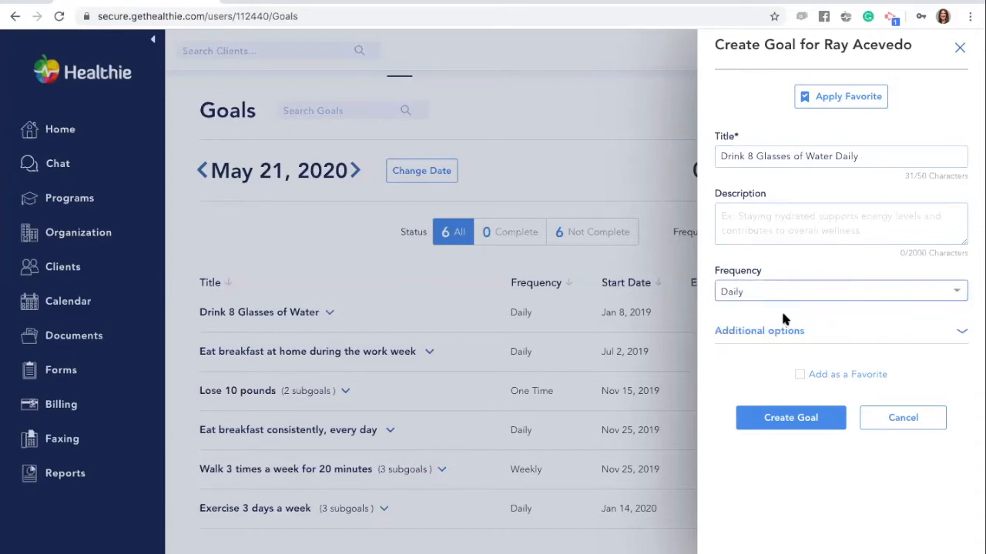
mouse_move(790, 418)
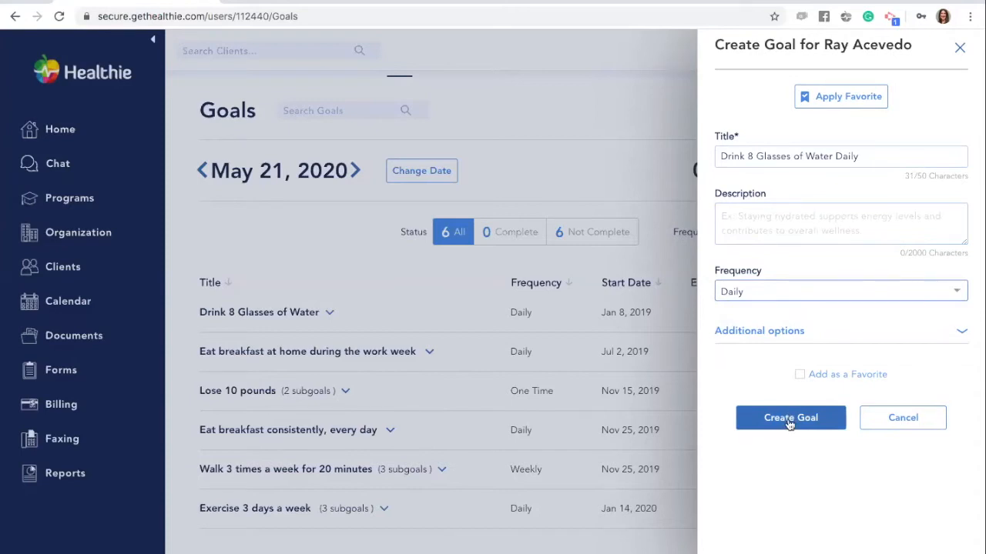
click(790, 418)
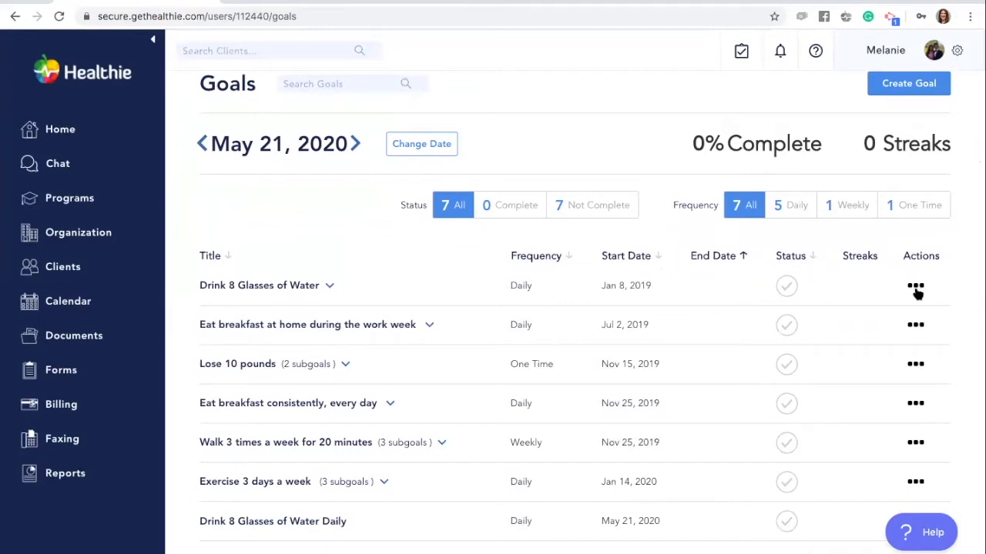
Step: Delete the 'Drink 8 Glasses of Water' goal and confirm the deletion
click(914, 286)
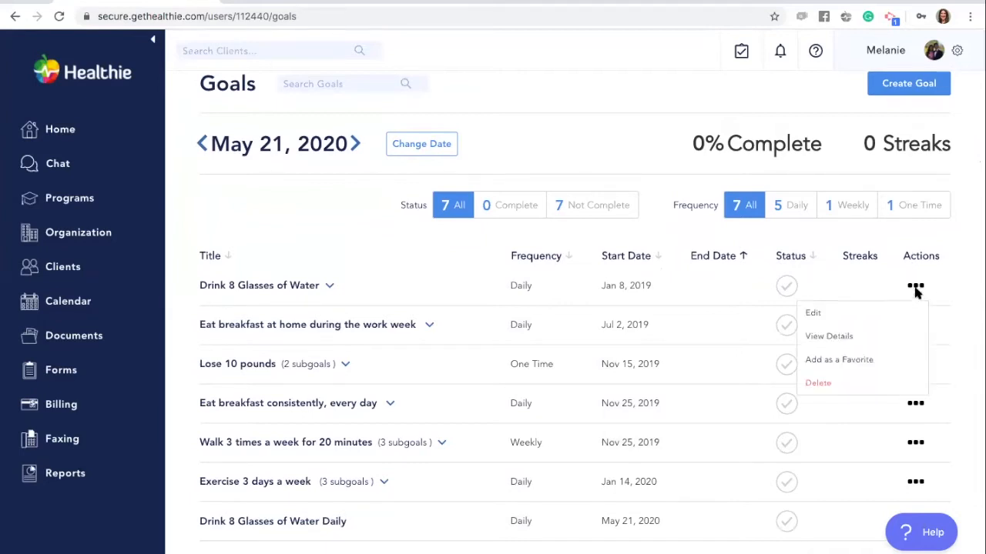
mouse_move(841, 318)
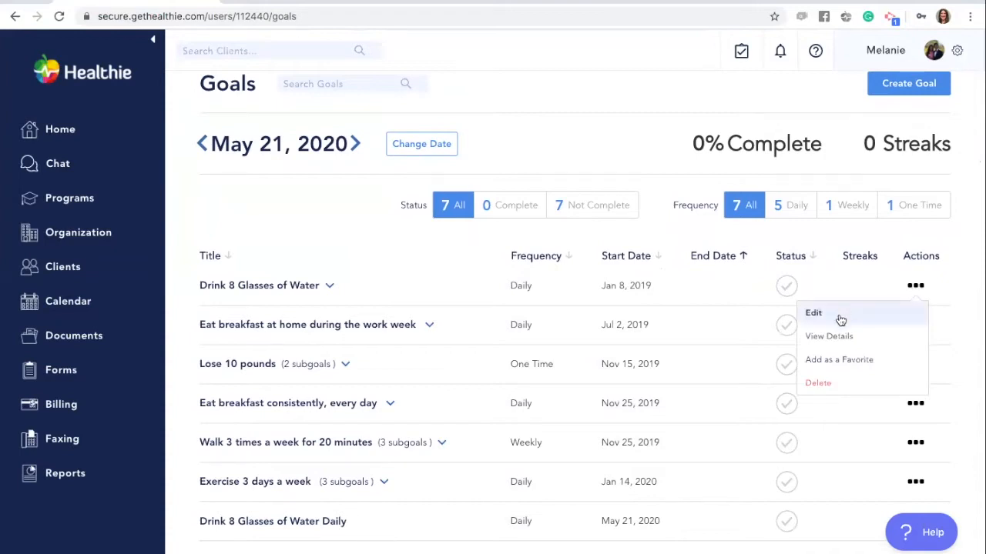
mouse_move(839, 383)
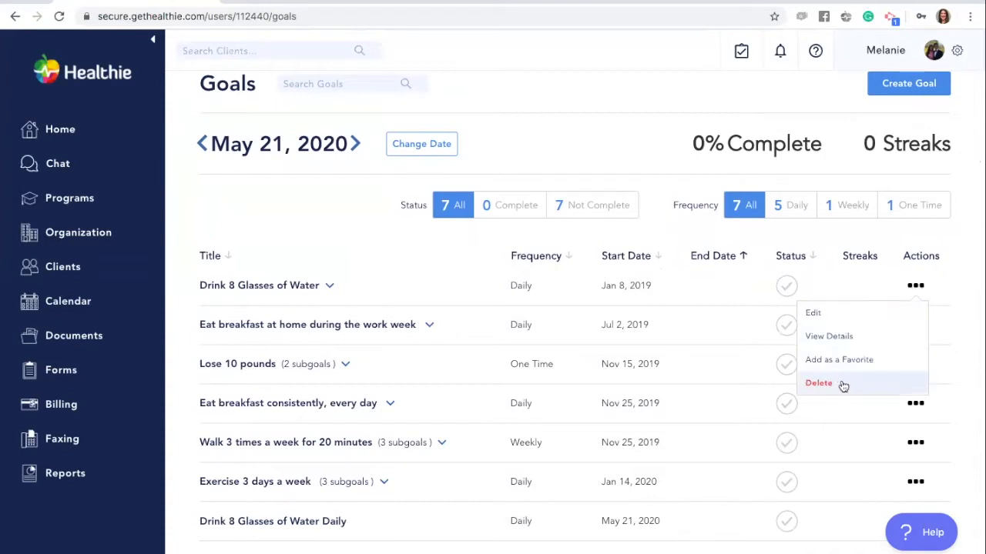
click(818, 384)
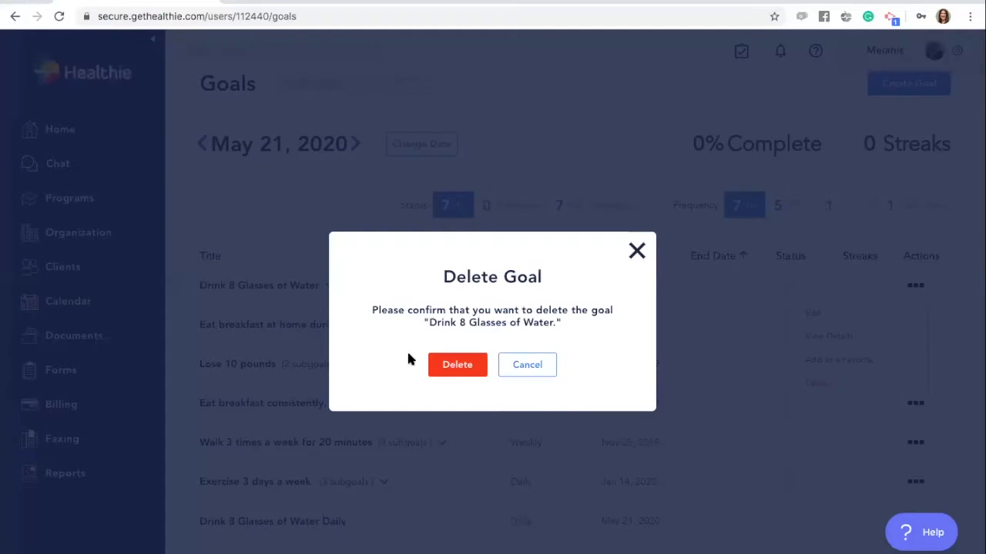
click(457, 364)
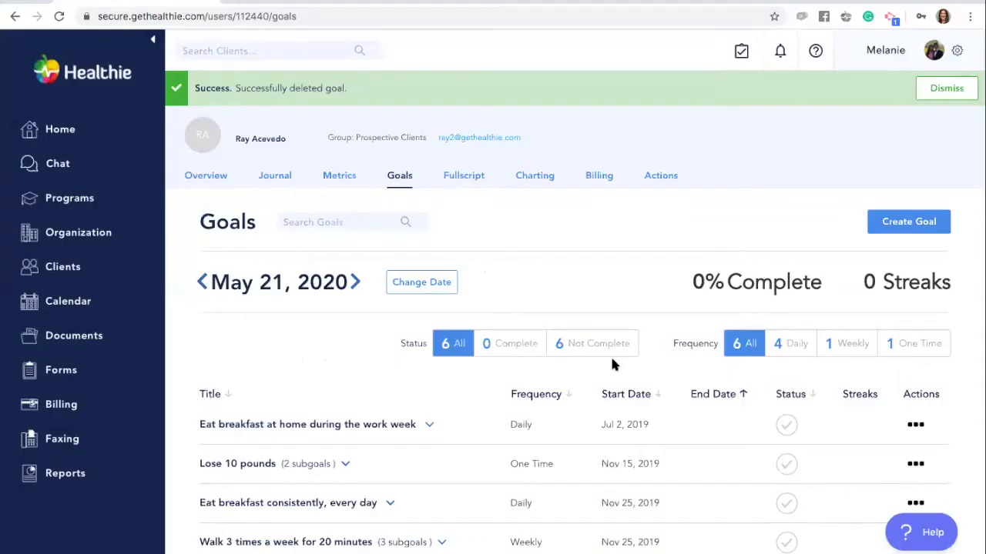
Step: Start a new one-time goal with subgoals enabled and a first subgoal entry
click(908, 221)
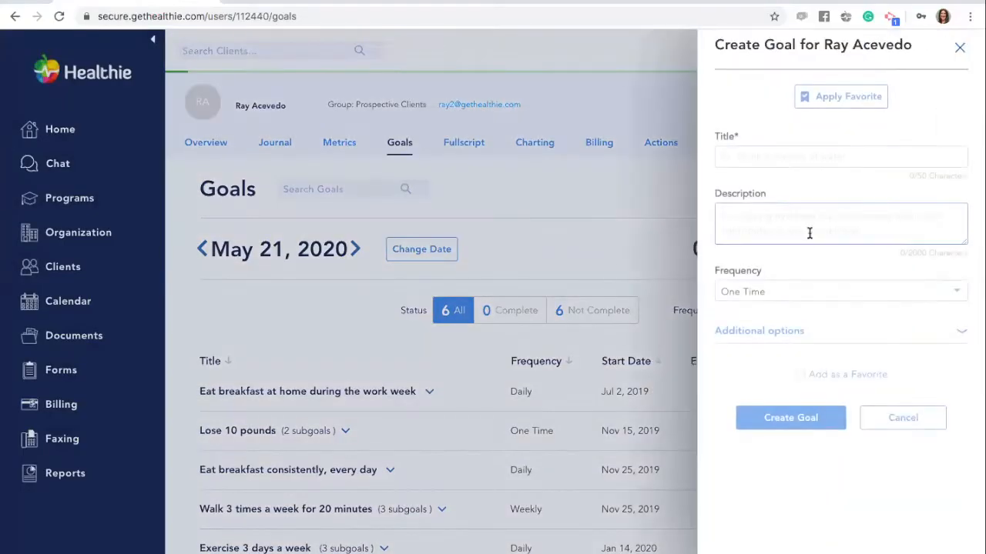
click(840, 291)
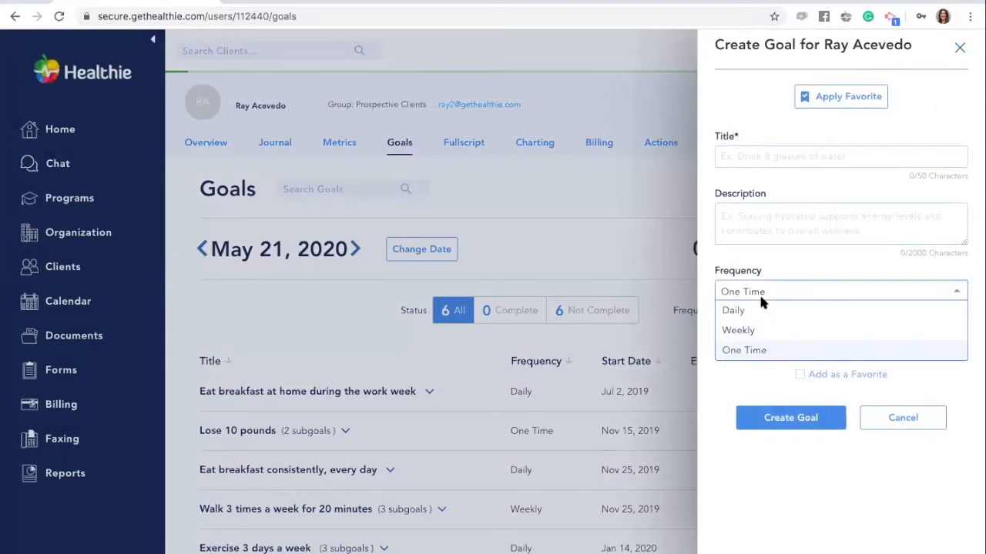
mouse_move(758, 319)
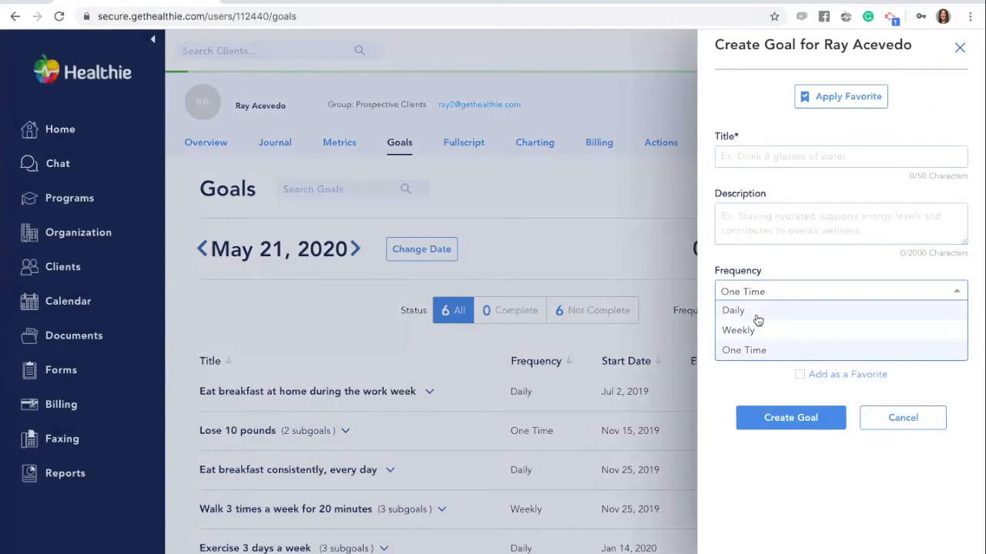
click(744, 350)
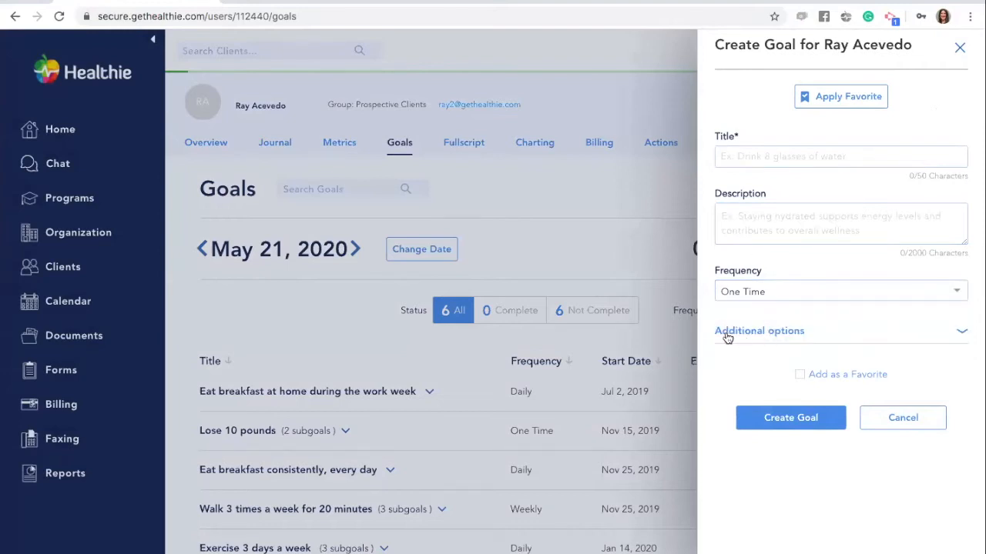
mouse_move(960, 334)
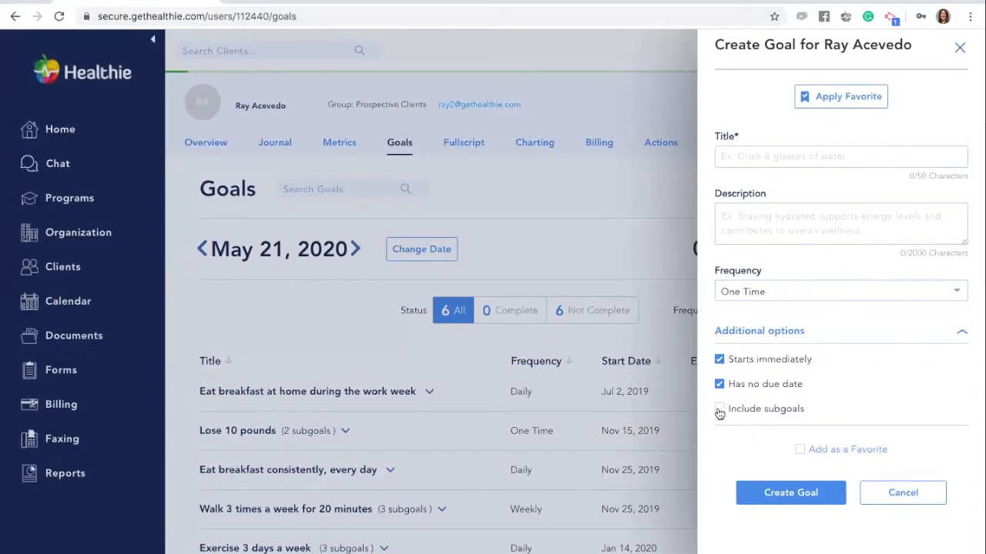
click(720, 409)
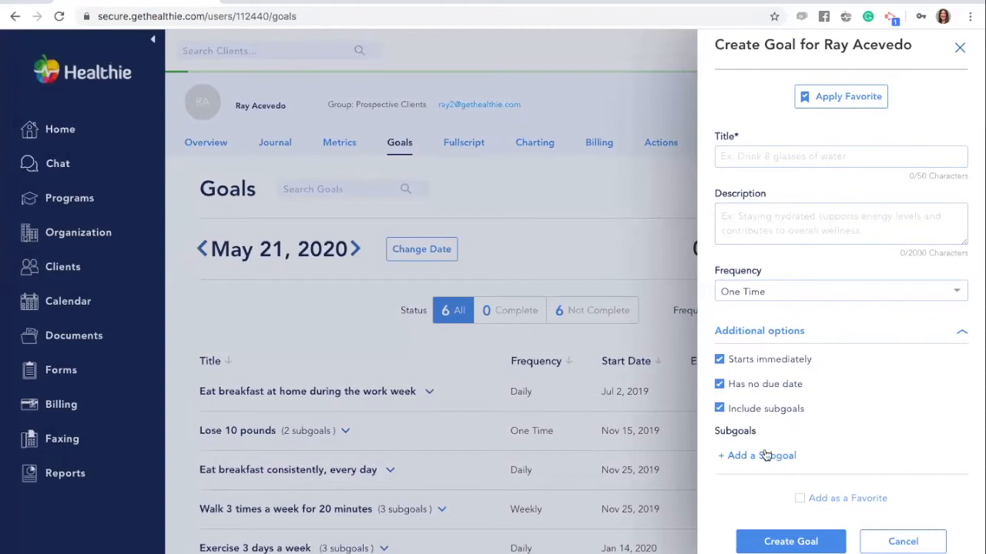
mouse_move(766, 459)
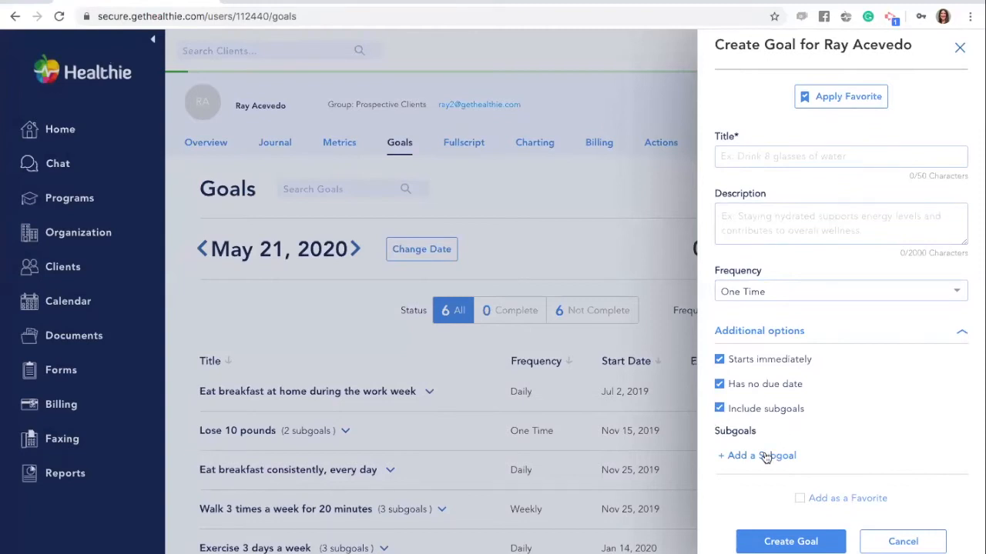
click(757, 456)
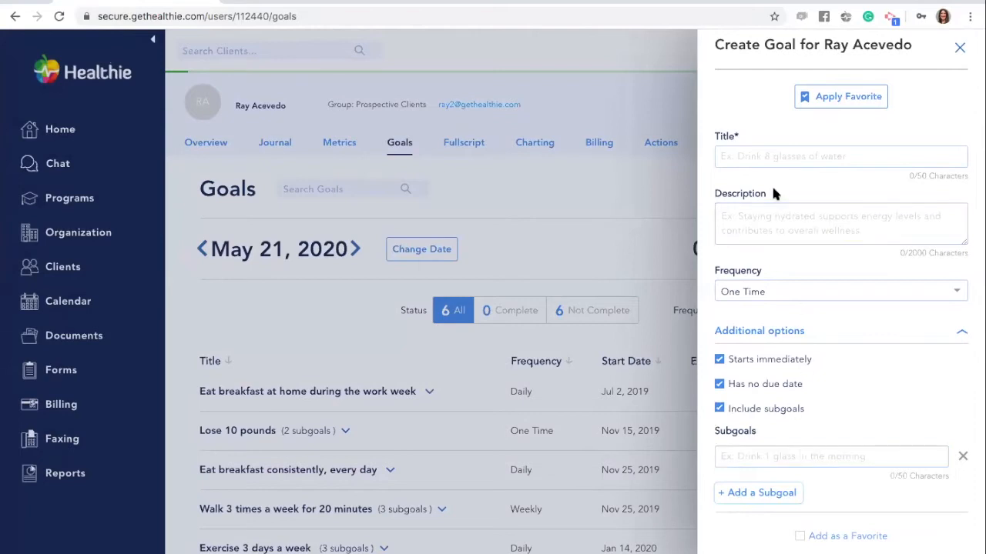
Step: Enter the title 'Exercise 3 Times Each Week' and add subgoals Workout 1 and Workout 2
click(840, 156)
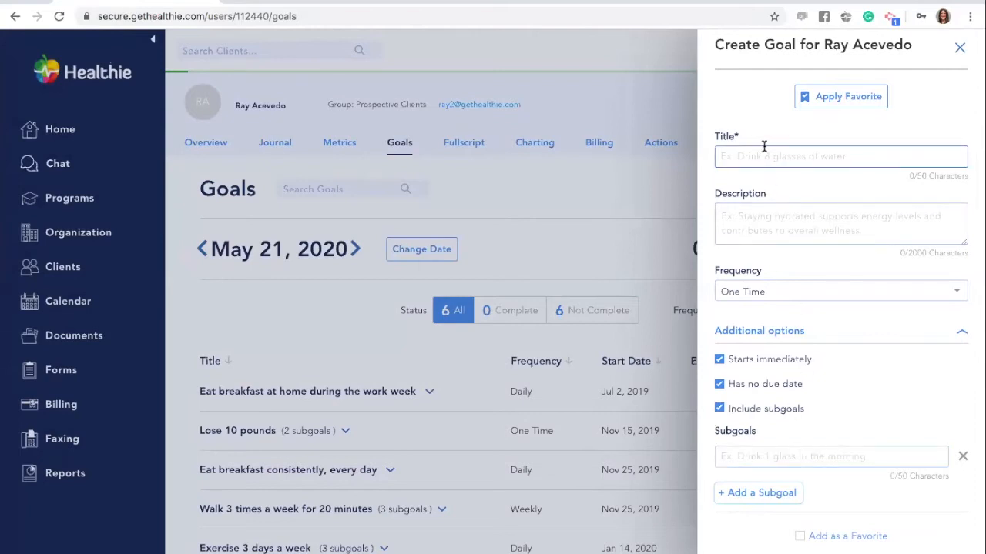
text(Exercise 3 Times Each Week)
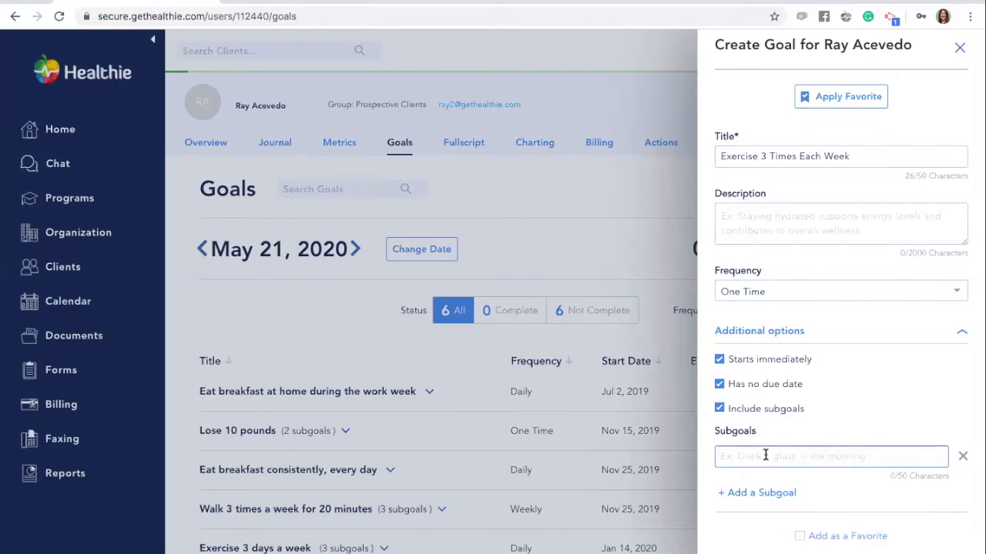
text(Workout)
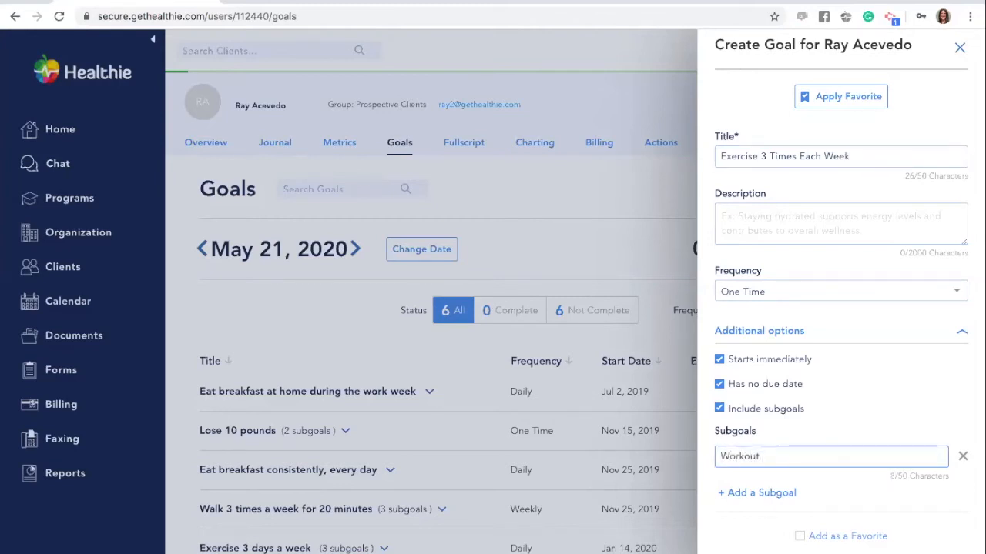
text(1)
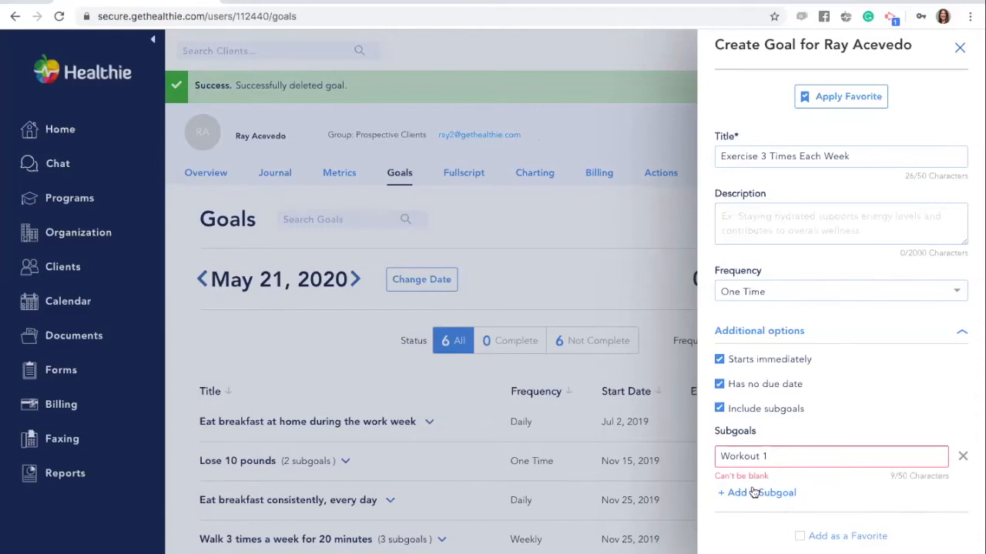
click(756, 493)
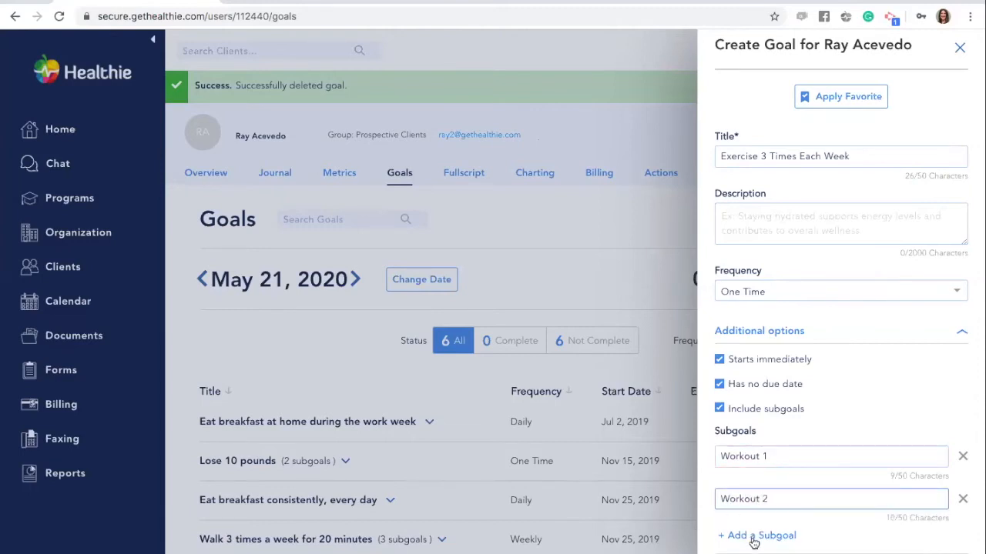
text(Workout 3)
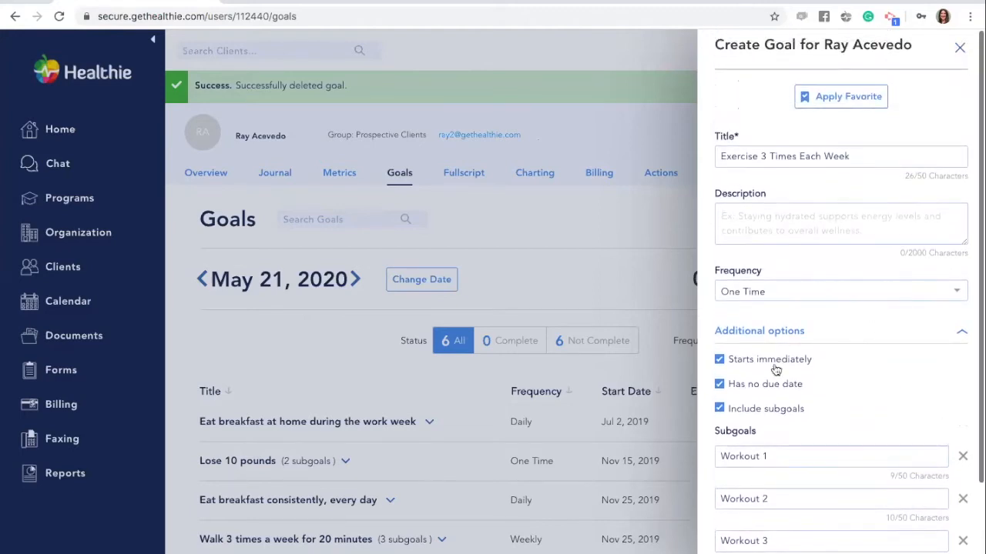
mouse_move(760, 367)
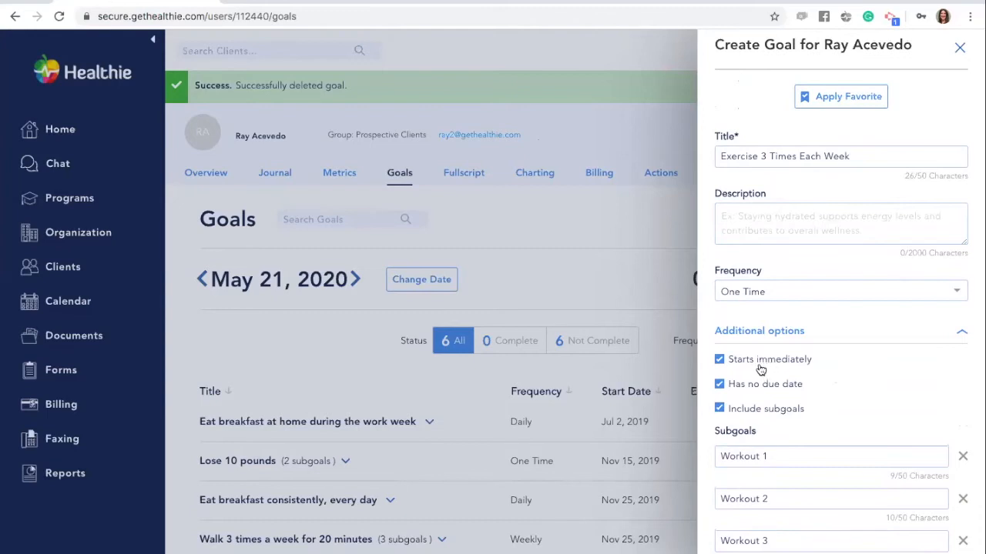
mouse_move(750, 369)
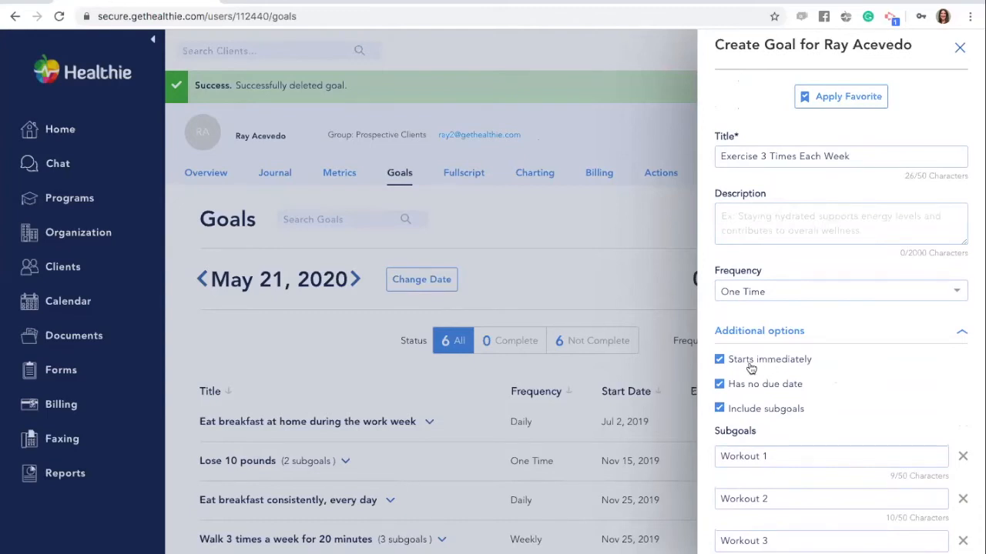
Step: Set the goal's start date to 05/21/2020 and enable a due date
click(718, 360)
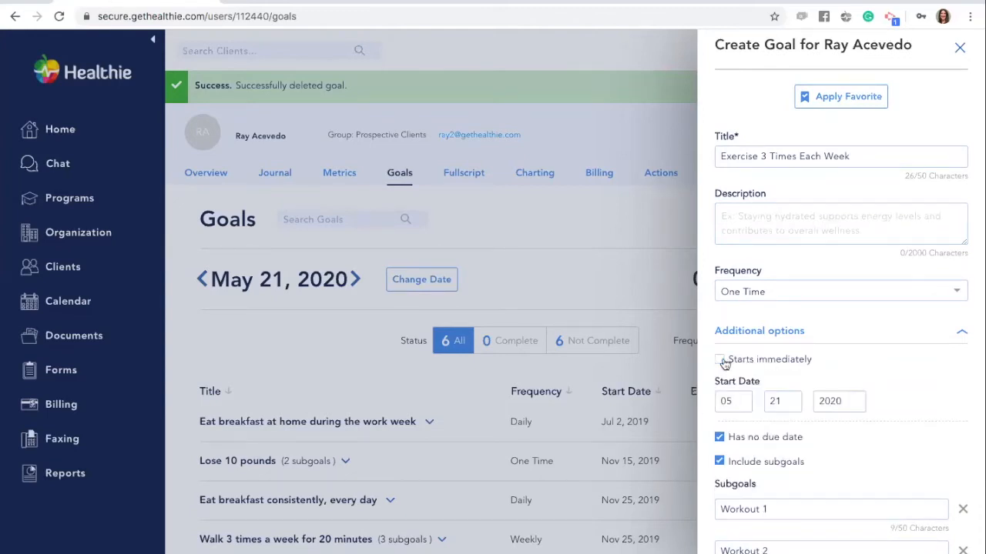
click(839, 401)
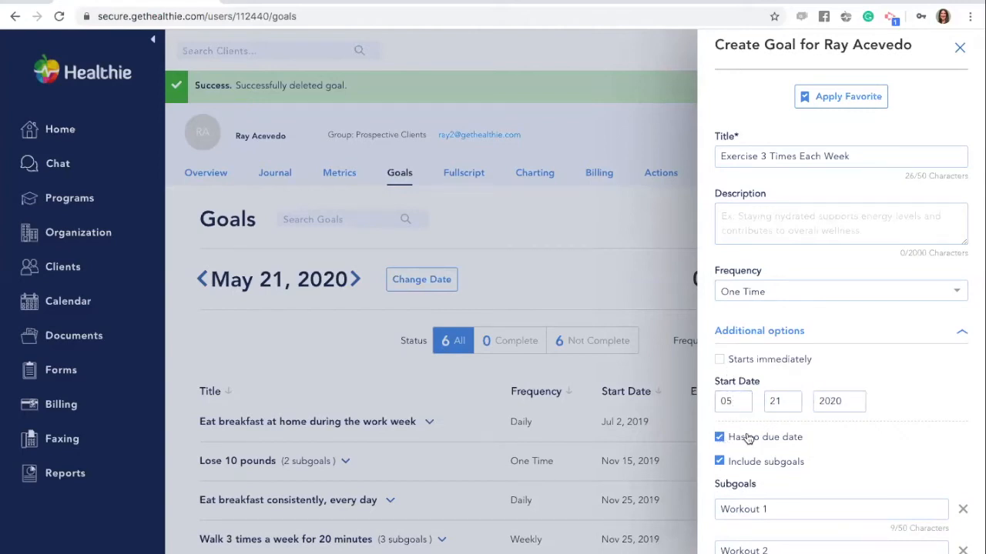
click(719, 437)
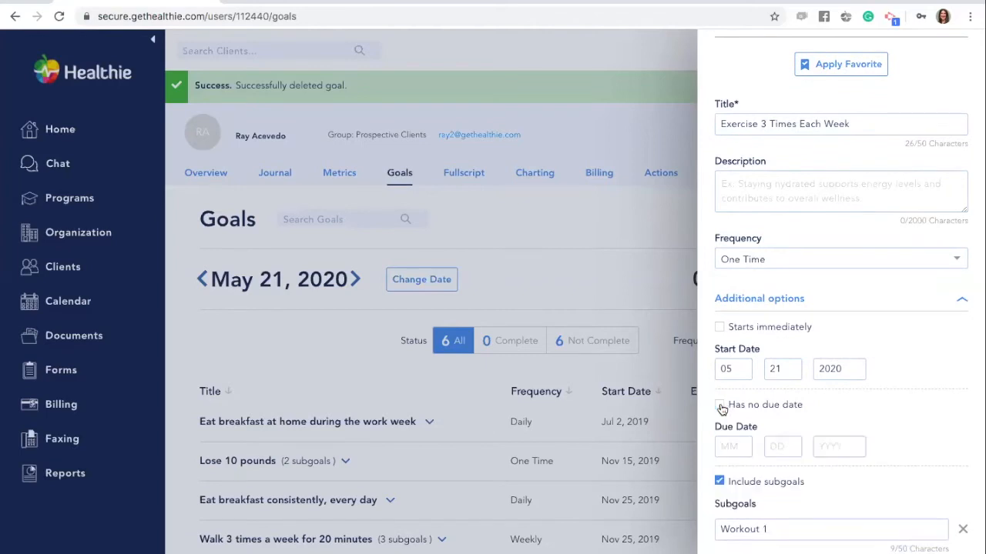
mouse_move(721, 409)
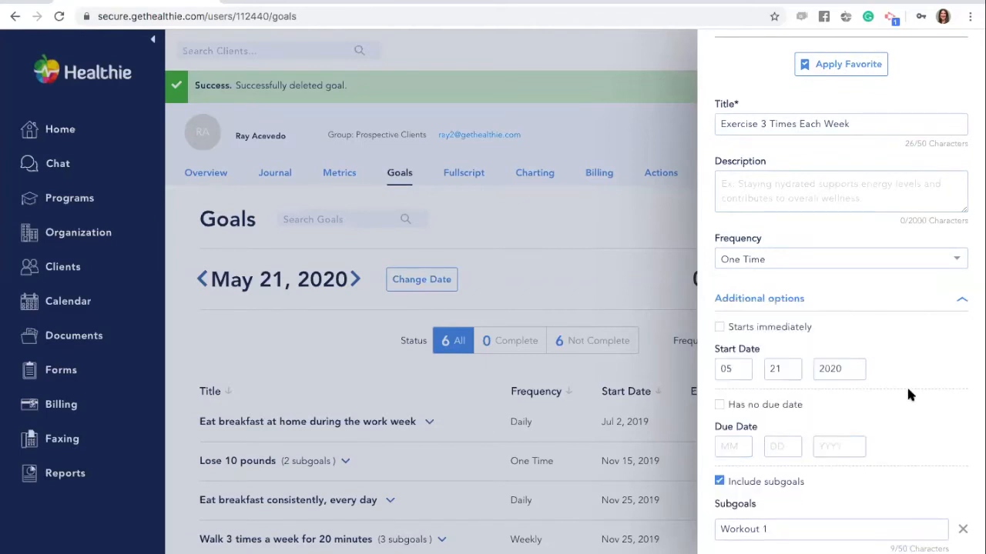
scroll(down, 3)
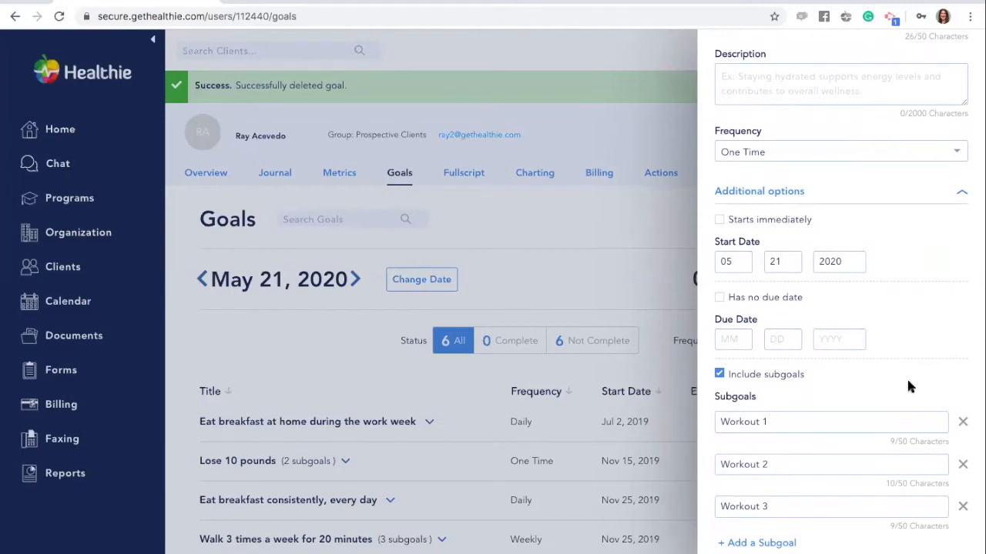
mouse_move(872, 386)
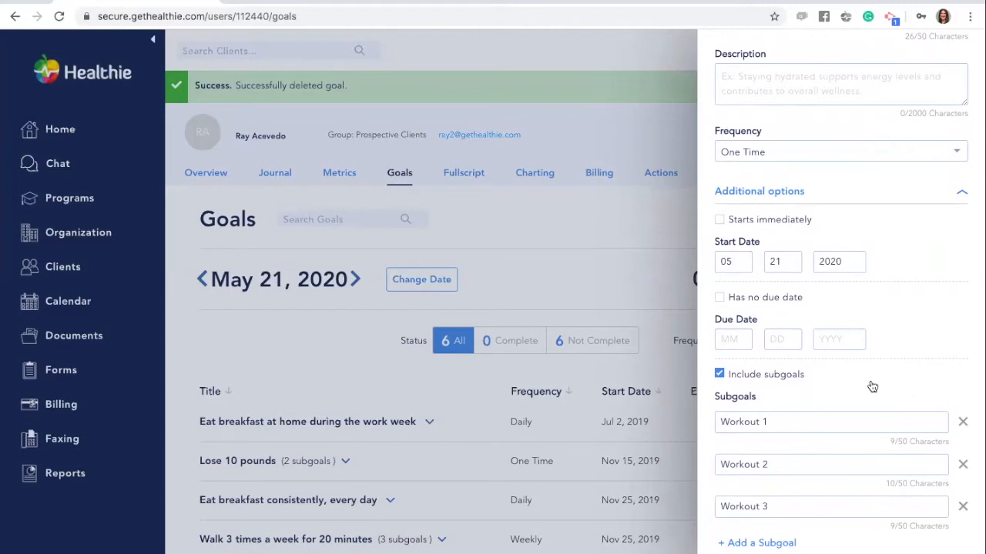
mouse_move(847, 377)
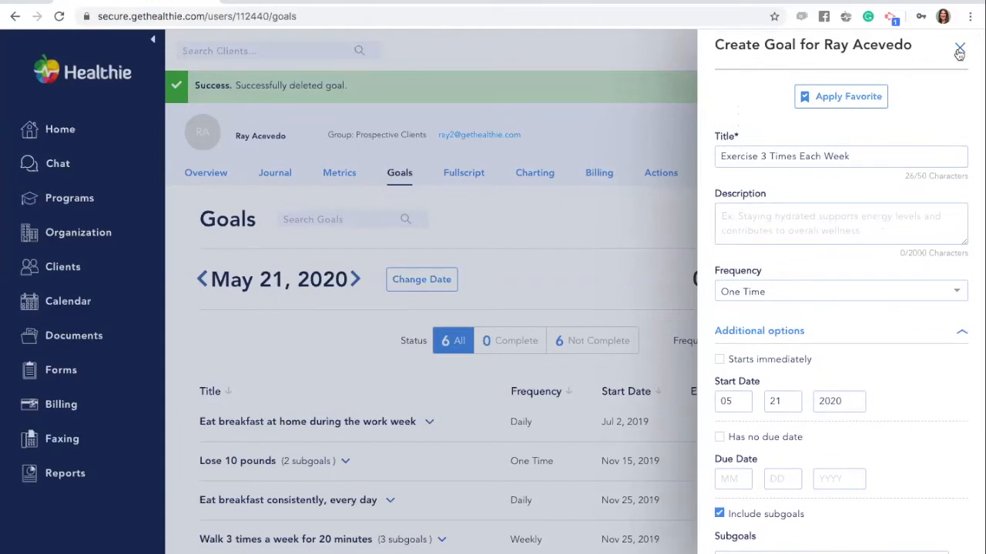
click(959, 48)
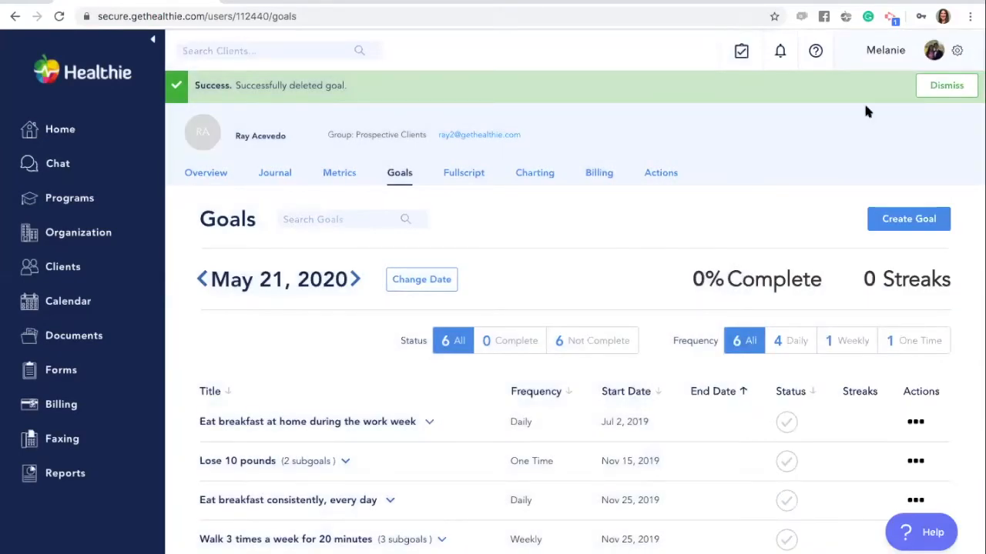
scroll(down, 3)
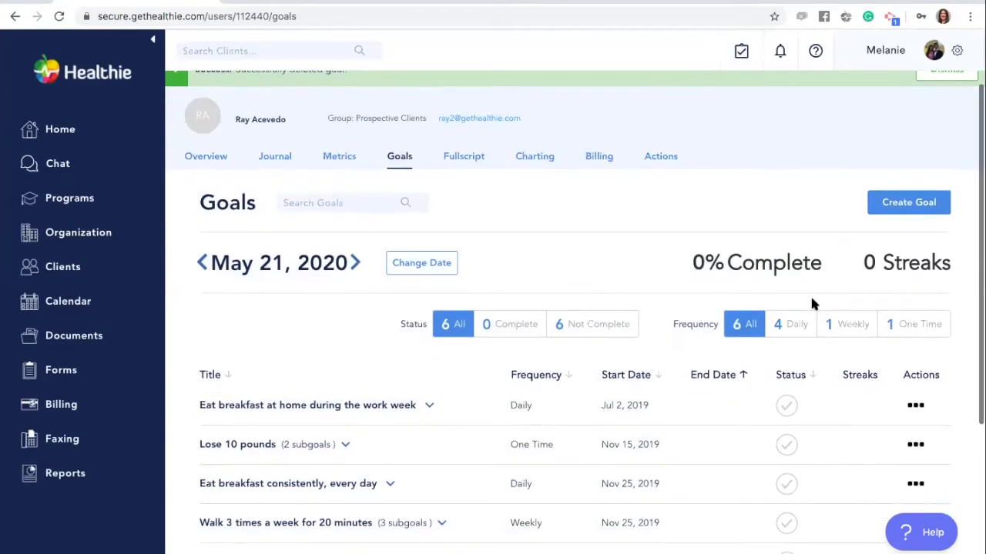
scroll(down, 3)
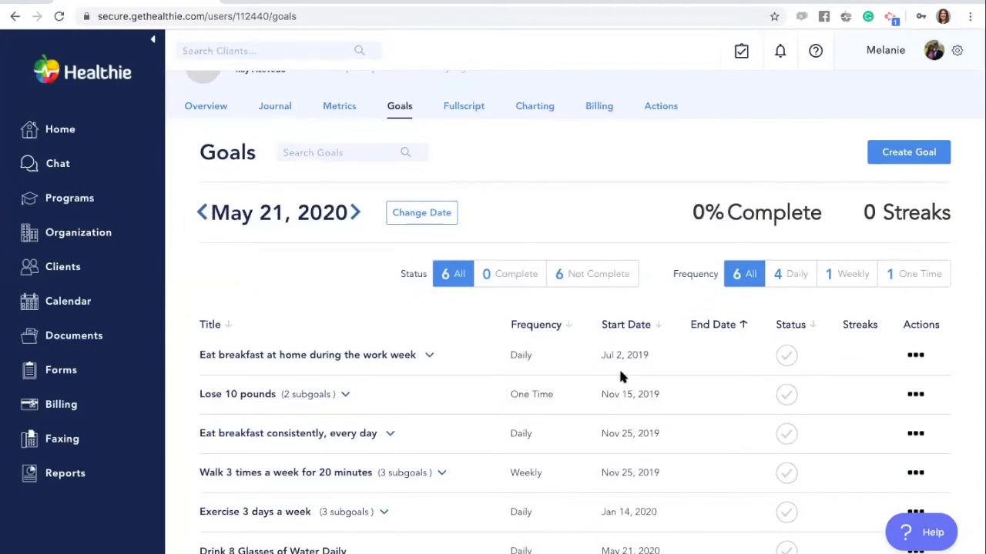
scroll(down, 3)
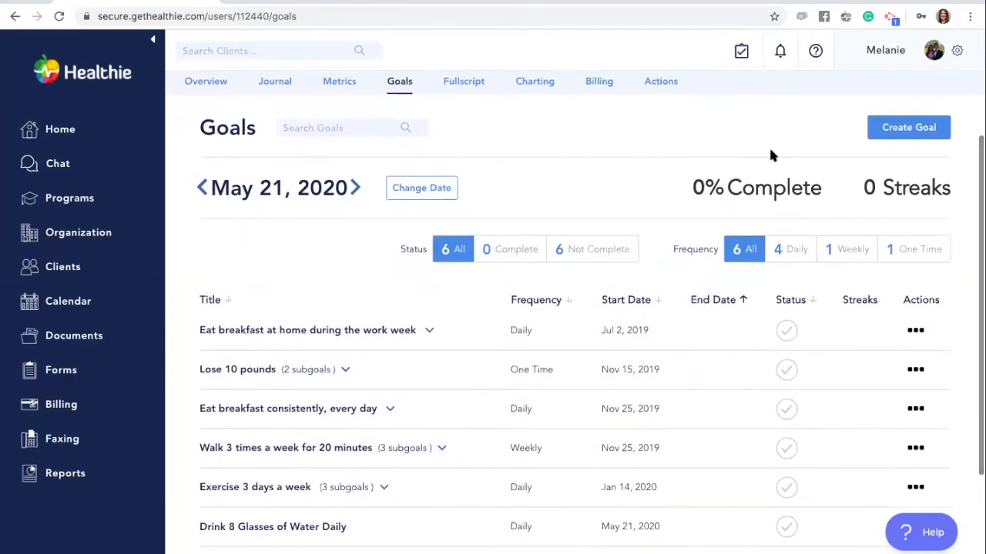
mouse_move(907, 127)
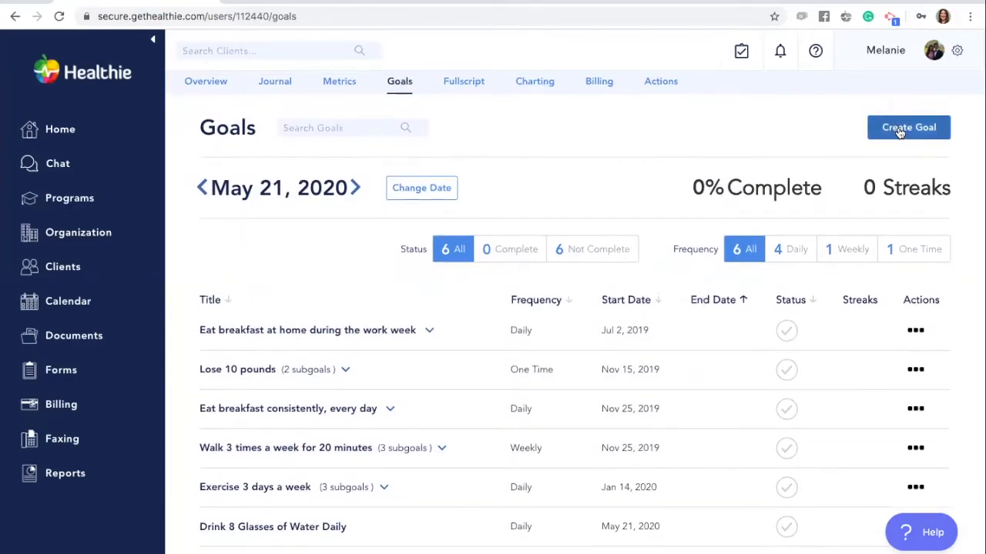
mouse_move(942, 428)
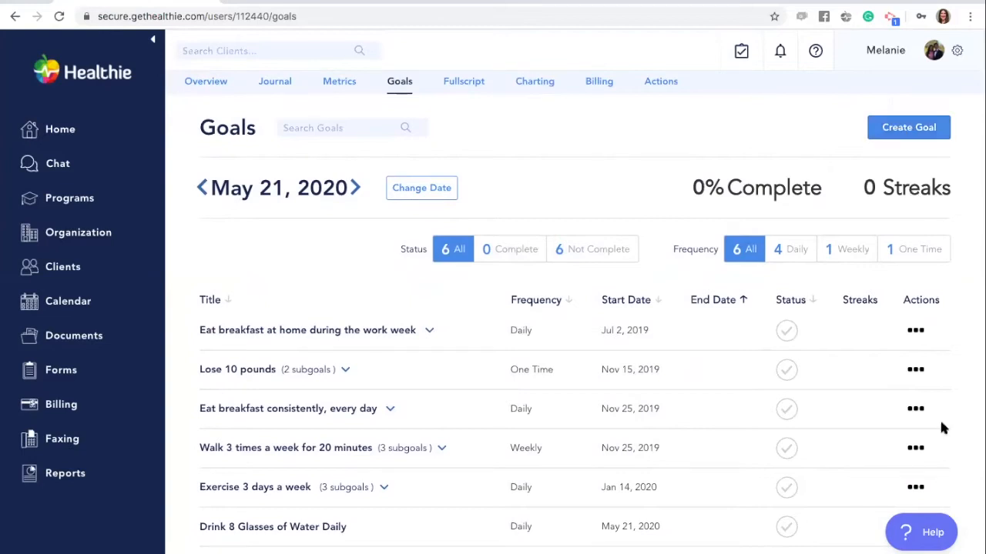
Step: Edit 'Eat breakfast at home during the work week' to mark it as a favorite
click(916, 331)
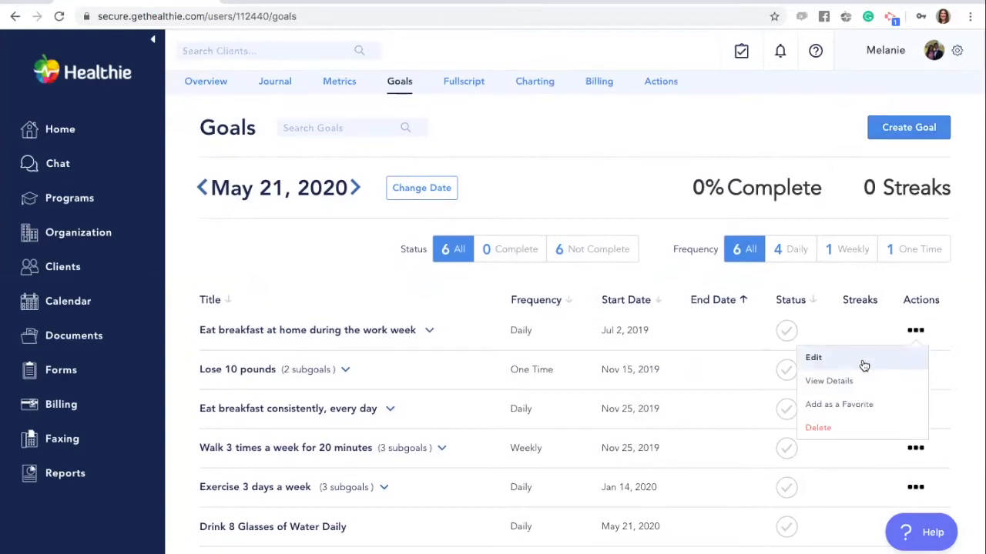
click(822, 357)
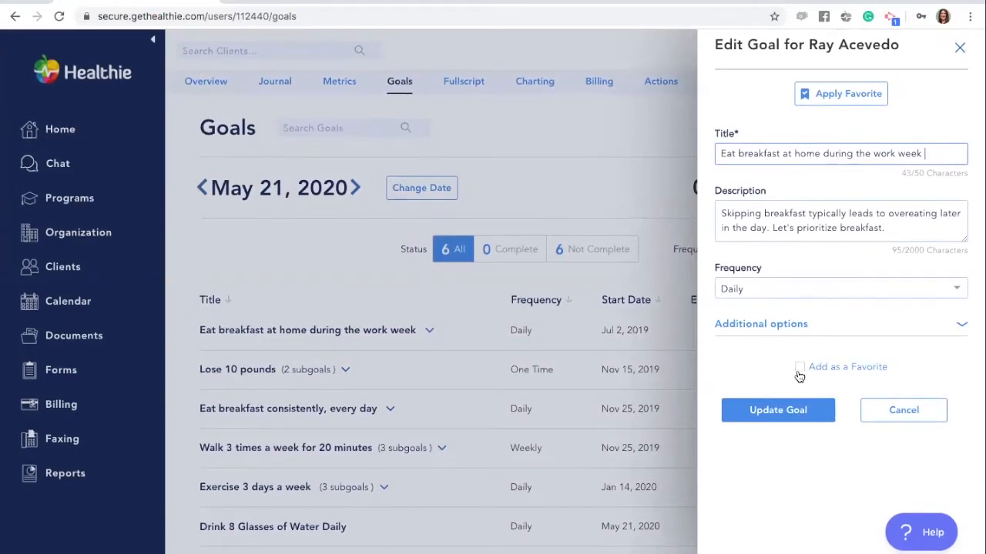
click(799, 367)
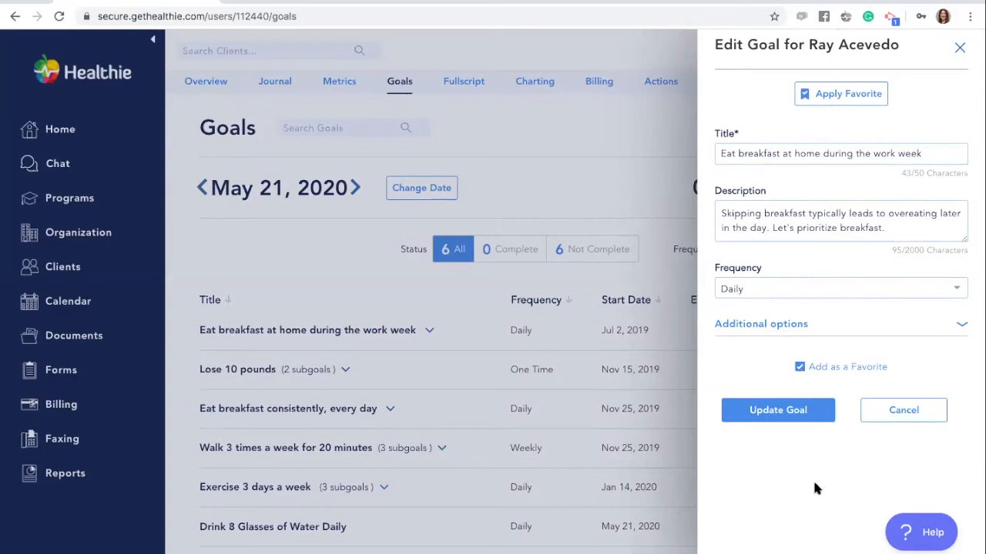
click(778, 410)
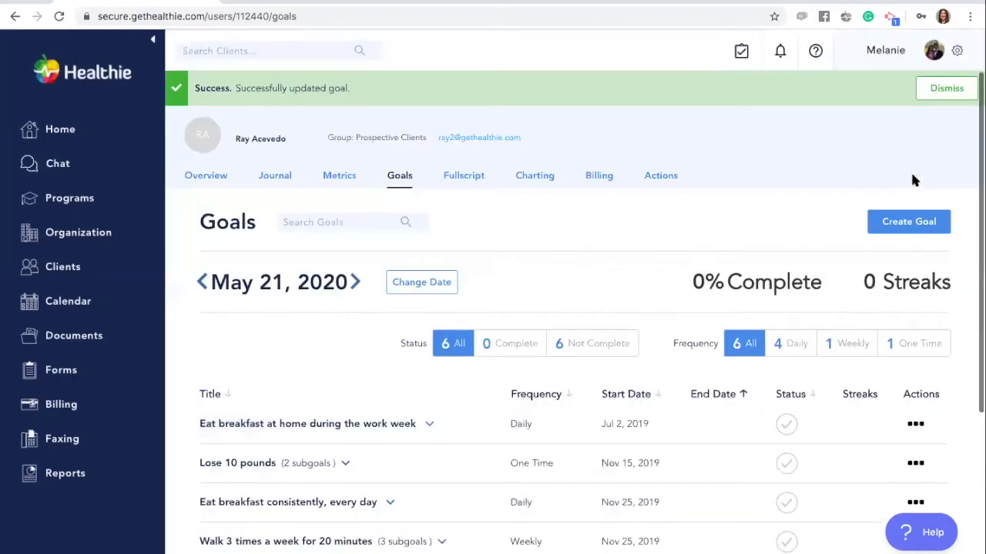
click(908, 221)
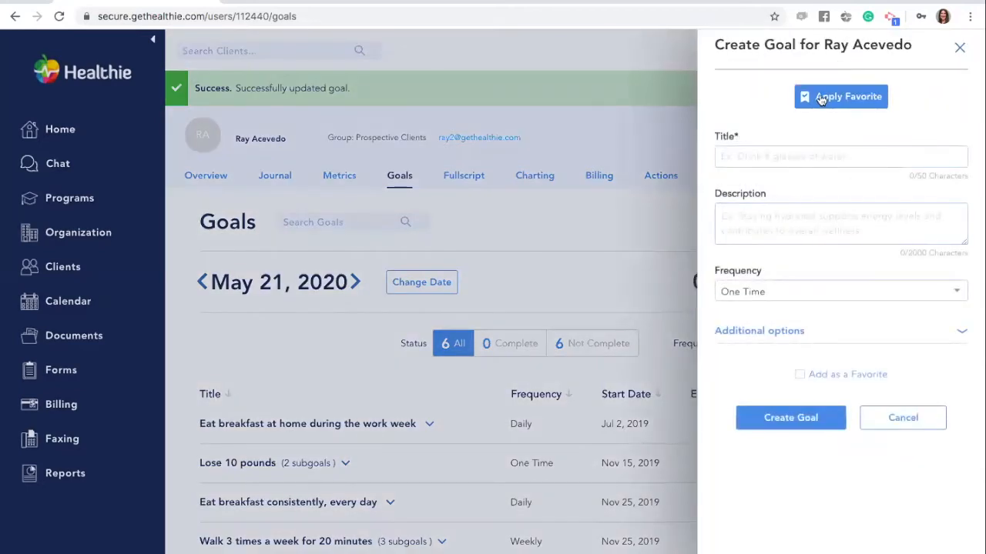
click(841, 96)
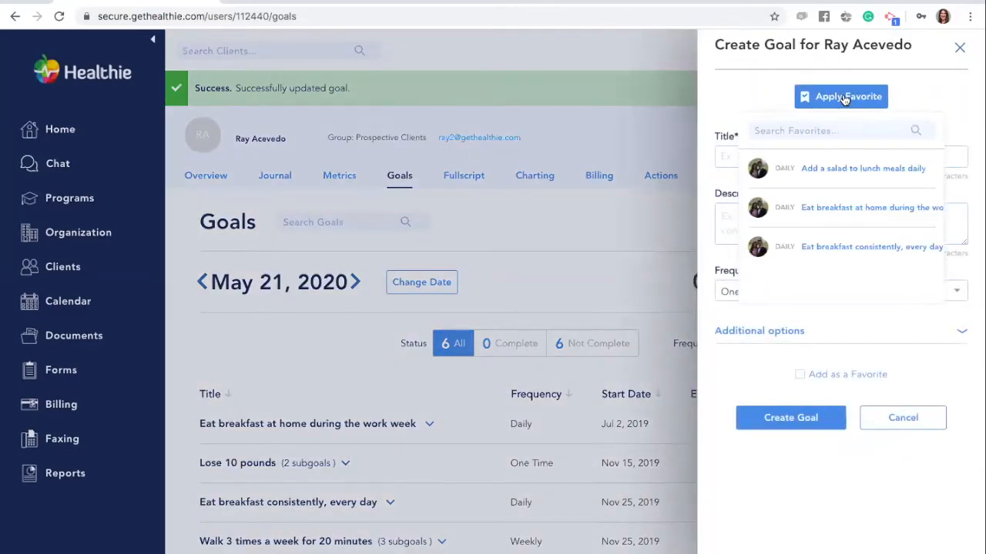
mouse_move(833, 175)
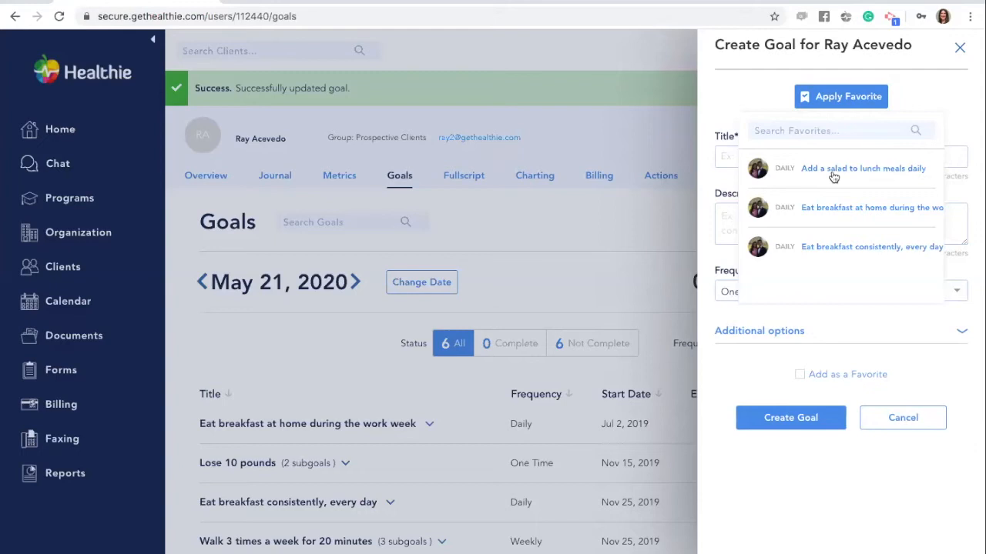
mouse_move(829, 176)
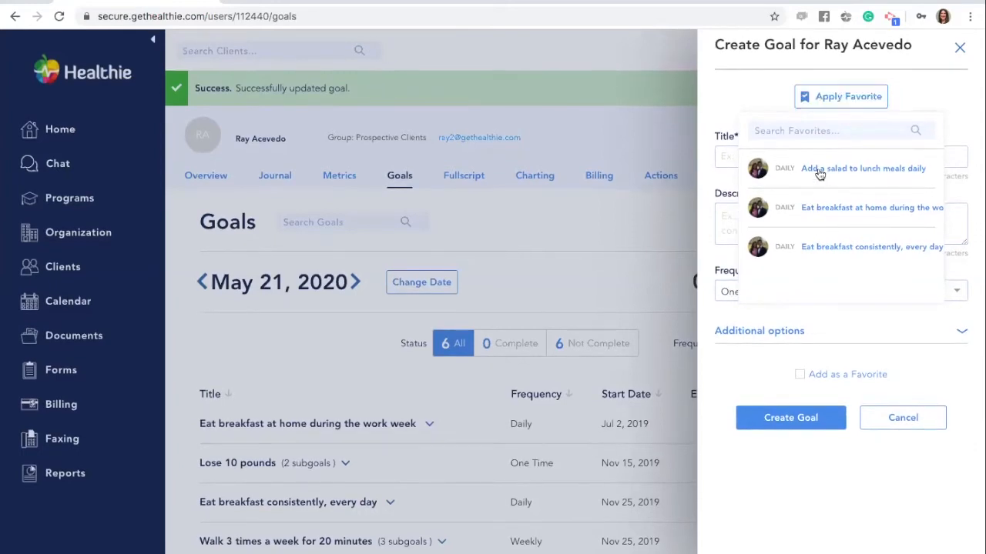
click(865, 168)
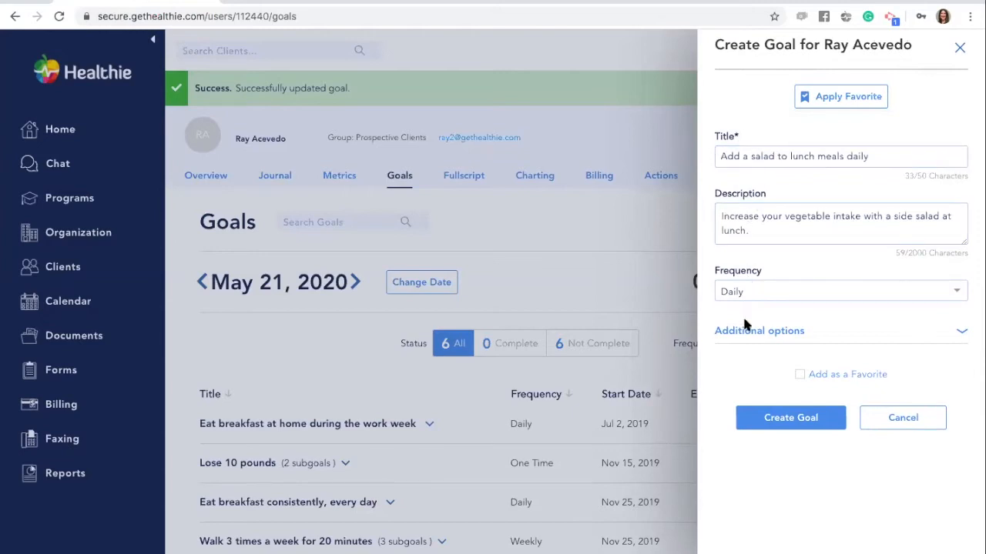
mouse_move(787, 273)
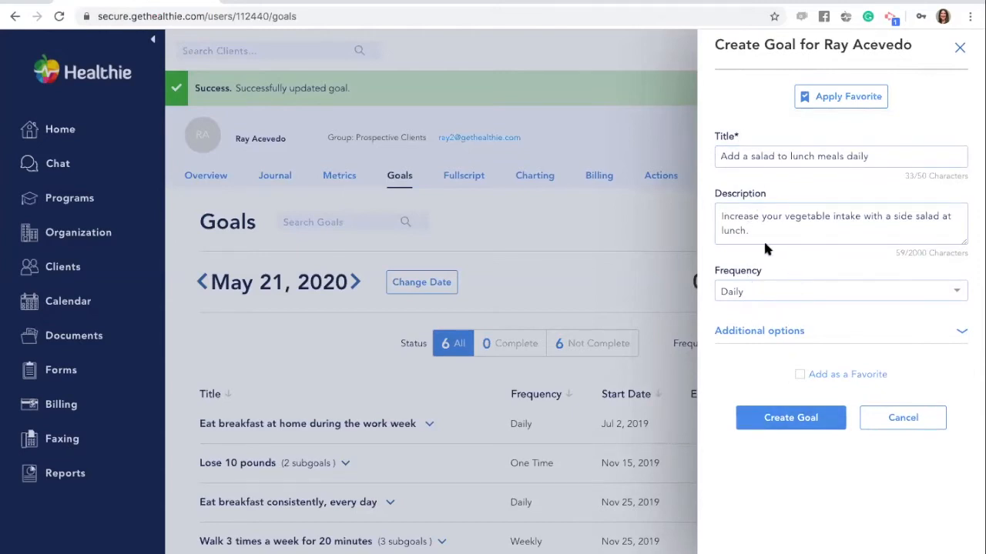
click(760, 237)
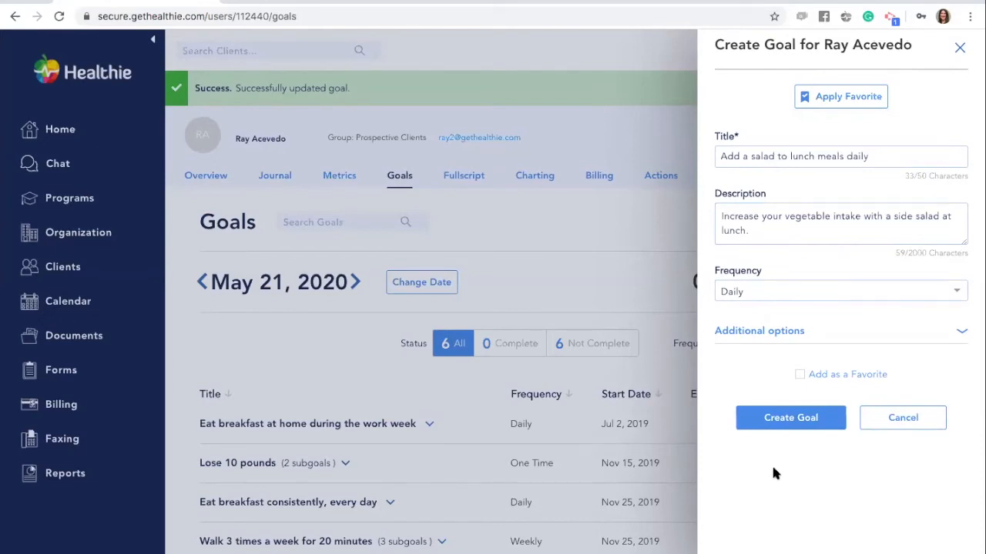
mouse_move(964, 45)
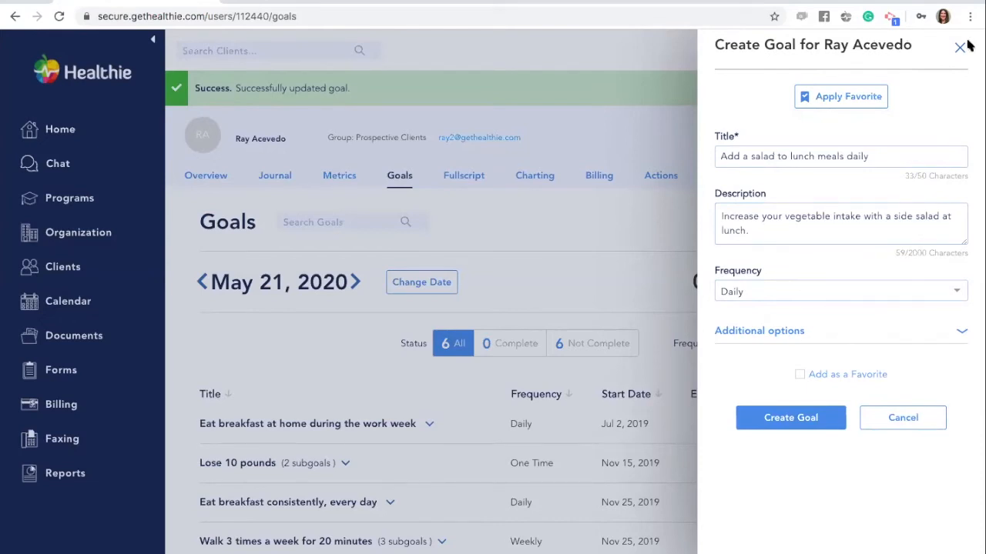
click(958, 45)
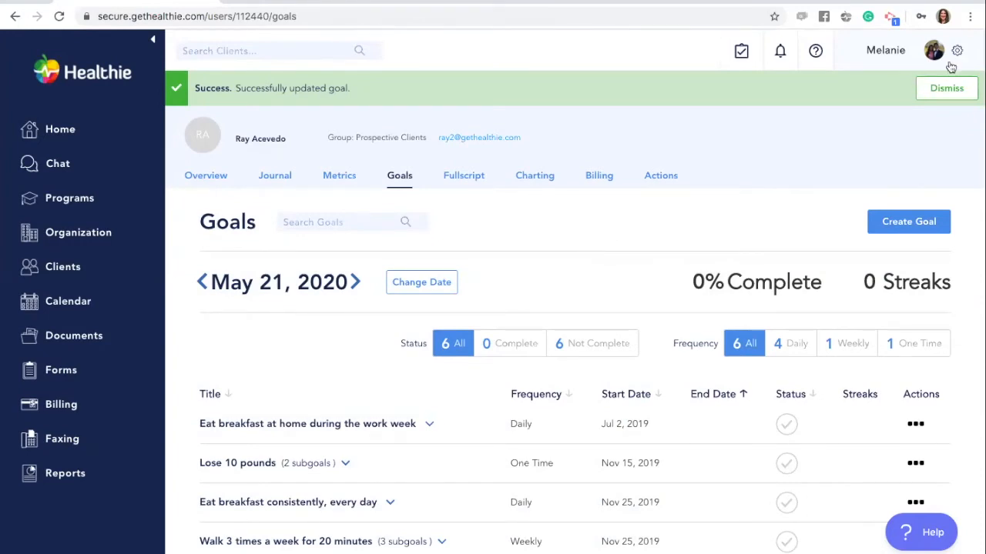
mouse_move(958, 51)
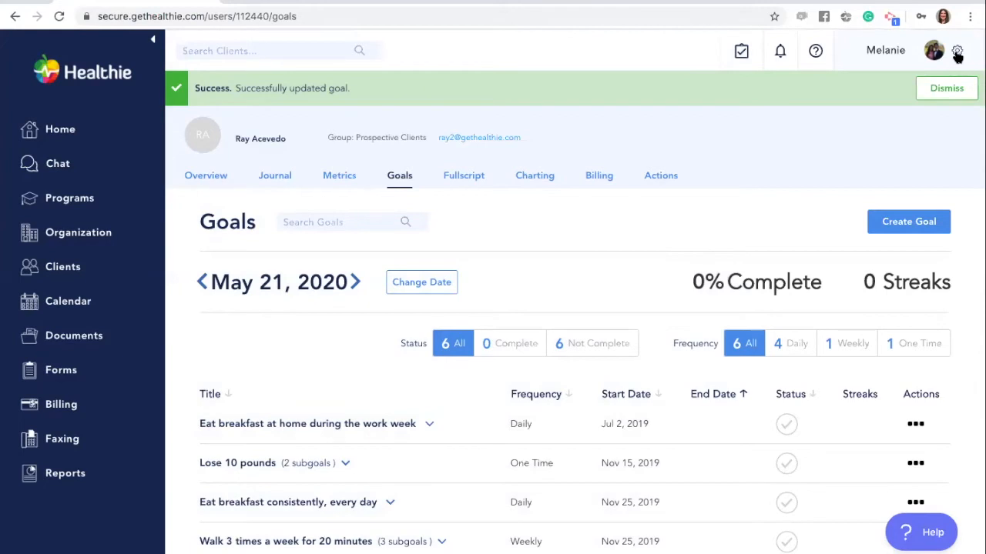
Step: Show Manhattan Dietetic Association's organization information, providers and team calendar
click(957, 51)
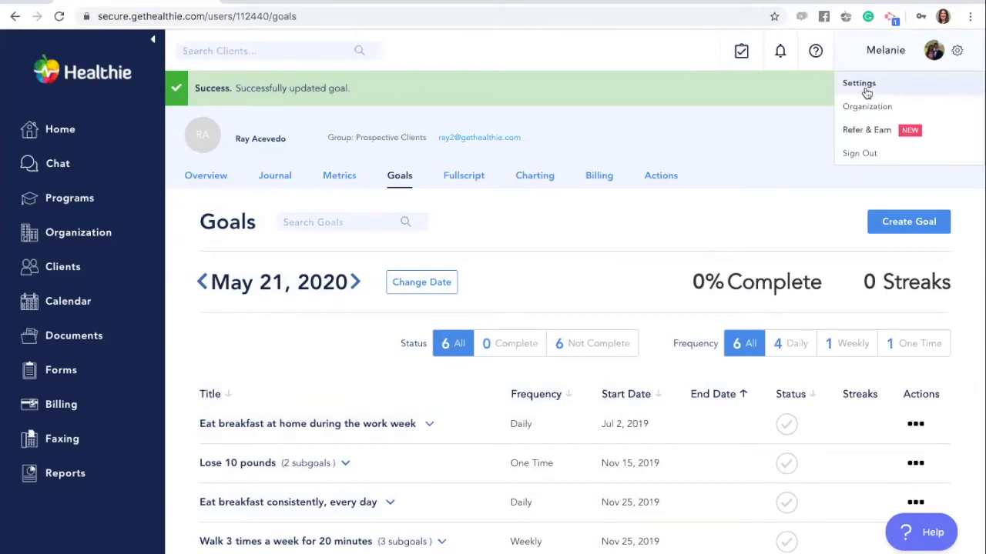
click(867, 106)
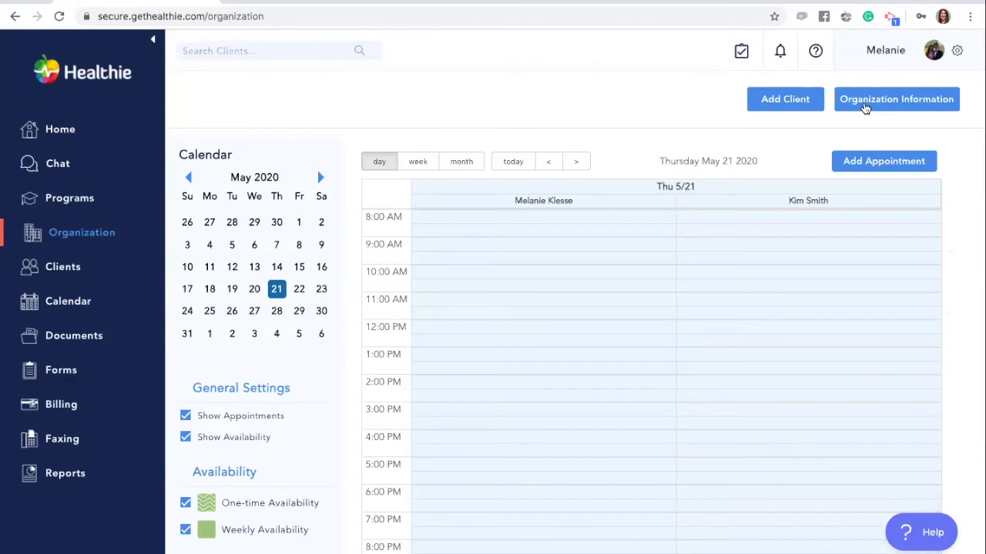
click(896, 99)
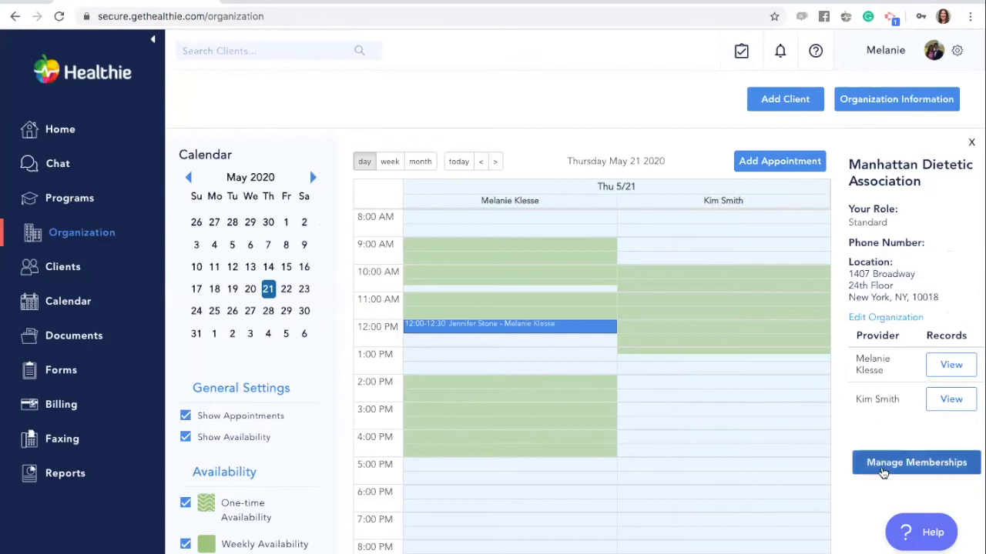
click(916, 462)
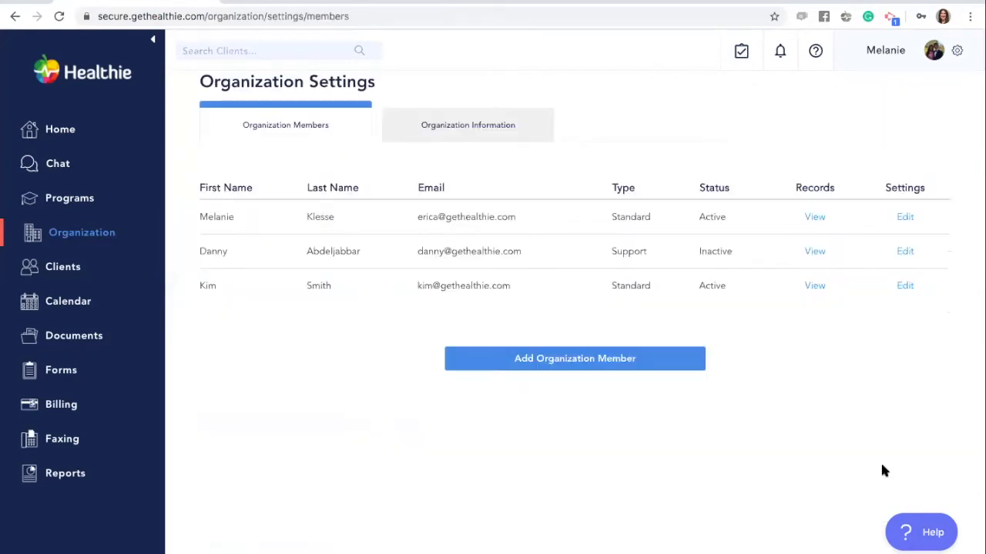
mouse_move(479, 139)
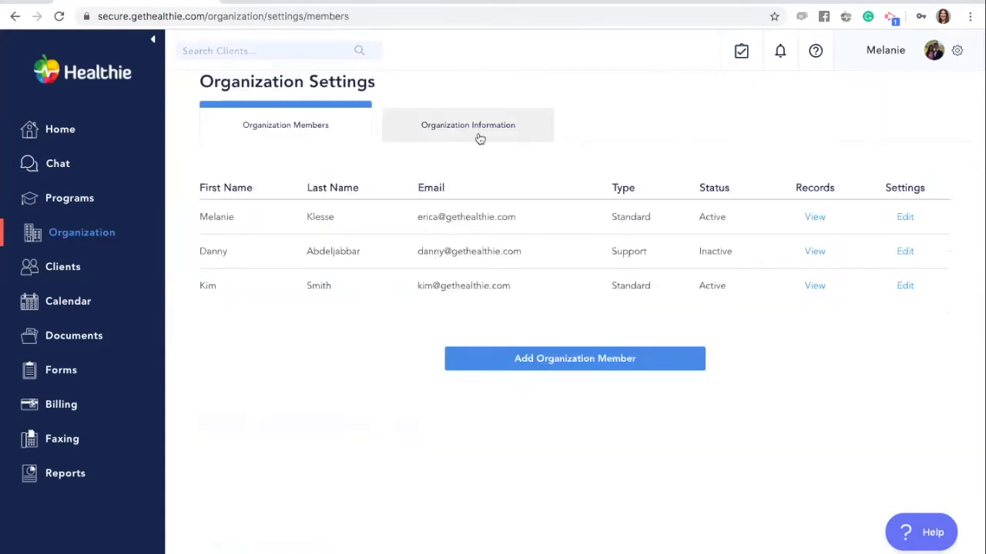
click(467, 124)
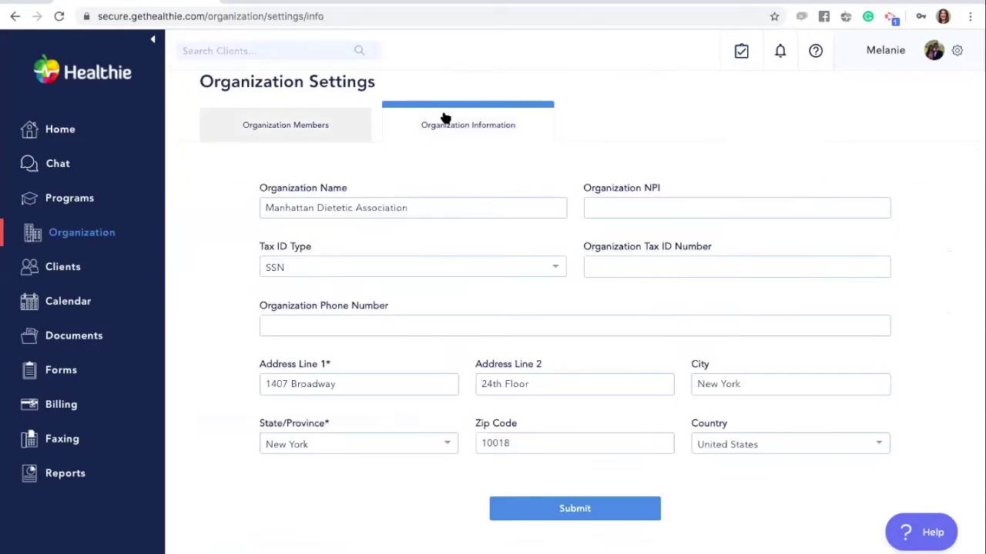
click(286, 124)
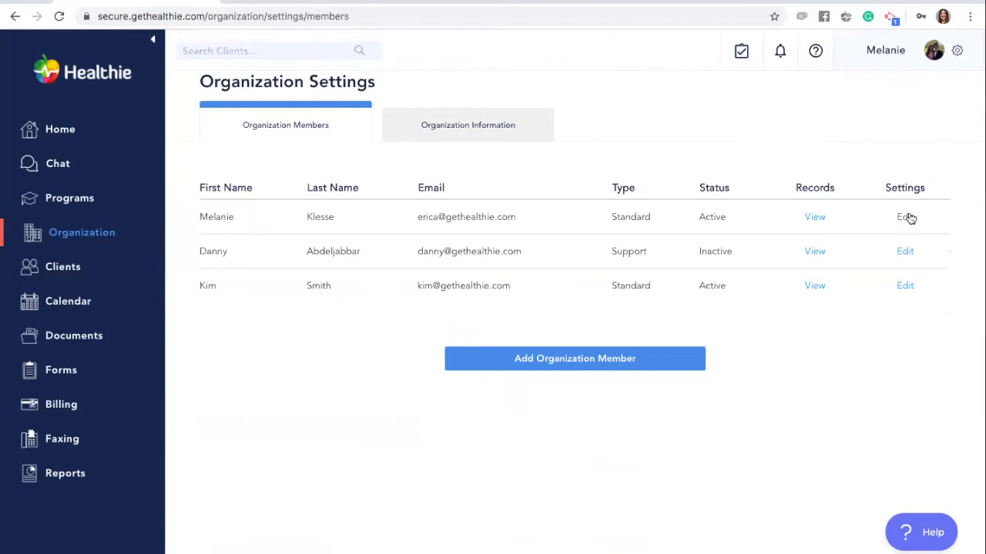
click(903, 217)
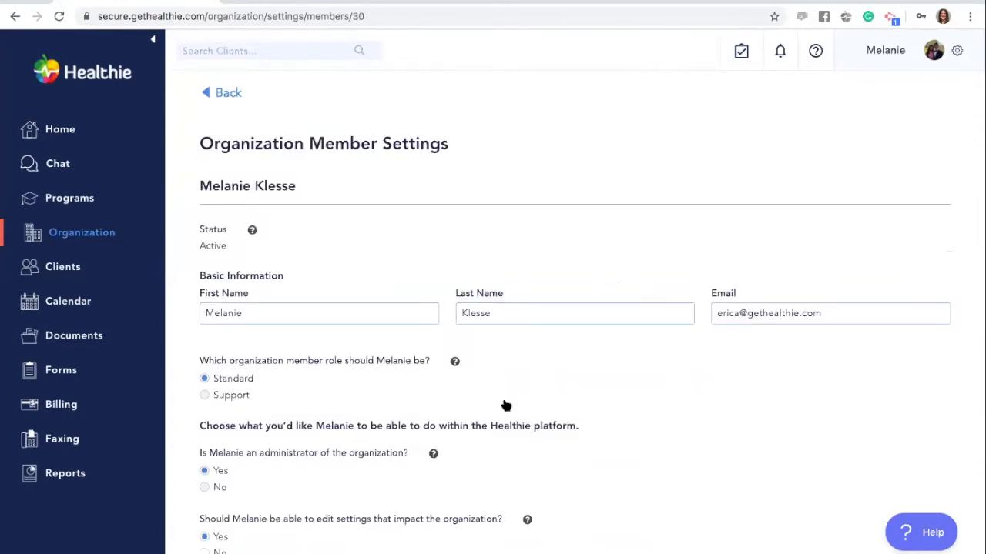
scroll(down, 3)
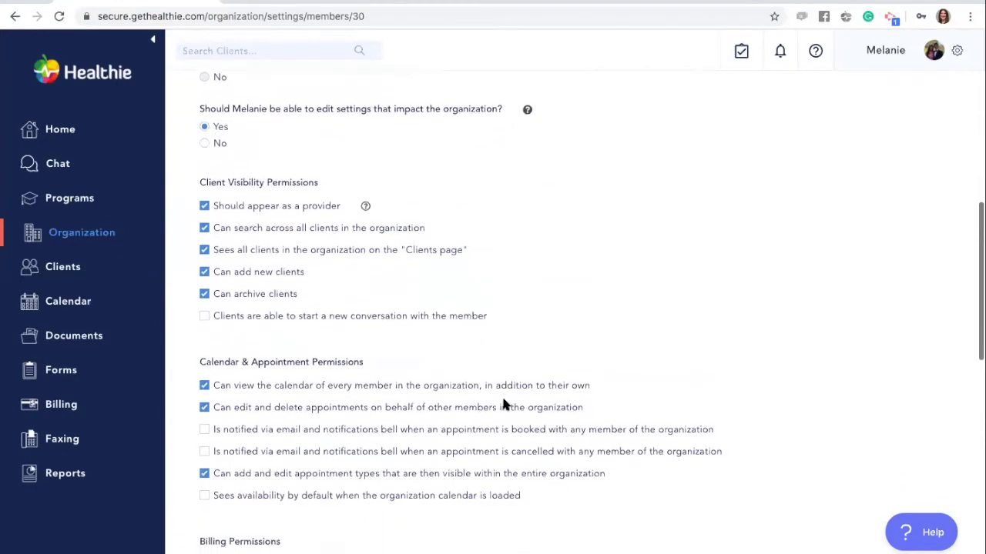
scroll(down, 3)
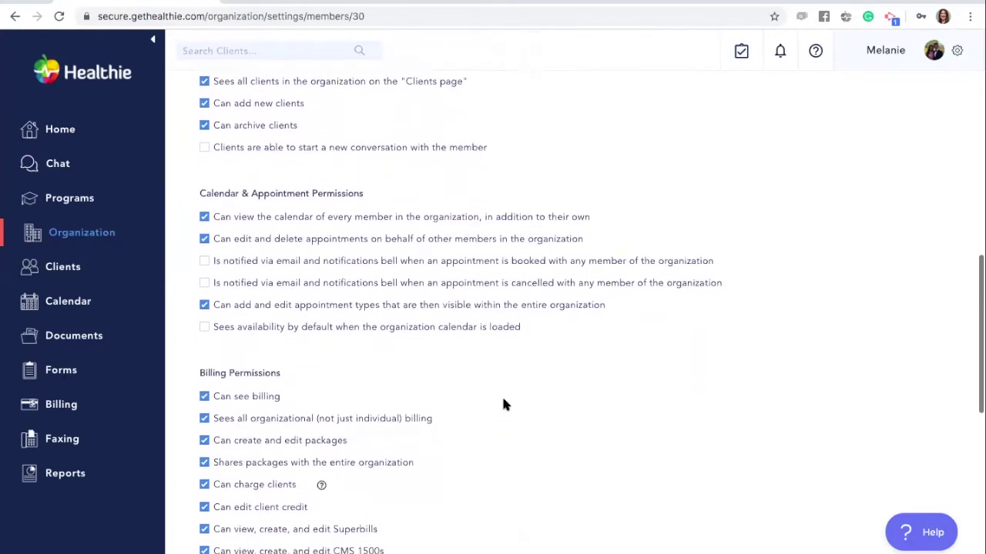
scroll(down, 3)
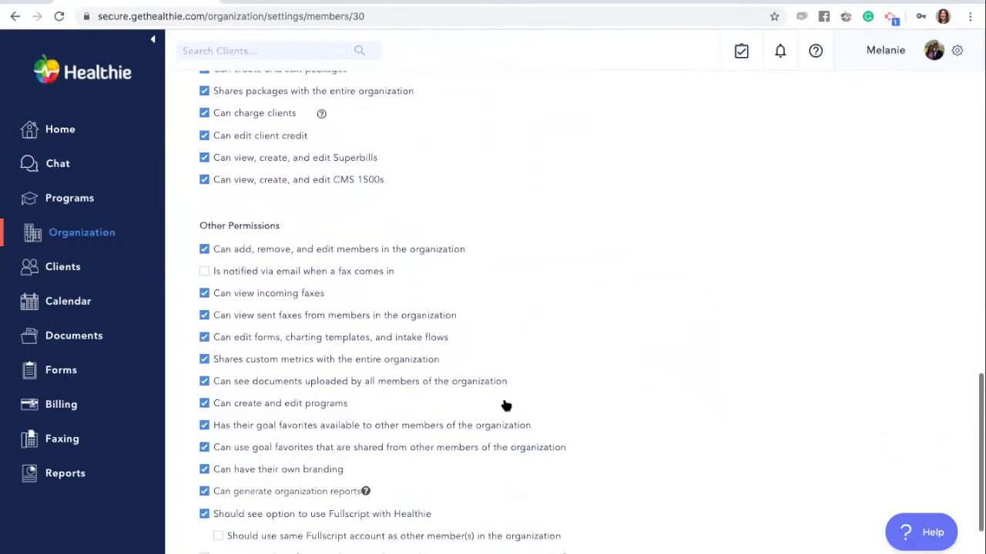
scroll(down, 3)
text(goals)
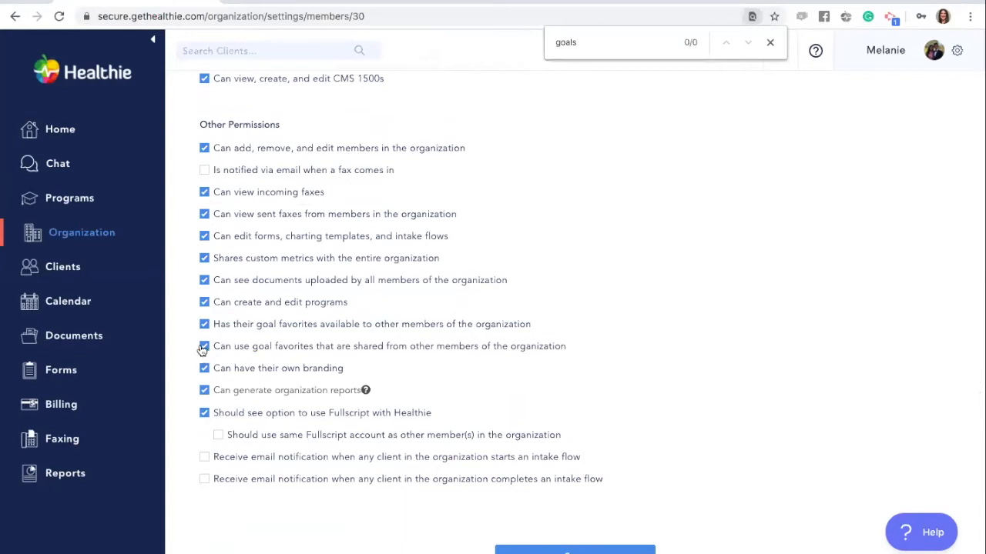
click(204, 346)
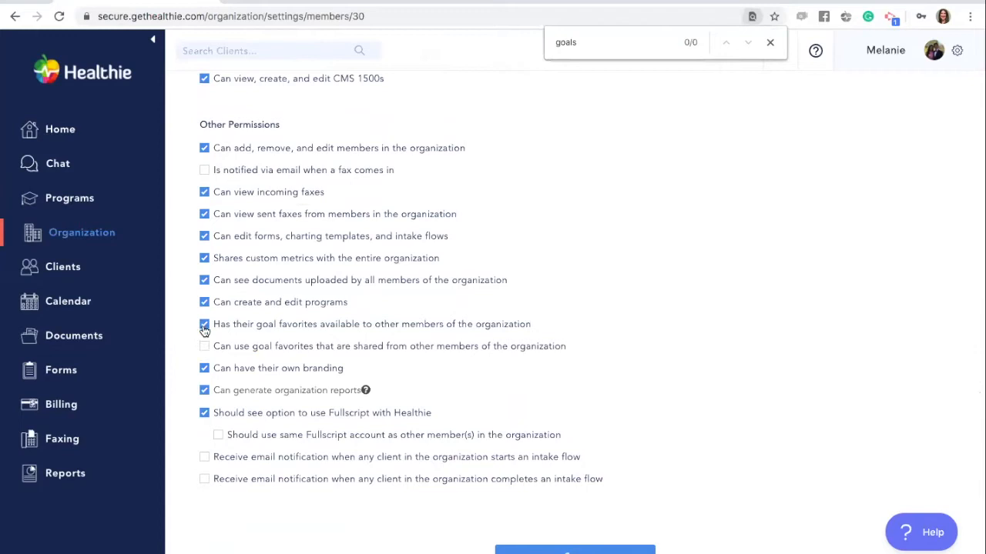
click(204, 325)
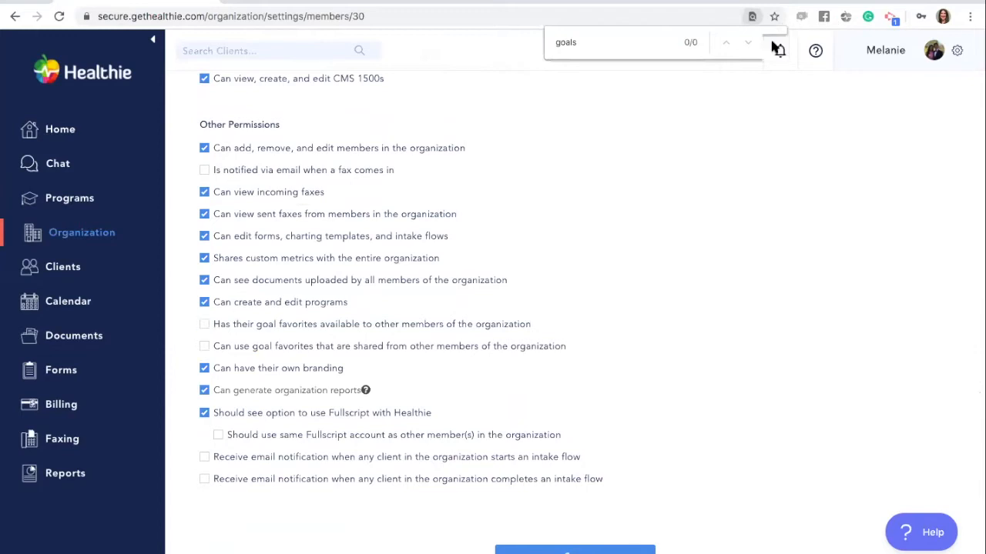
key(Escape)
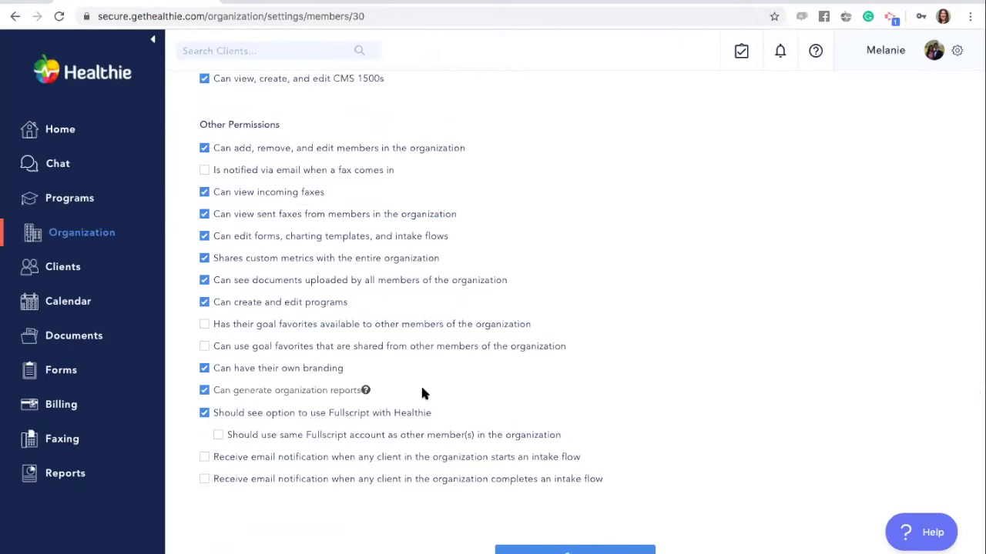
mouse_move(457, 198)
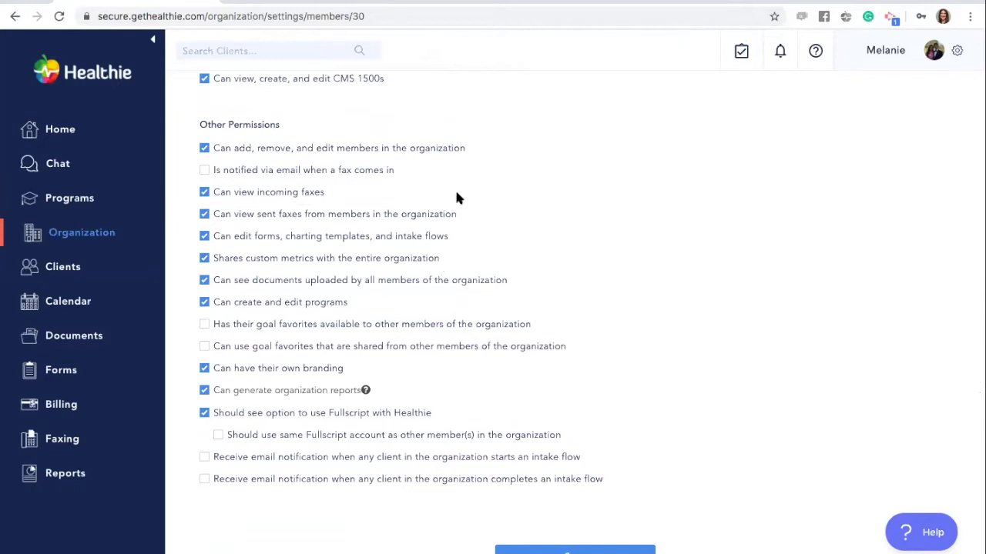
click(204, 324)
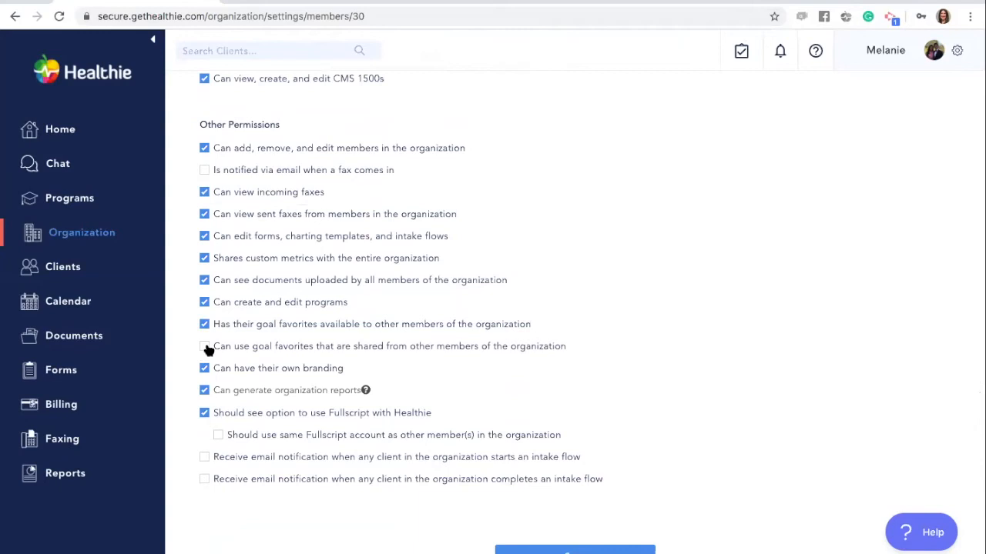
click(204, 347)
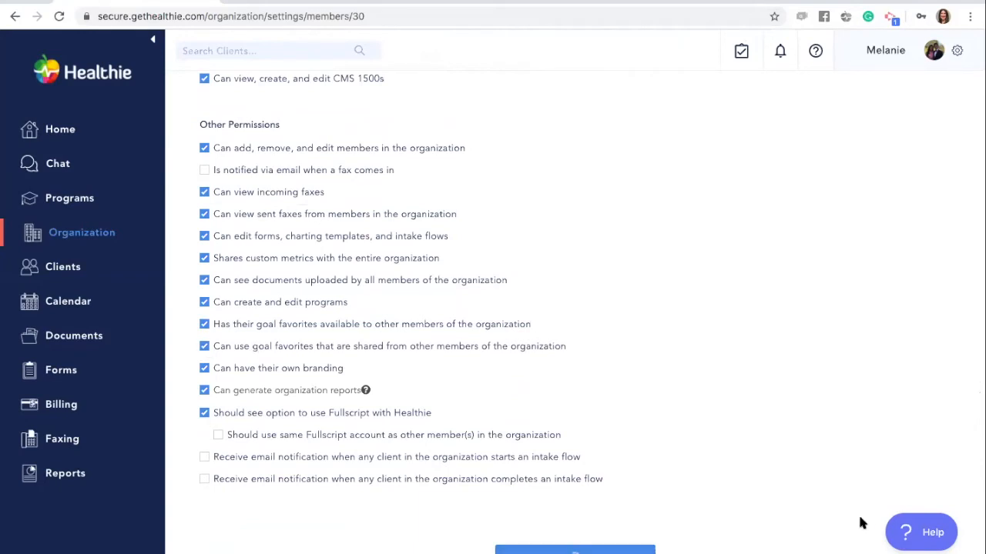
mouse_move(847, 399)
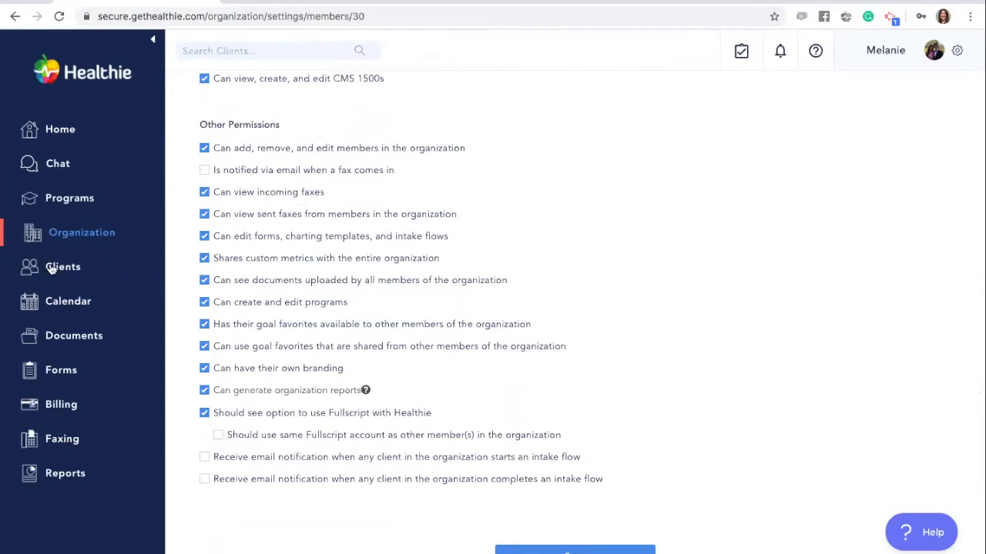
click(63, 267)
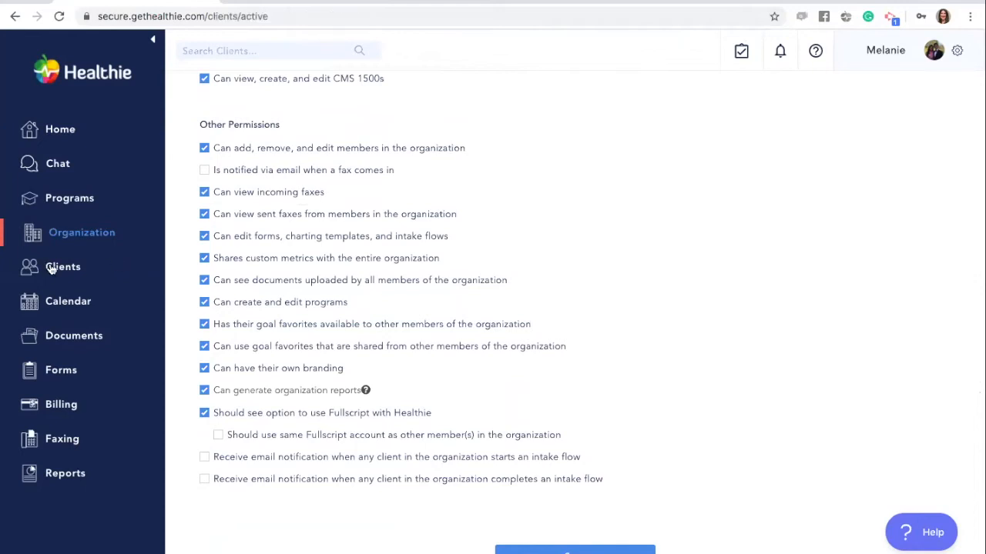
click(64, 267)
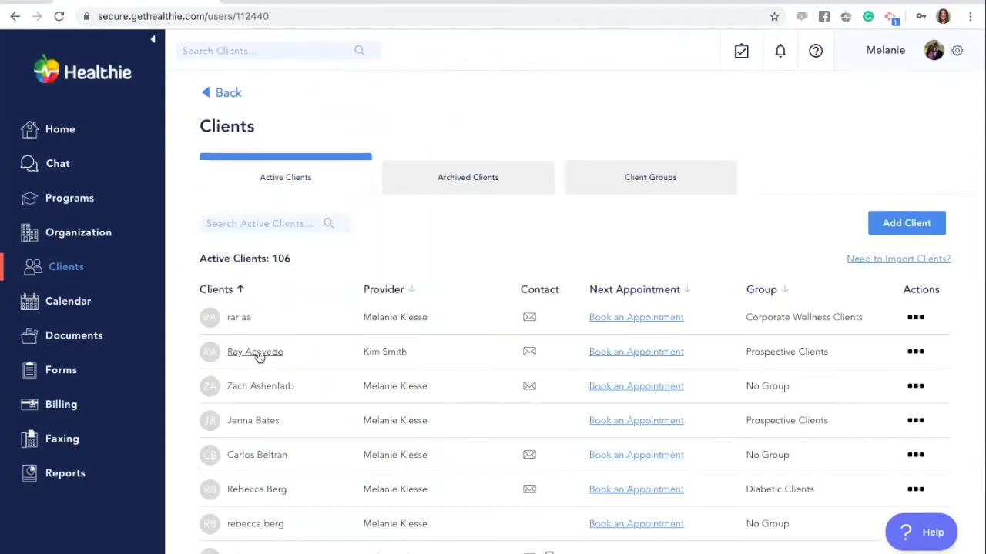
click(254, 352)
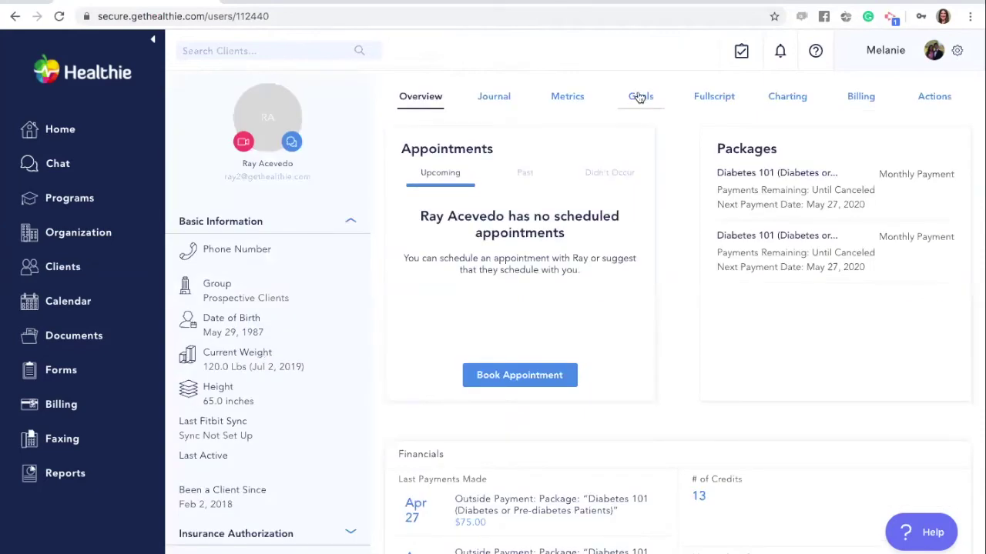
click(640, 97)
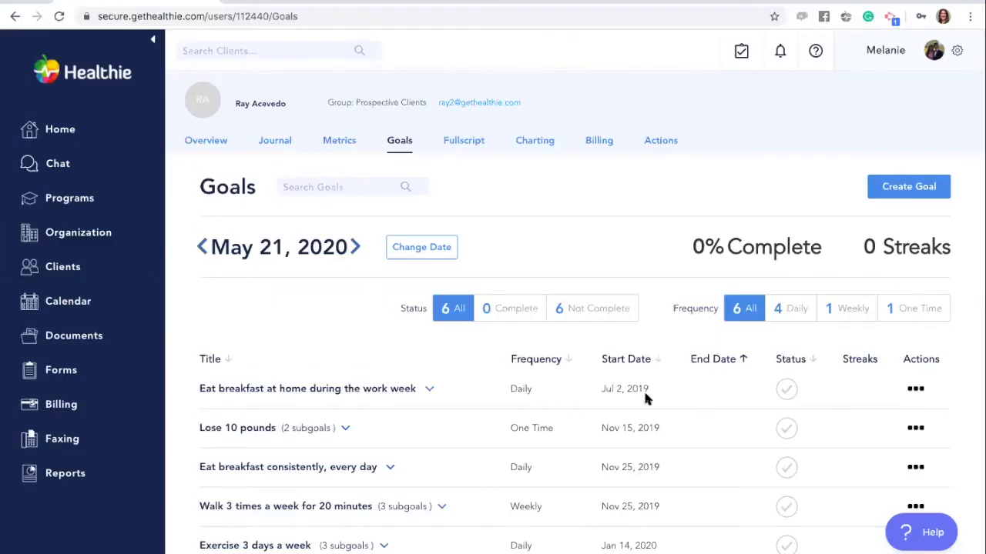
scroll(down, 3)
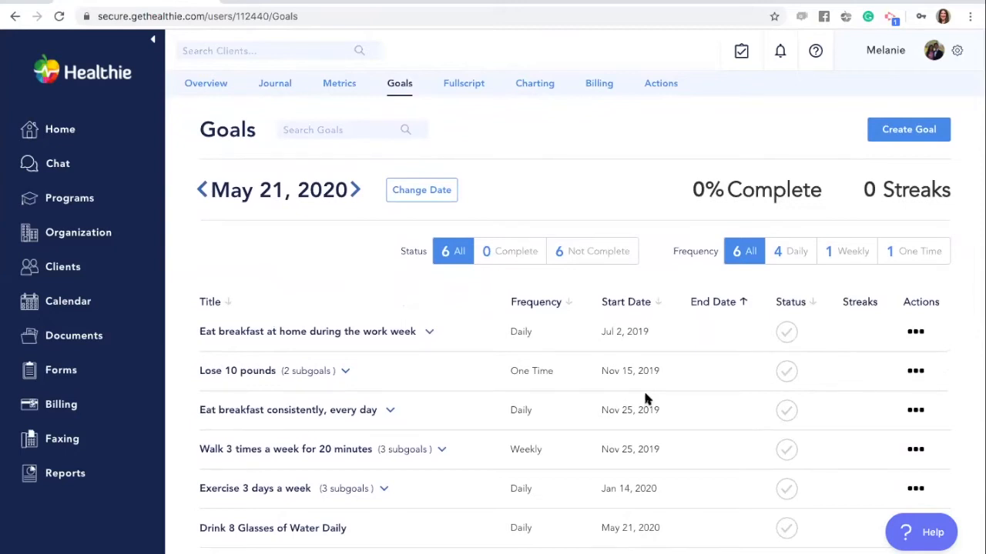
scroll(down, 3)
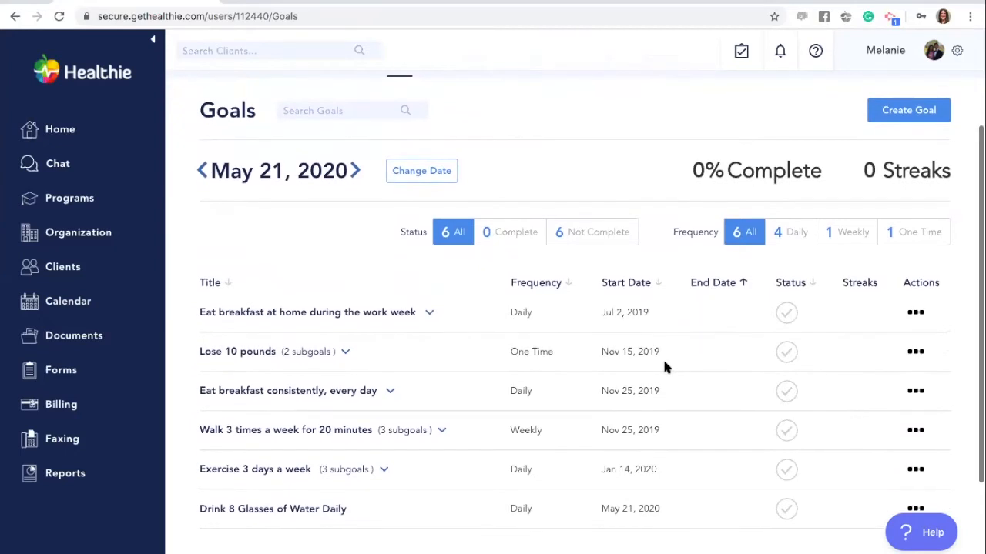
mouse_move(791, 322)
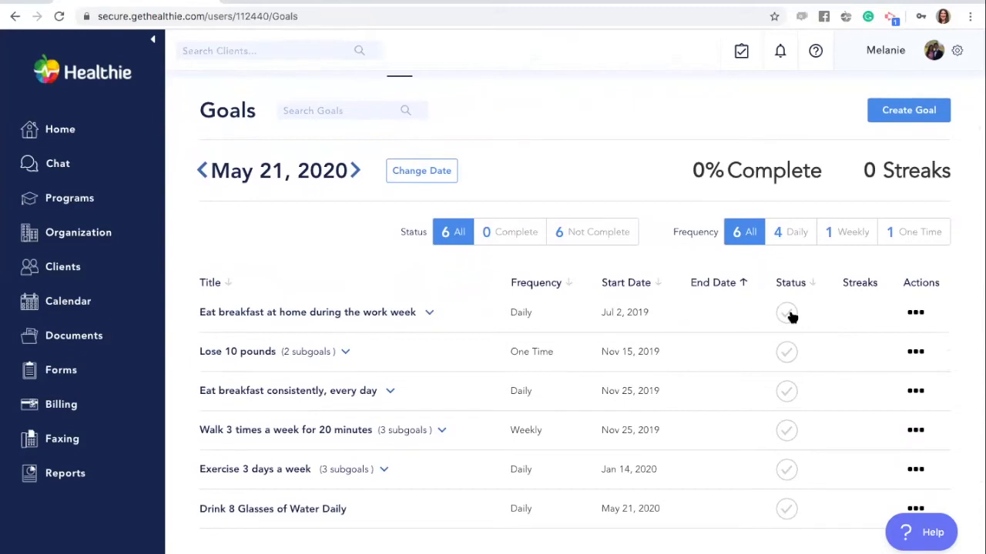
Step: Mark the breakfast-at-home and Lose 10 pounds goals complete, reaching 34% complete
click(786, 313)
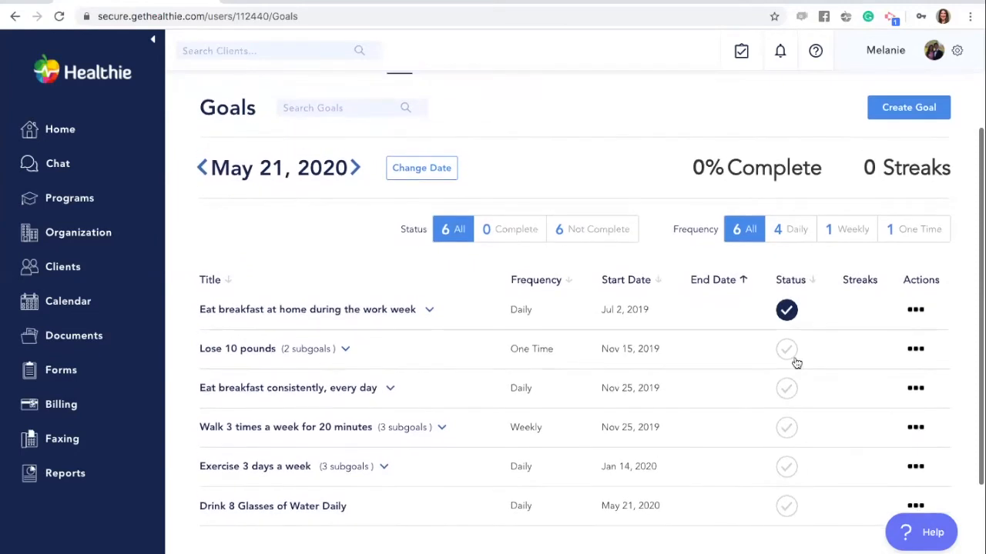
click(786, 349)
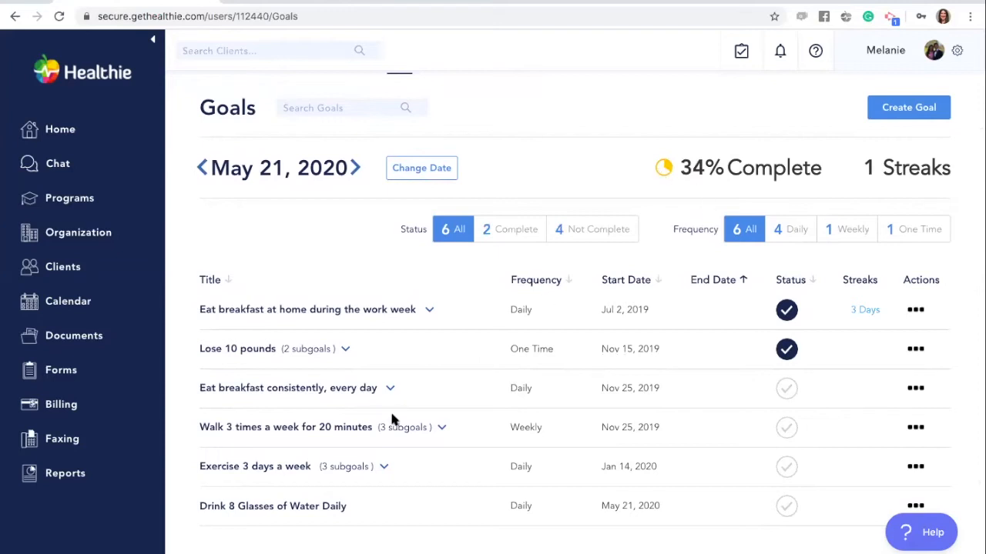
mouse_move(437, 431)
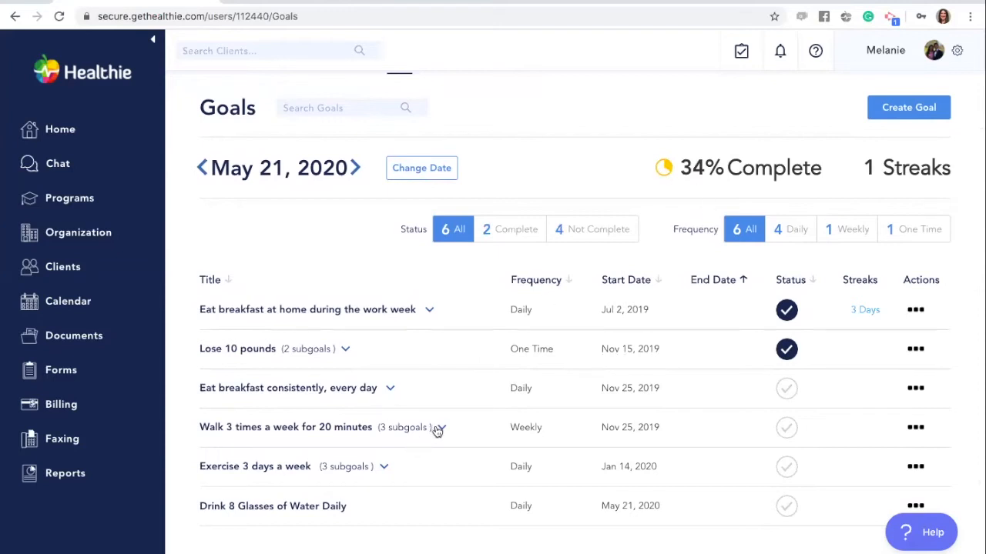
click(443, 428)
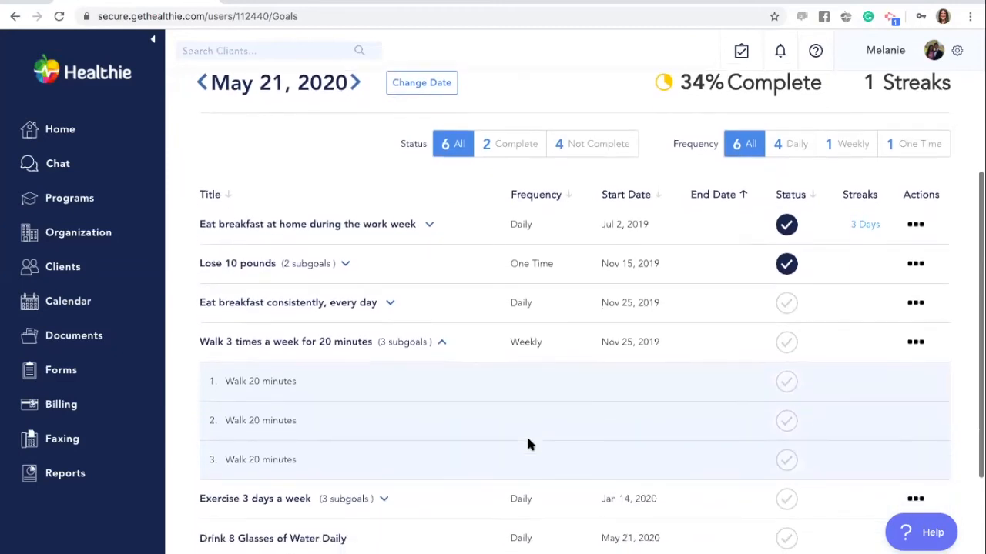
mouse_move(786, 382)
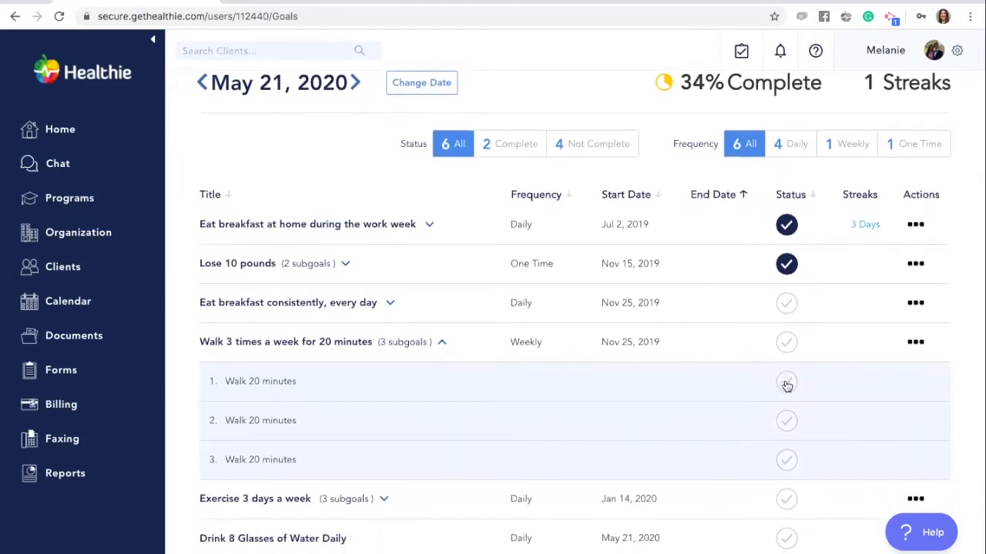
click(786, 382)
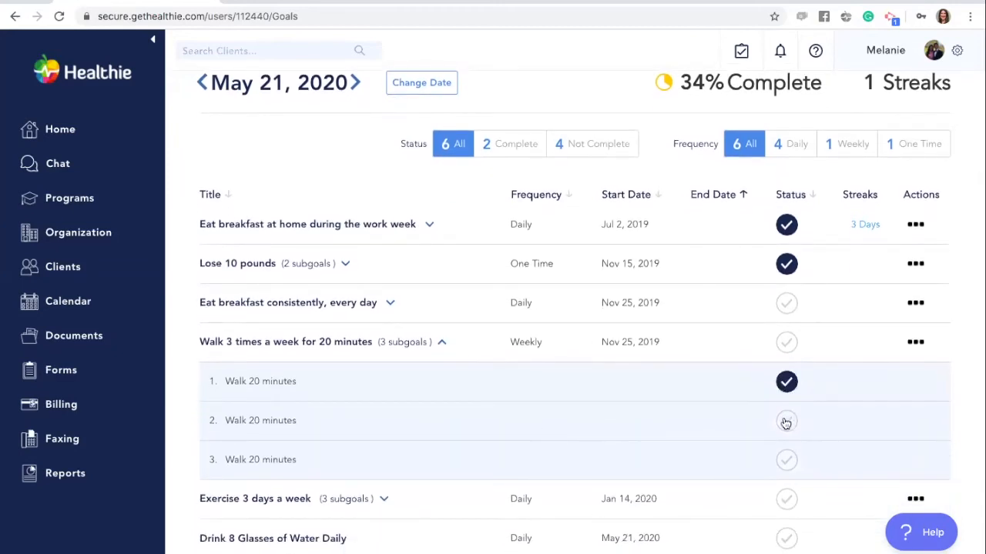
mouse_move(774, 436)
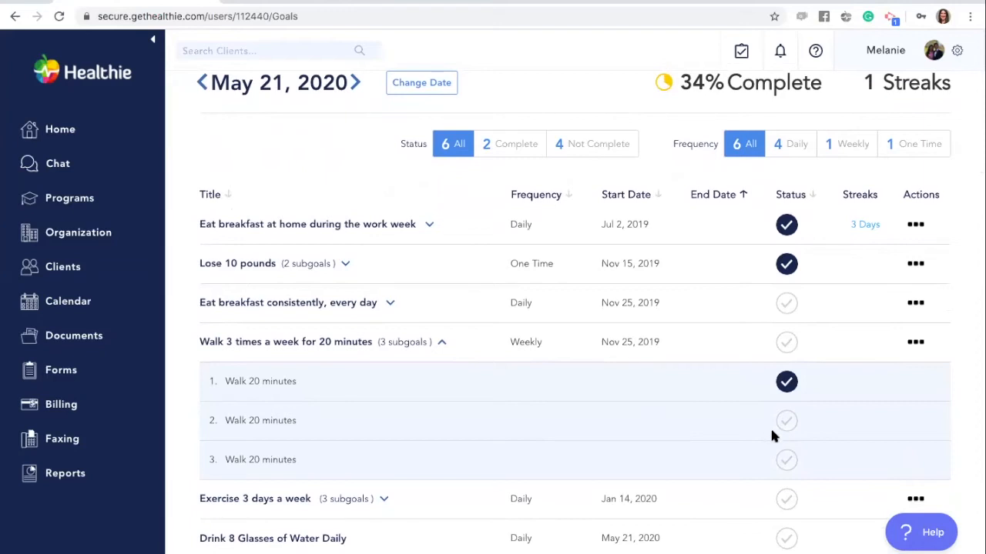
click(786, 461)
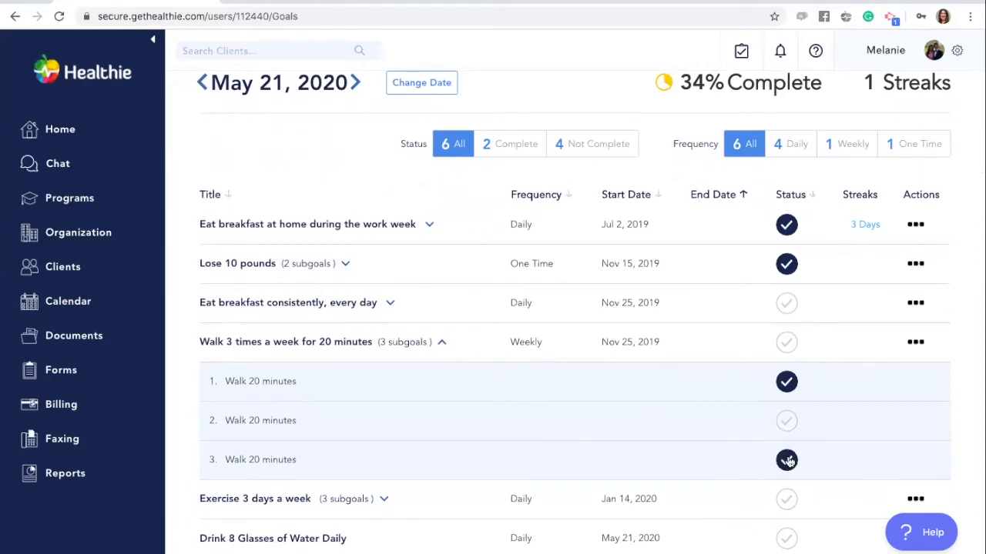
click(787, 460)
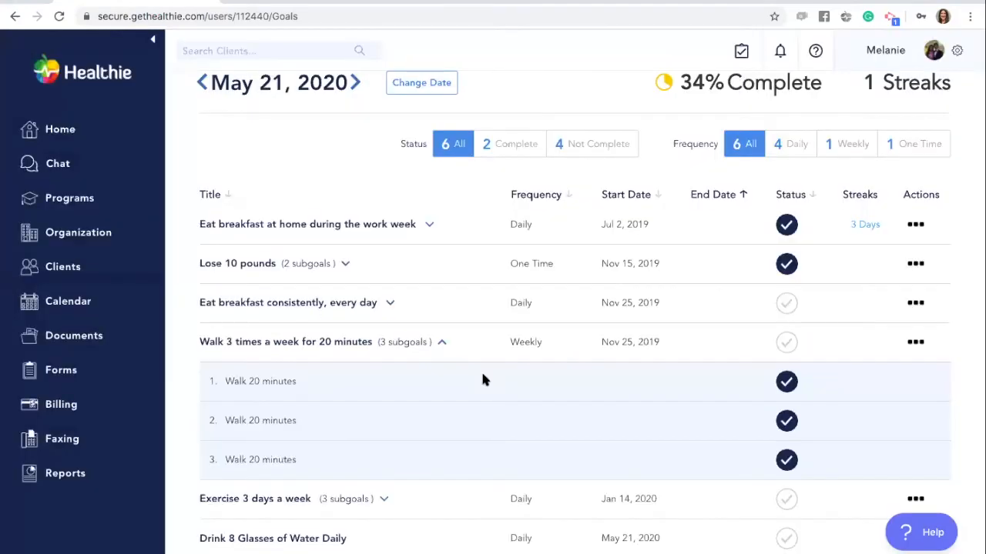
click(786, 341)
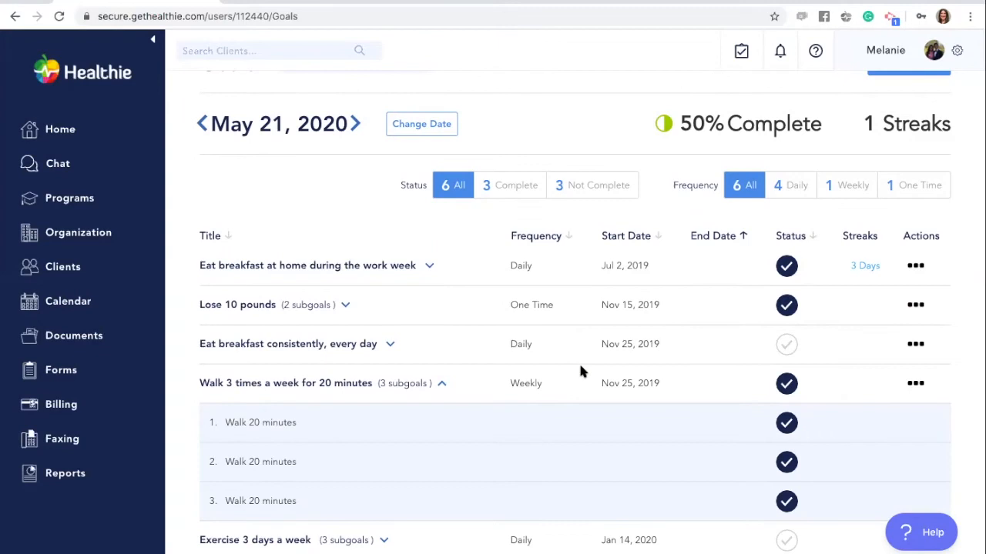
mouse_move(333, 212)
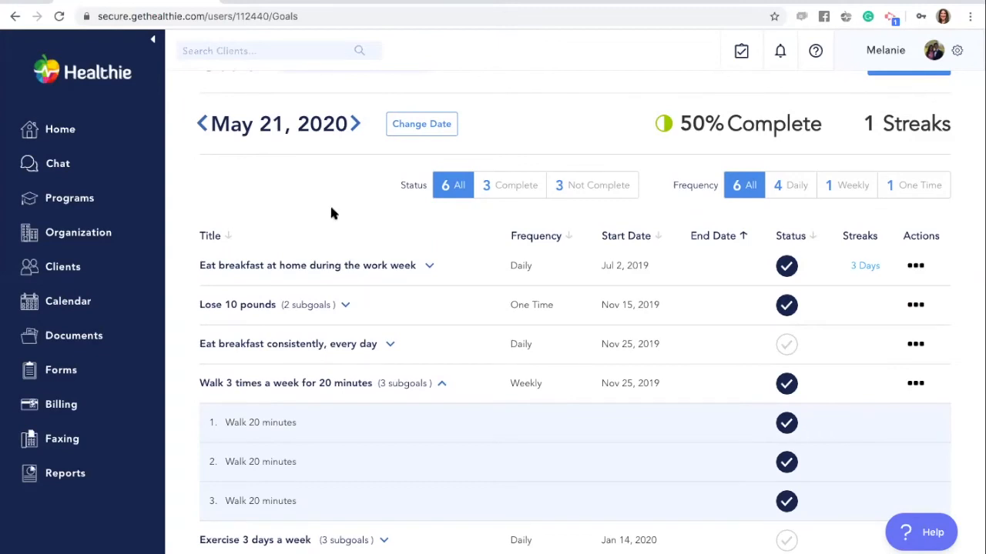
mouse_move(421, 128)
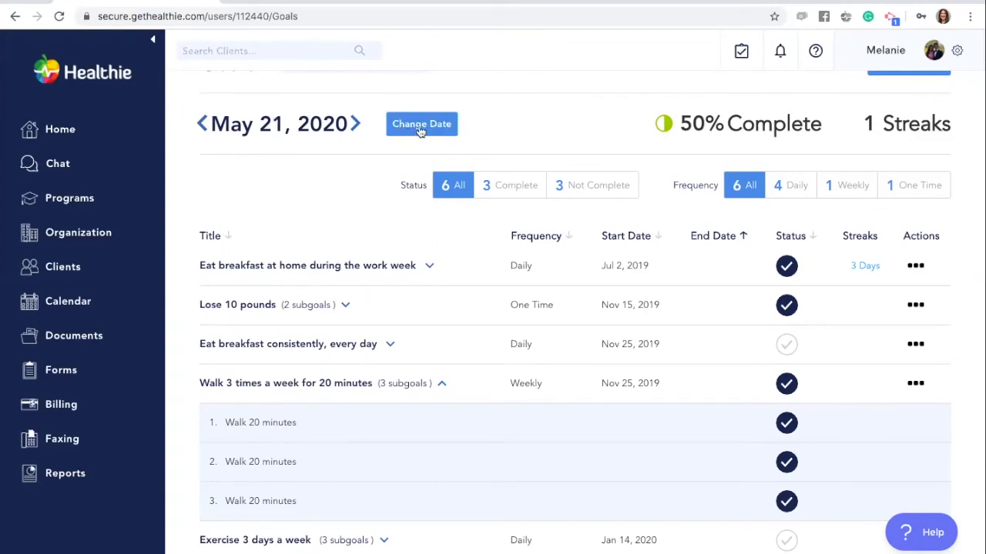
mouse_move(417, 127)
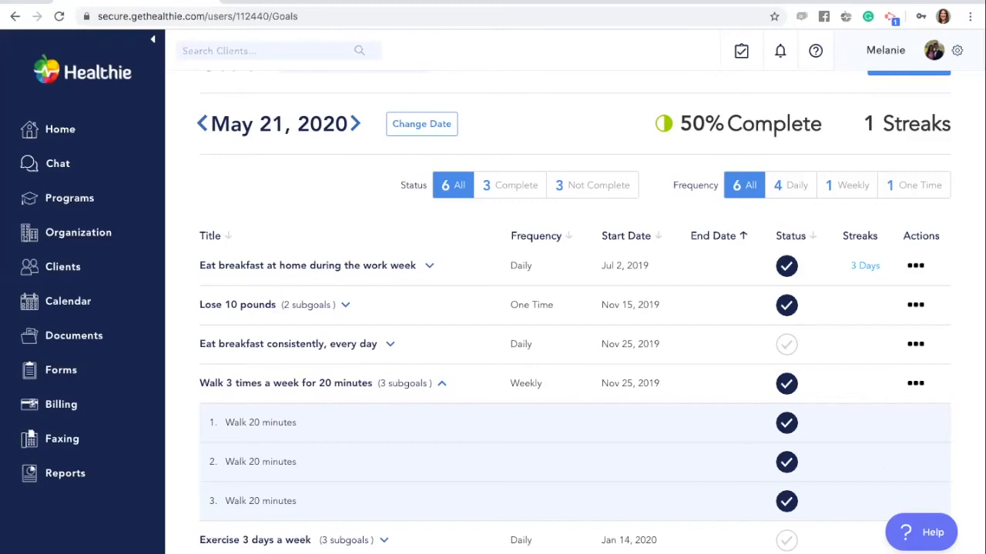
mouse_move(446, 203)
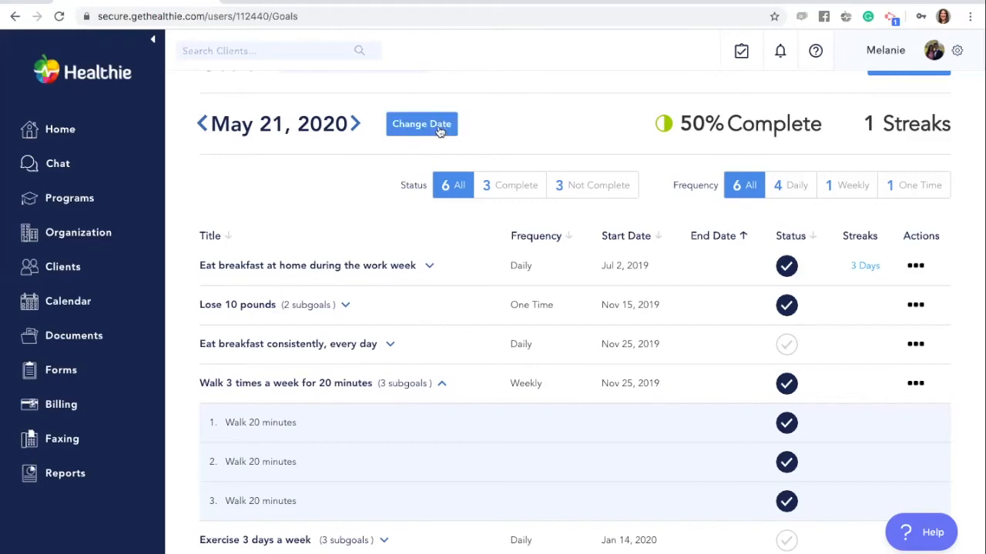
Step: Set the goals date range to Last 30 Days, Apr 22 – May 21, 2020
click(421, 124)
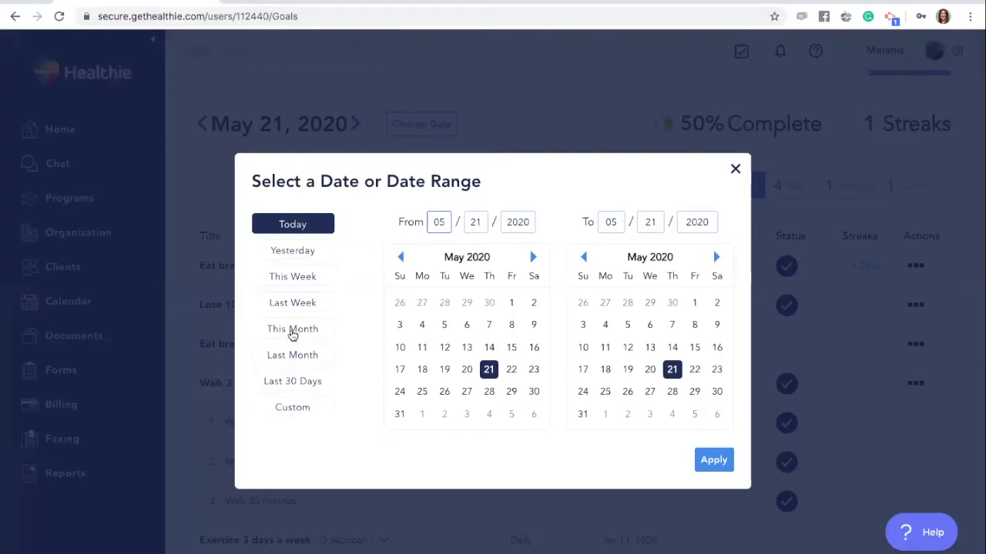
mouse_move(292, 276)
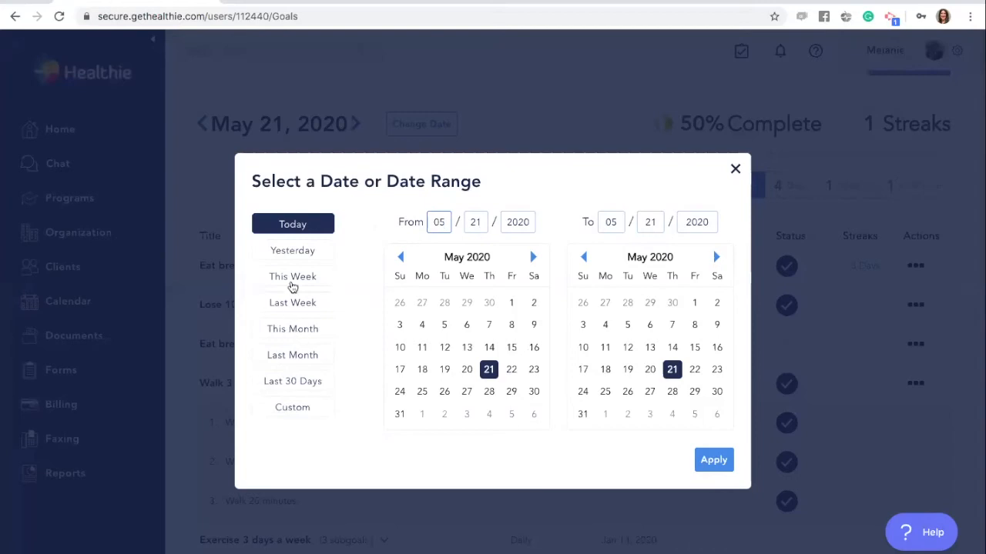
mouse_move(284, 362)
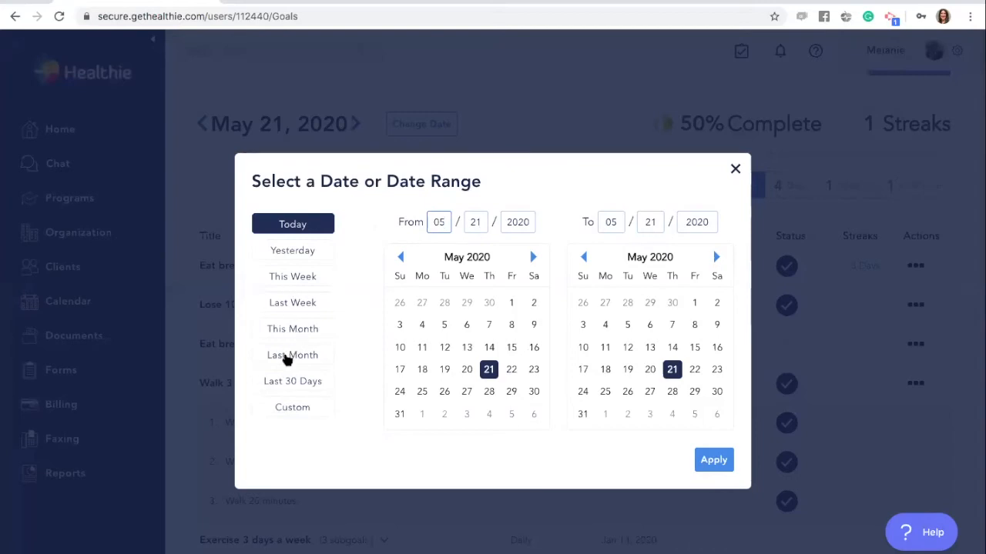
click(293, 380)
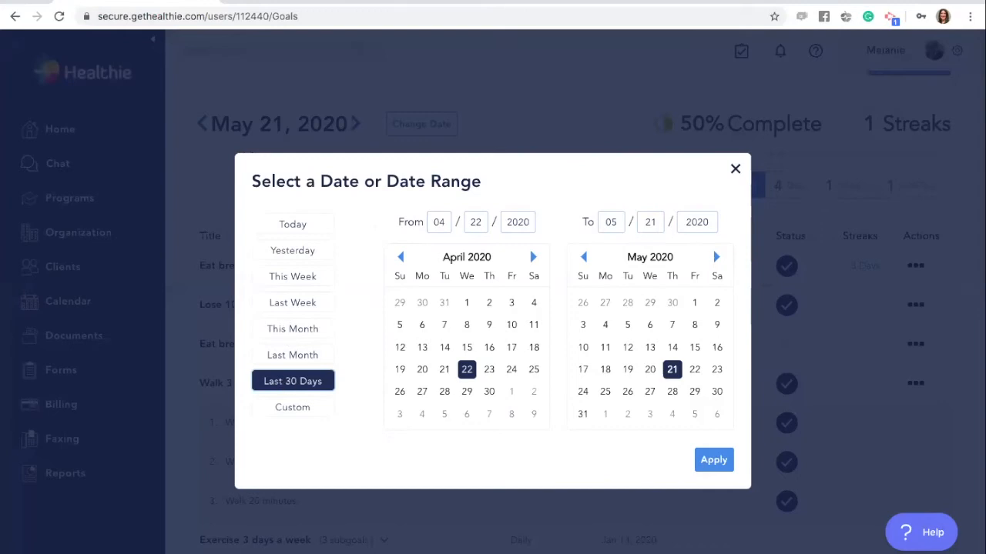
click(713, 459)
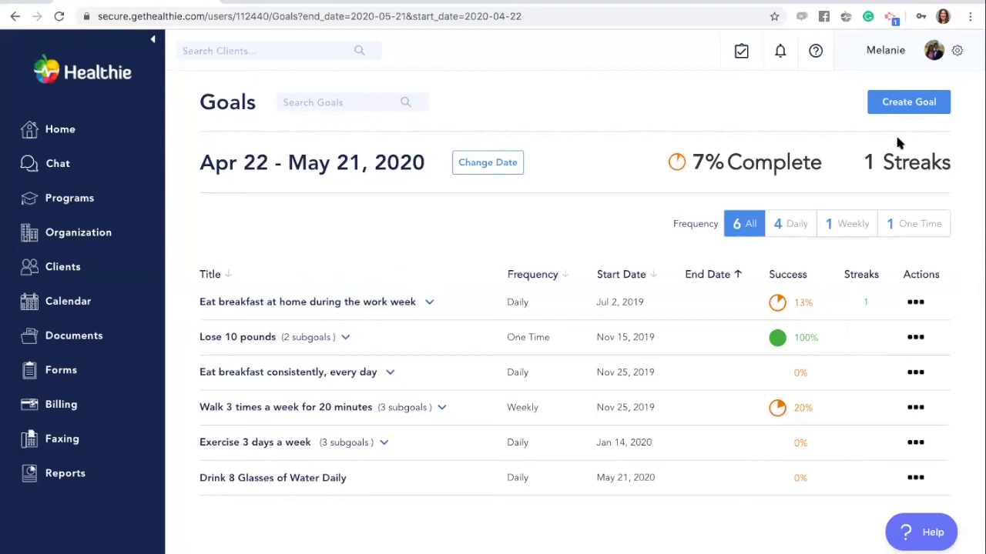
mouse_move(691, 216)
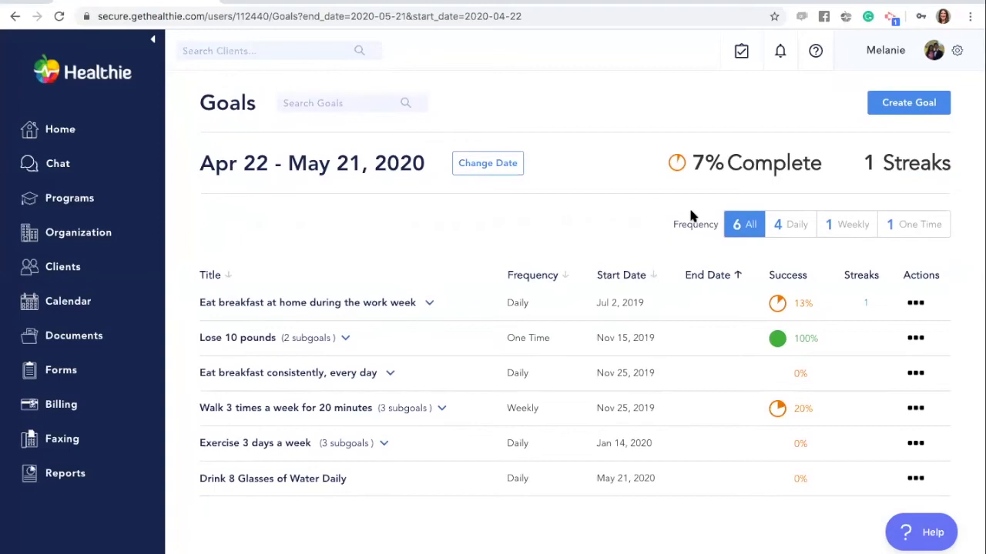
mouse_move(914, 211)
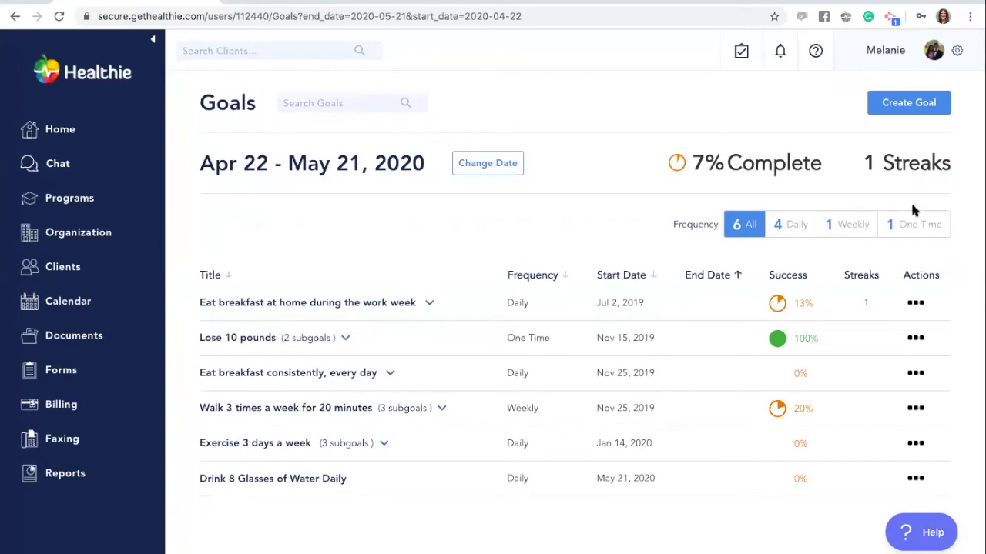
mouse_move(896, 222)
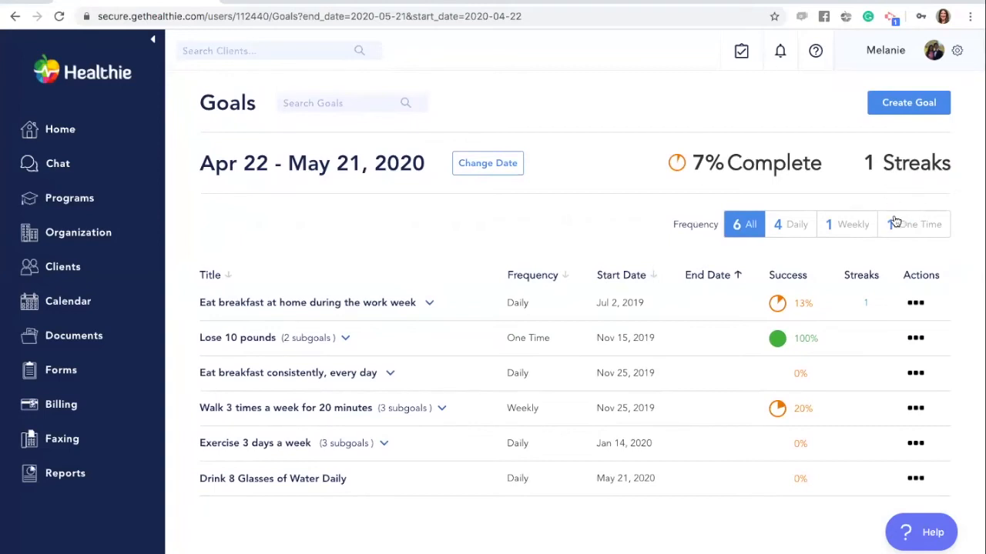
mouse_move(891, 229)
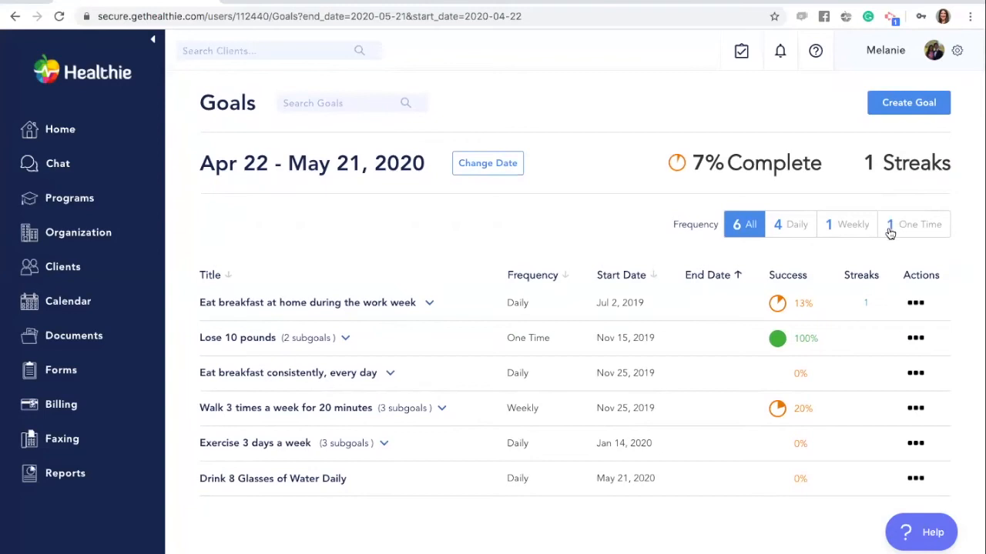
mouse_move(877, 249)
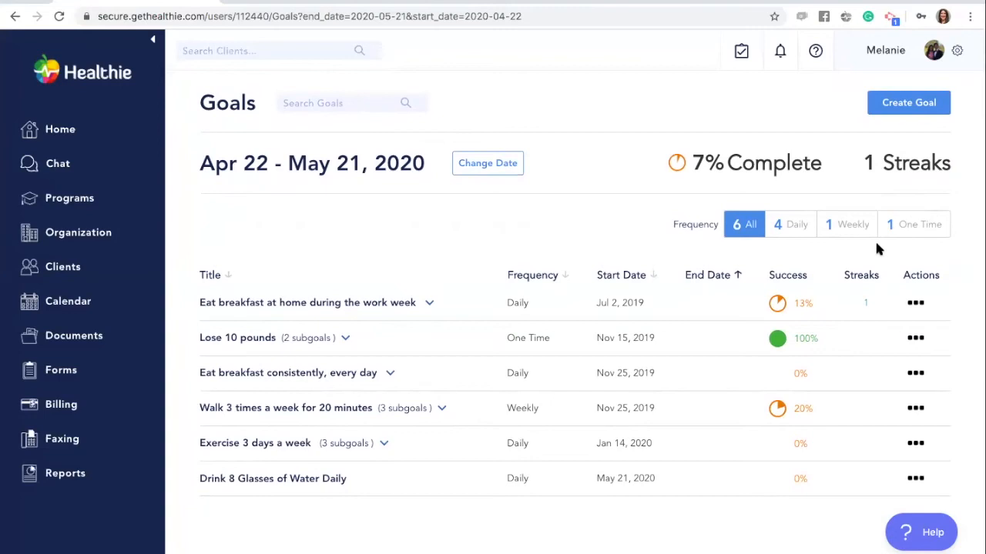
mouse_move(864, 233)
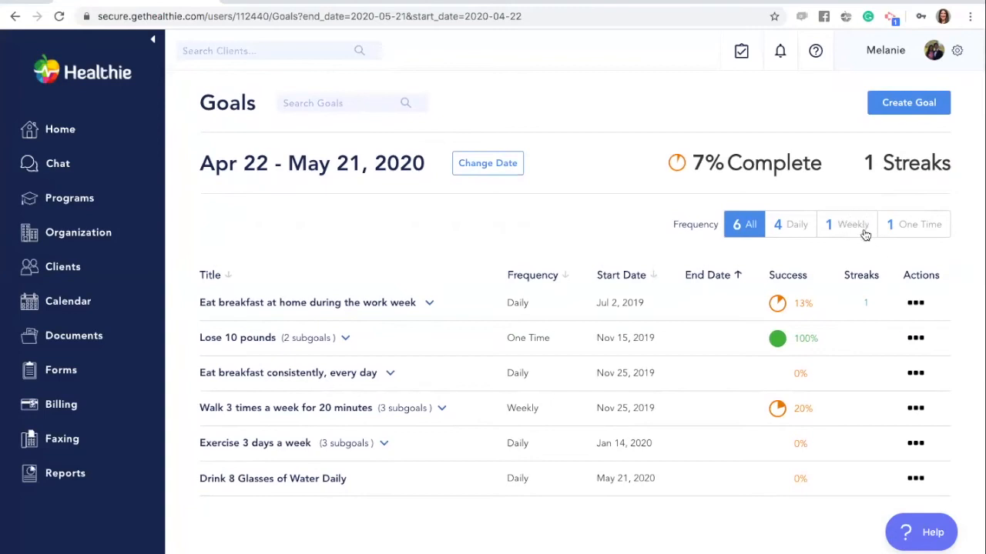
mouse_move(850, 264)
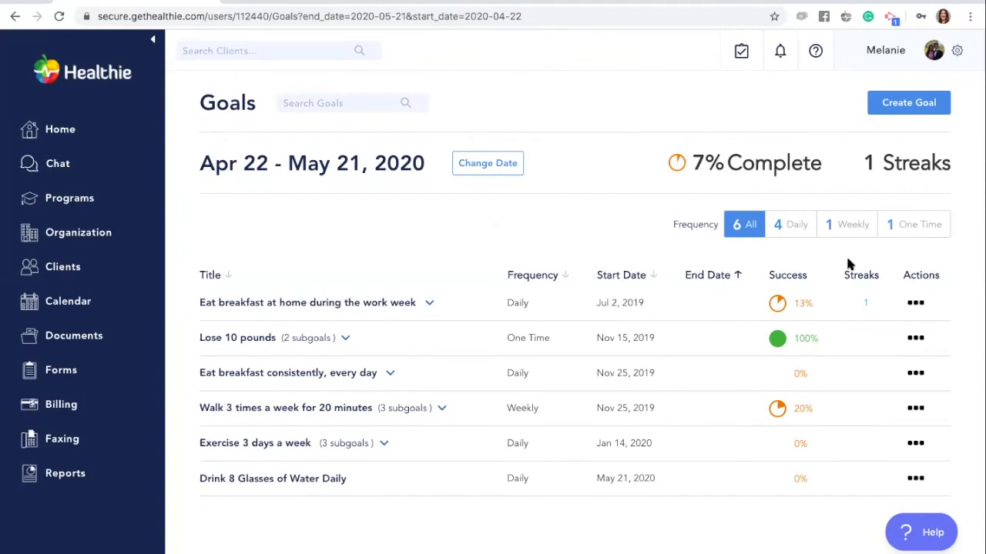
mouse_move(785, 356)
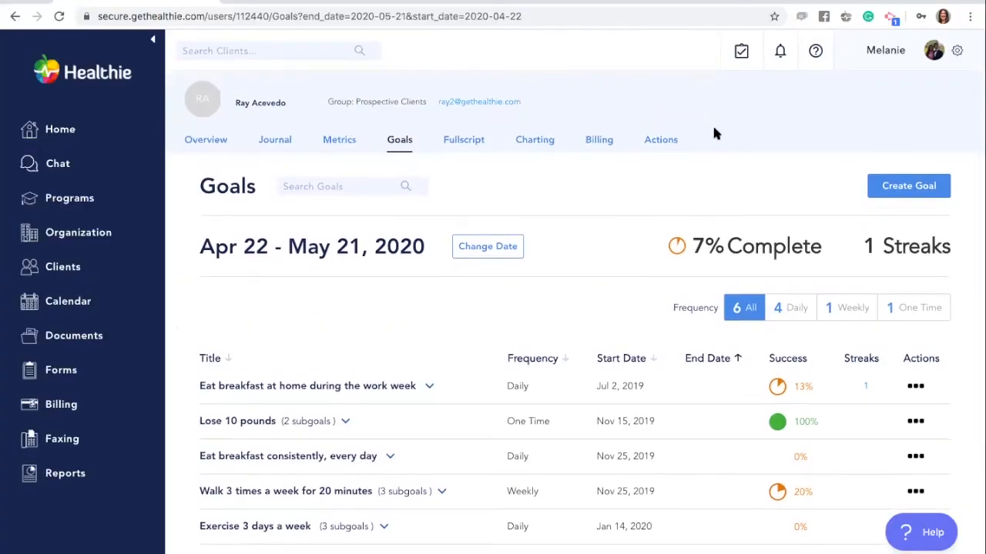
Step: Save client goal reminders as Weekly through email and Monthly through the mobile app
click(659, 139)
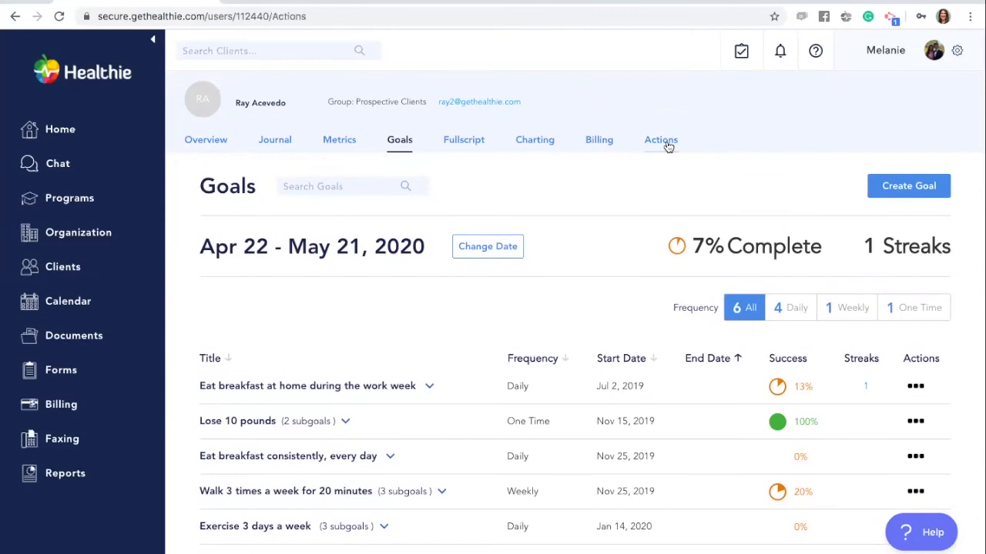
click(660, 139)
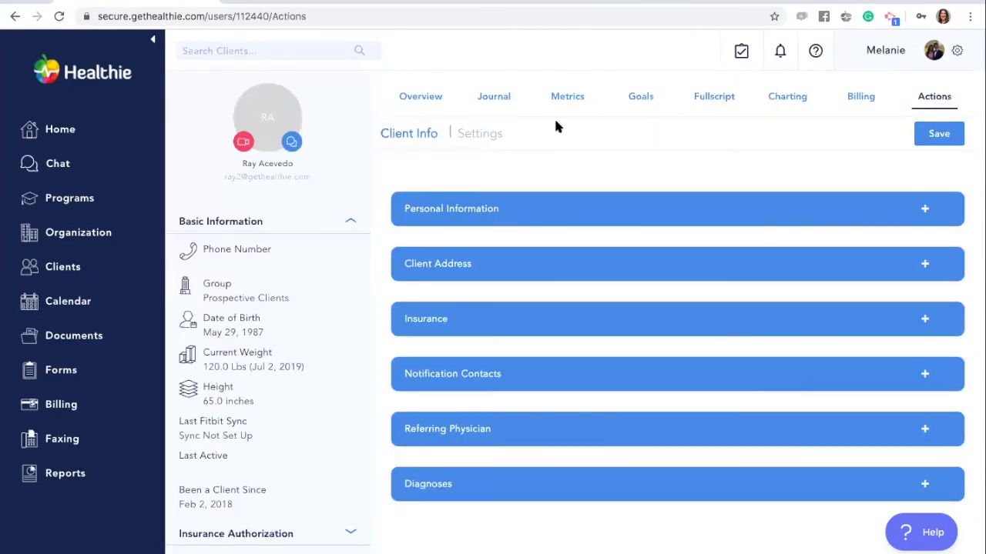
click(479, 132)
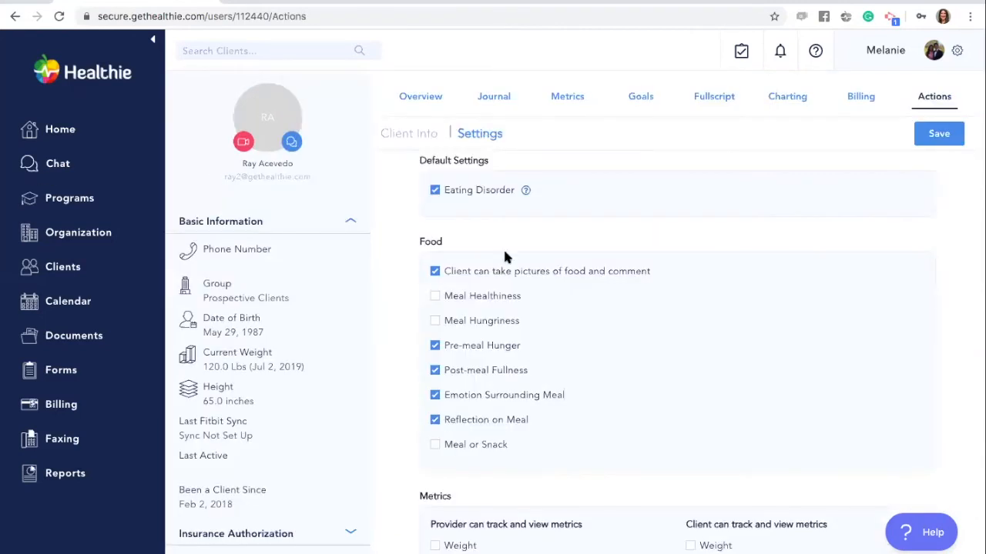
scroll(down, 3)
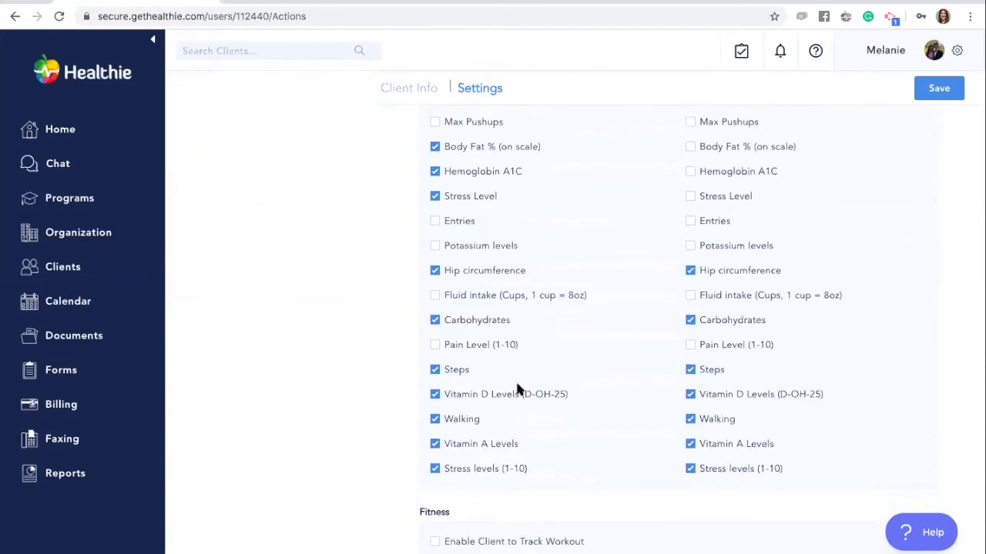
scroll(down, 3)
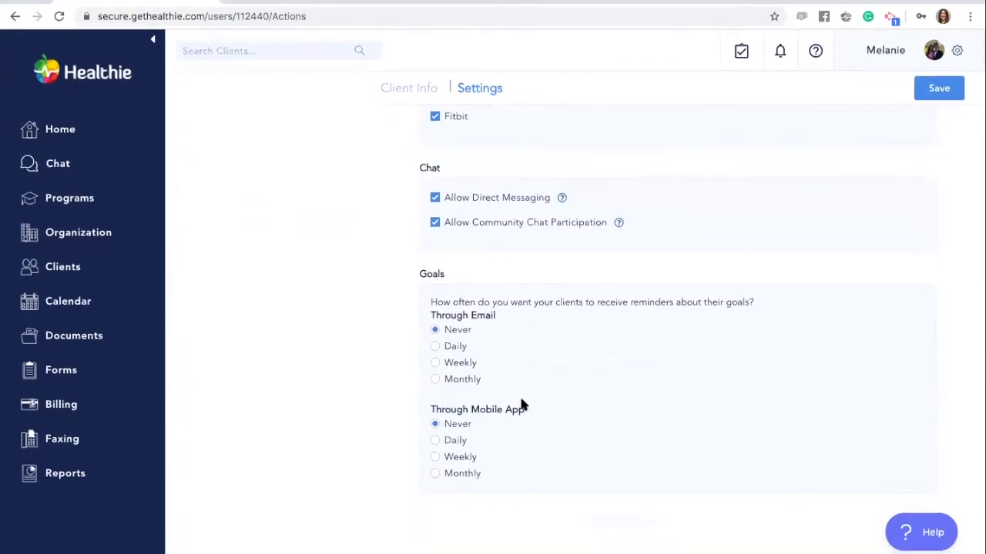
mouse_move(451, 359)
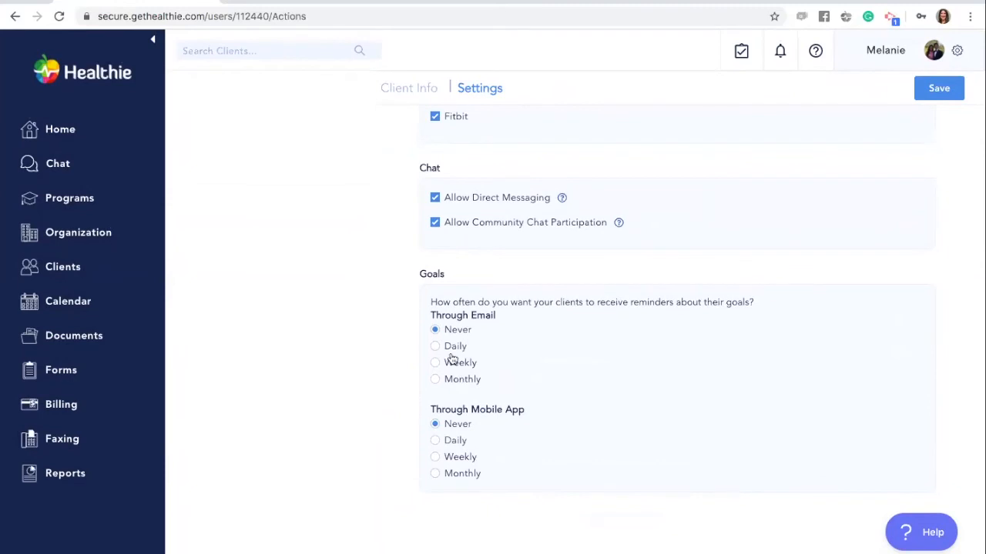
mouse_move(440, 322)
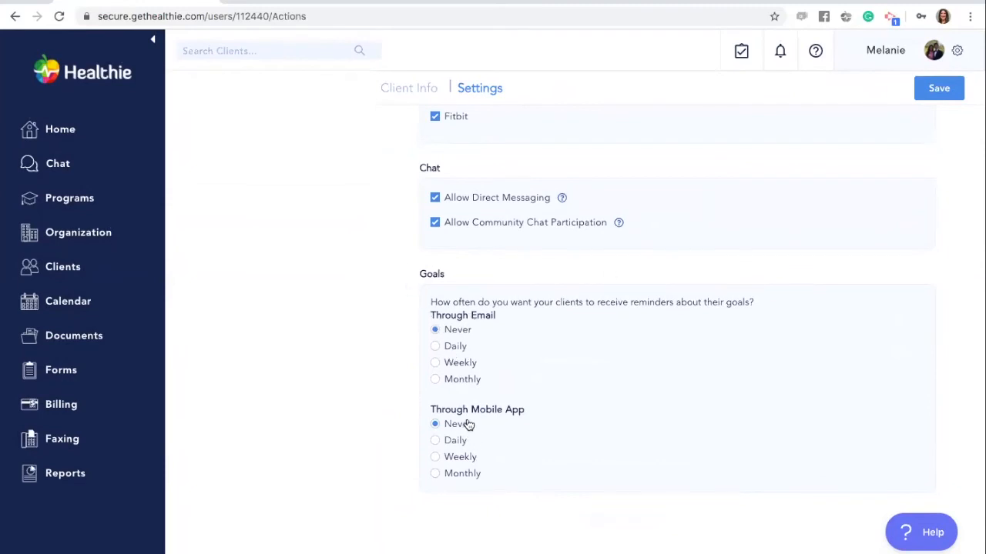
click(434, 363)
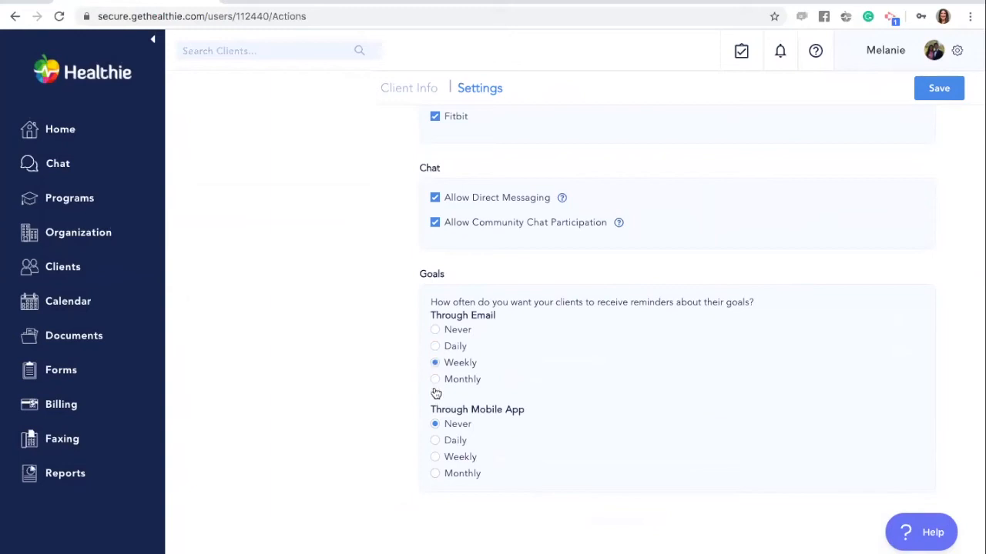
click(434, 456)
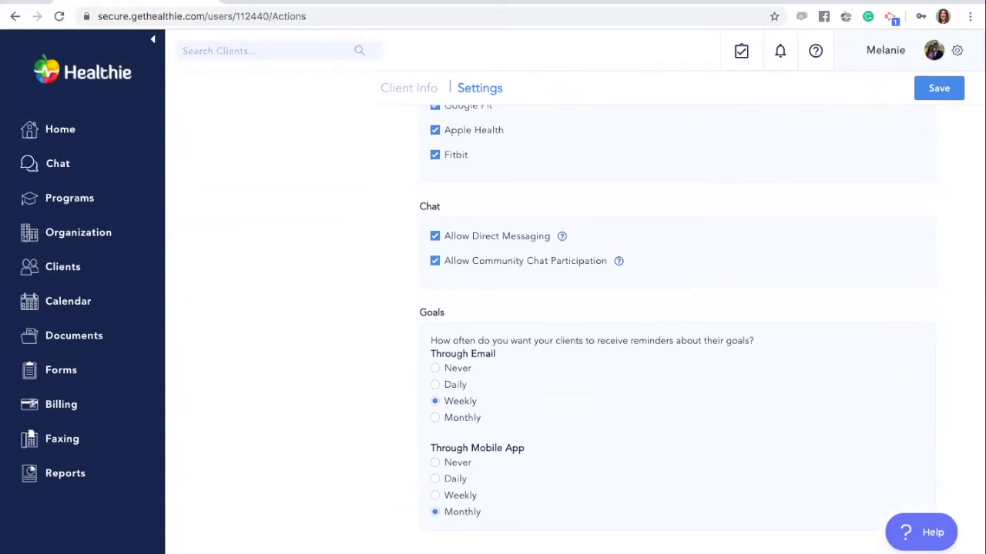
click(938, 88)
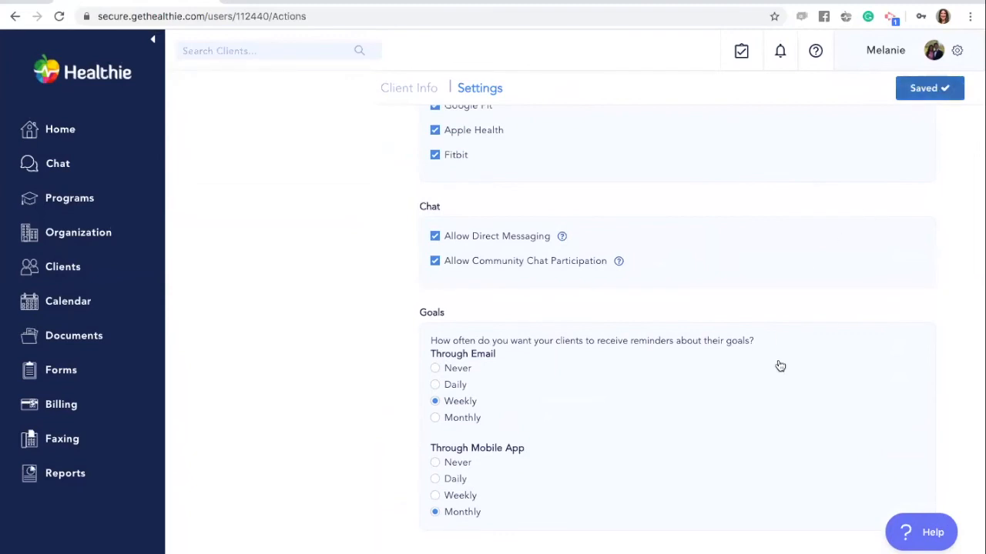
mouse_move(645, 447)
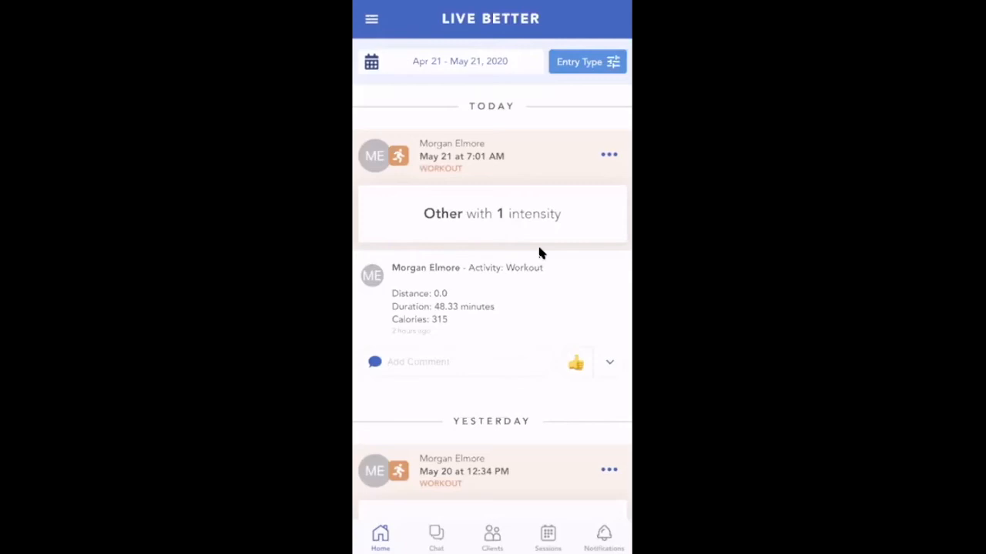
click(492, 552)
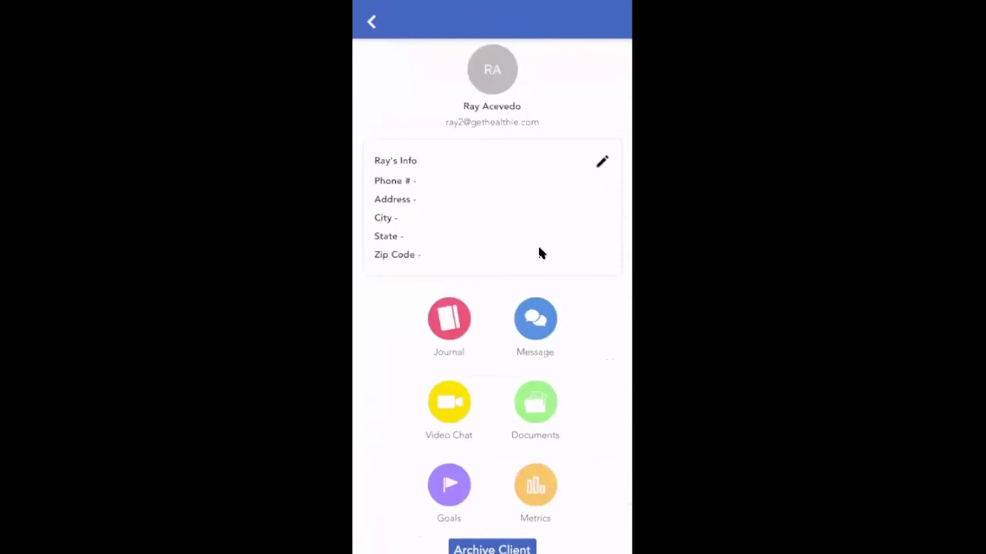
click(448, 485)
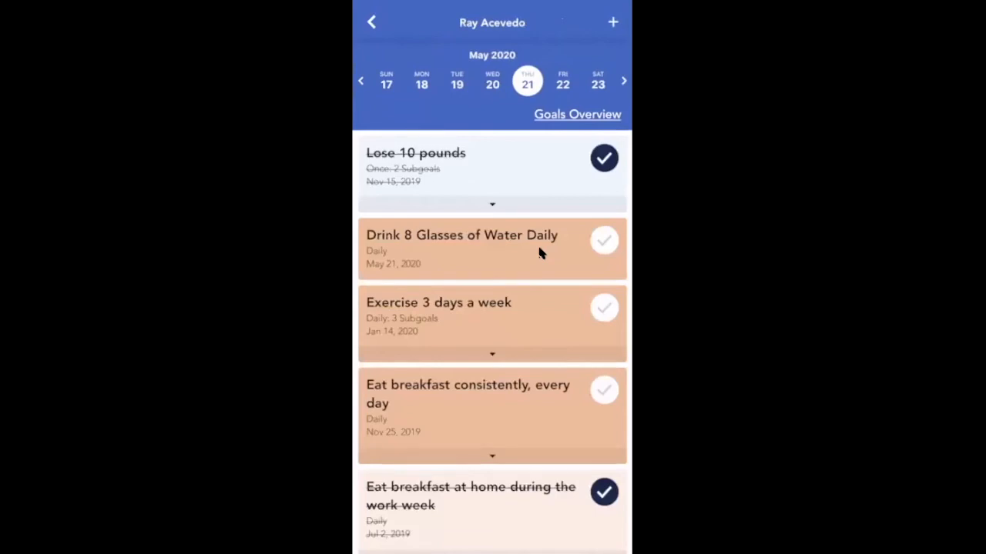
click(491, 81)
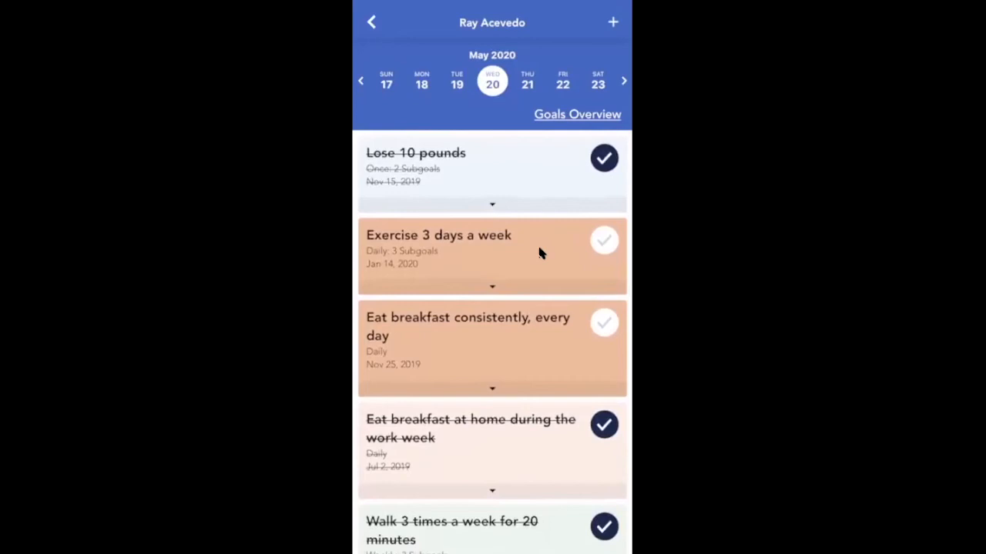
click(604, 240)
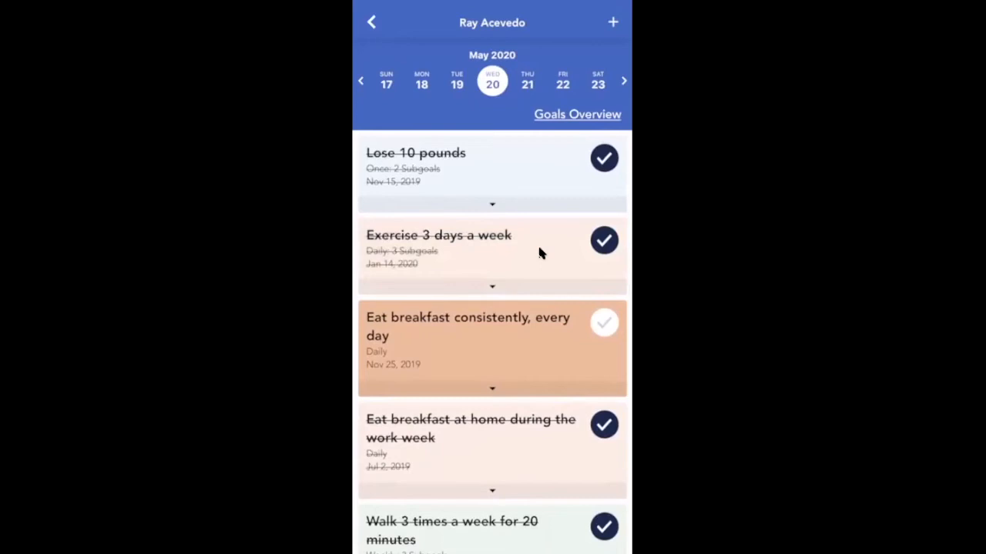
click(576, 114)
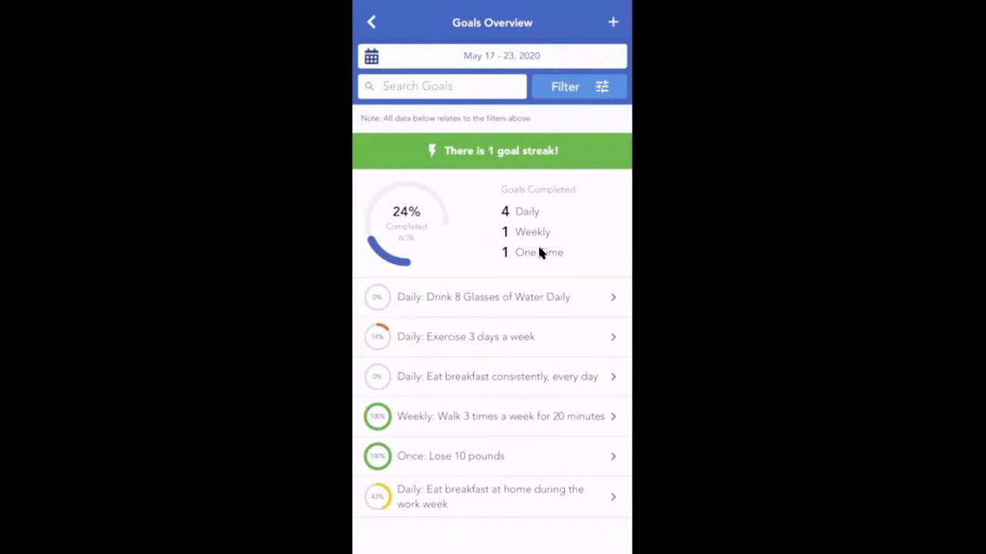
Step: Set the goals overview range to May 1–23, 2020 and review the 'Drink 8 Glasses of Water Daily' details
click(492, 56)
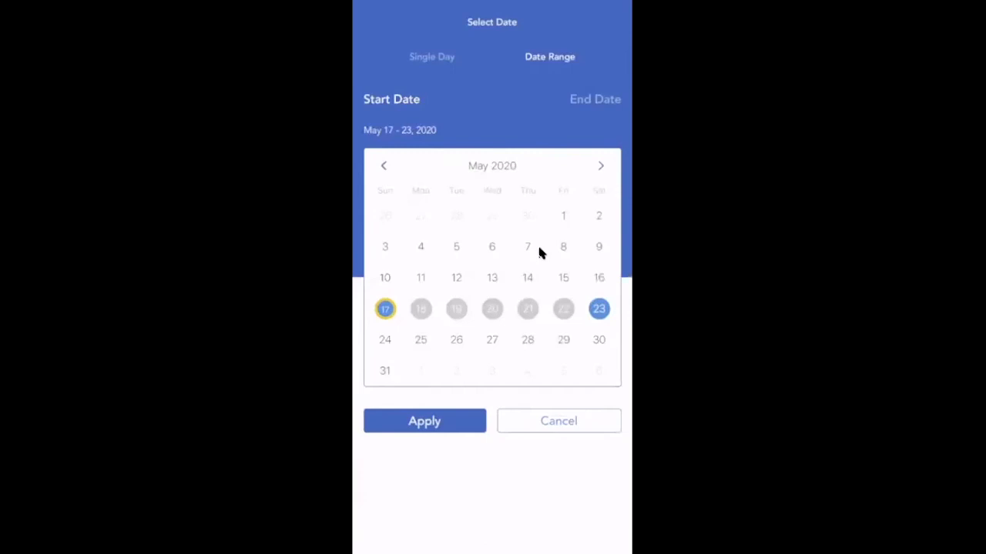
click(563, 216)
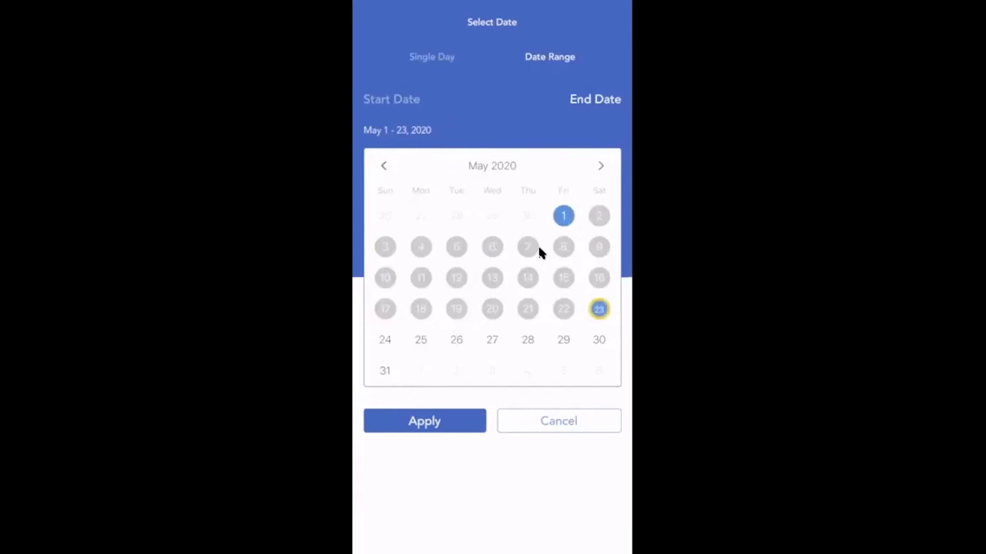
click(424, 420)
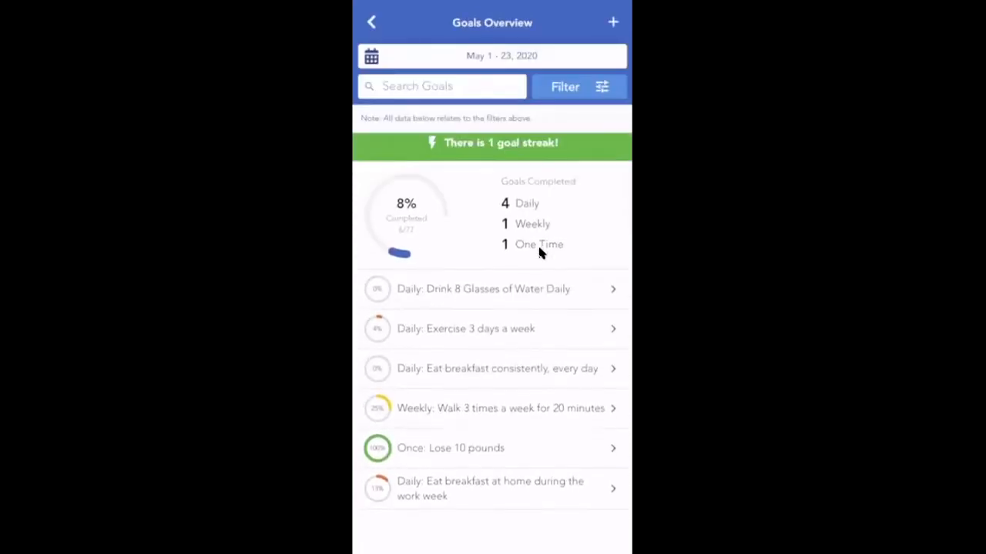
click(482, 289)
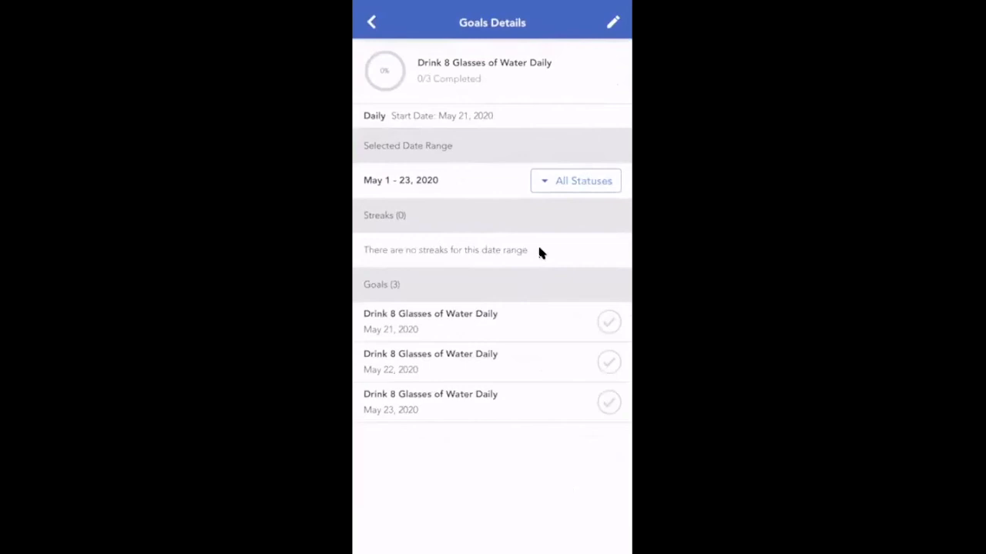
click(371, 21)
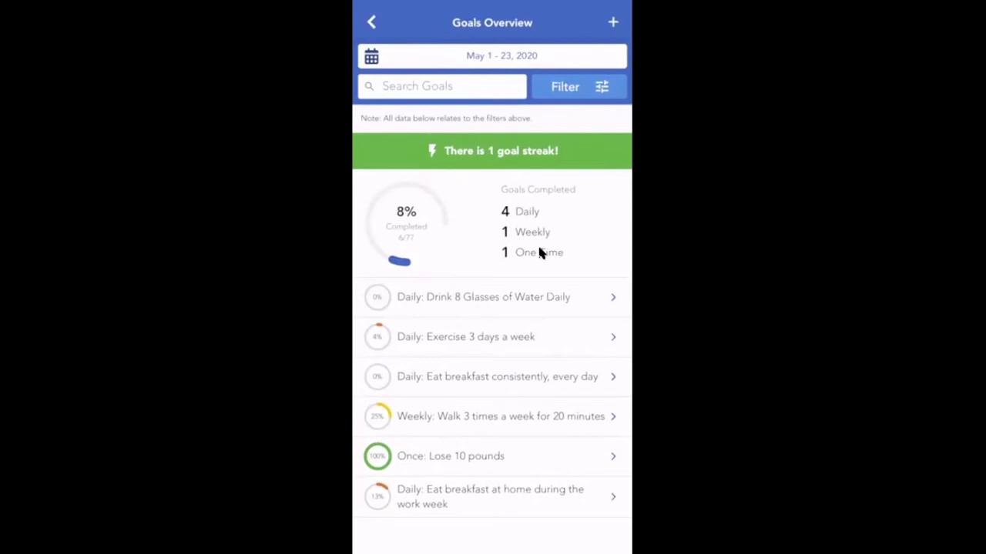
Step: Create a goal from the 'Add a salad to lunch meals daily' favorite, with Save as a Favorite on
click(613, 21)
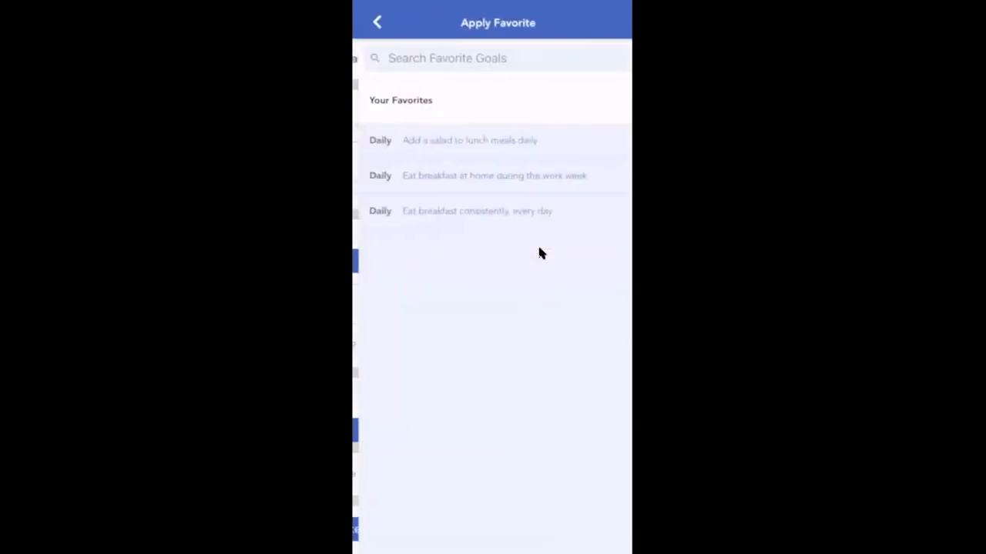
click(468, 140)
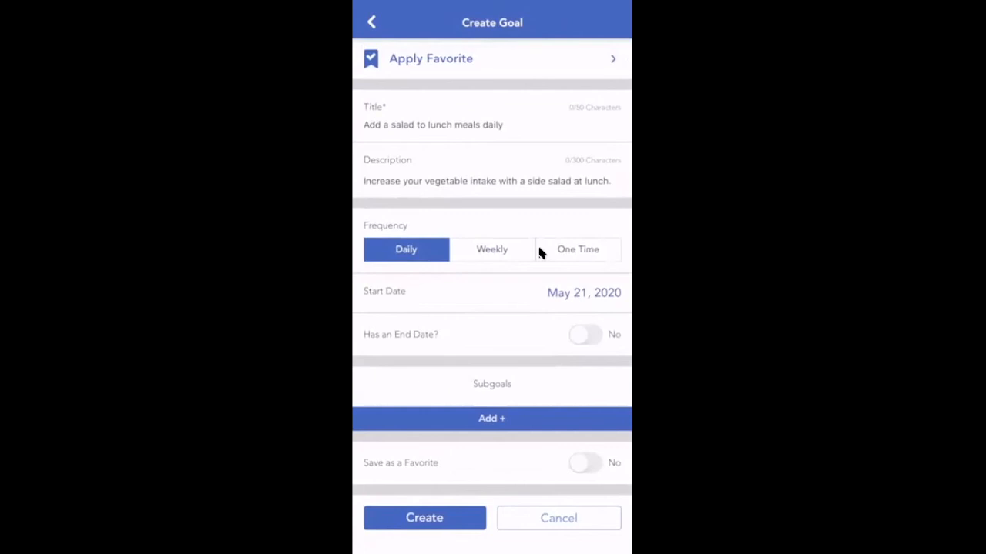
click(585, 464)
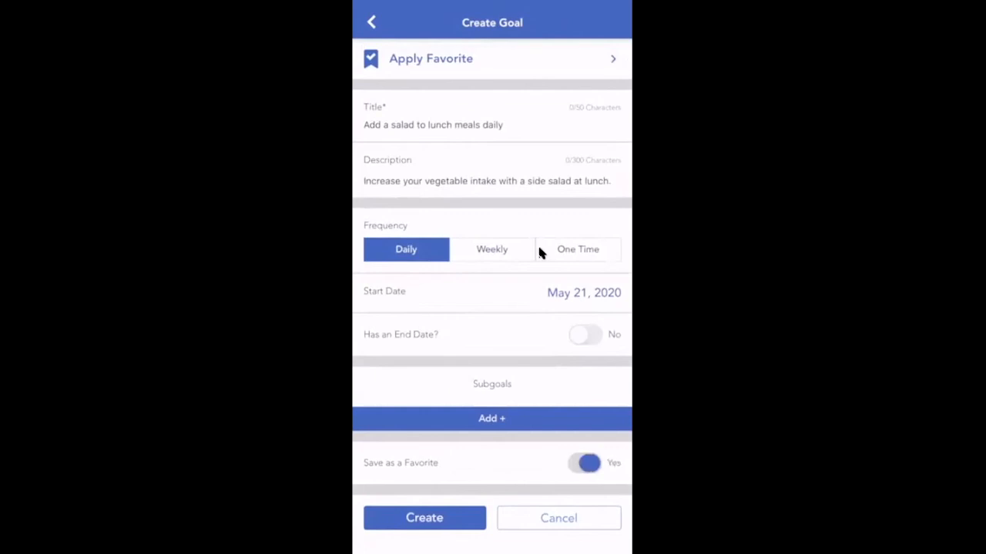
click(584, 463)
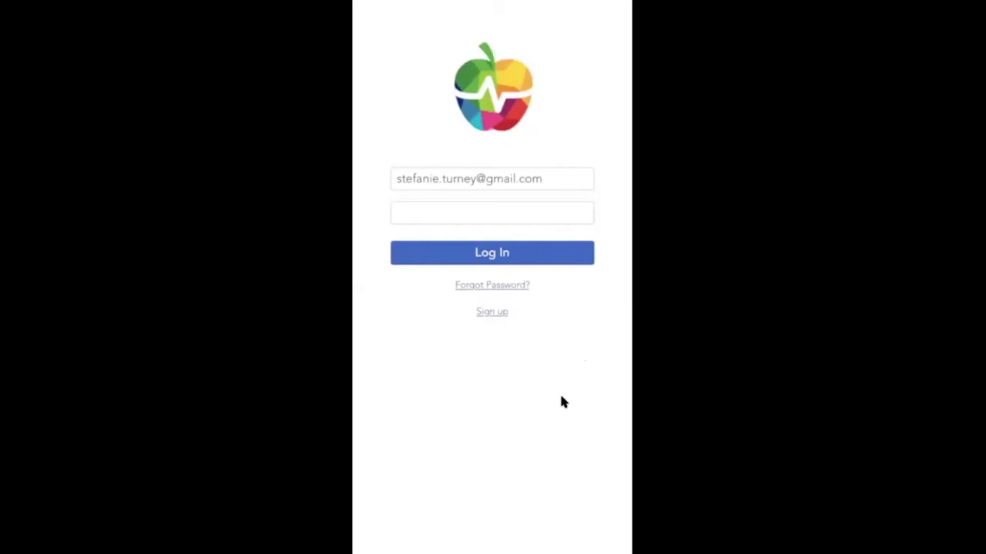
Step: Log in as the client and scroll the Overview down to Current Goals
click(491, 253)
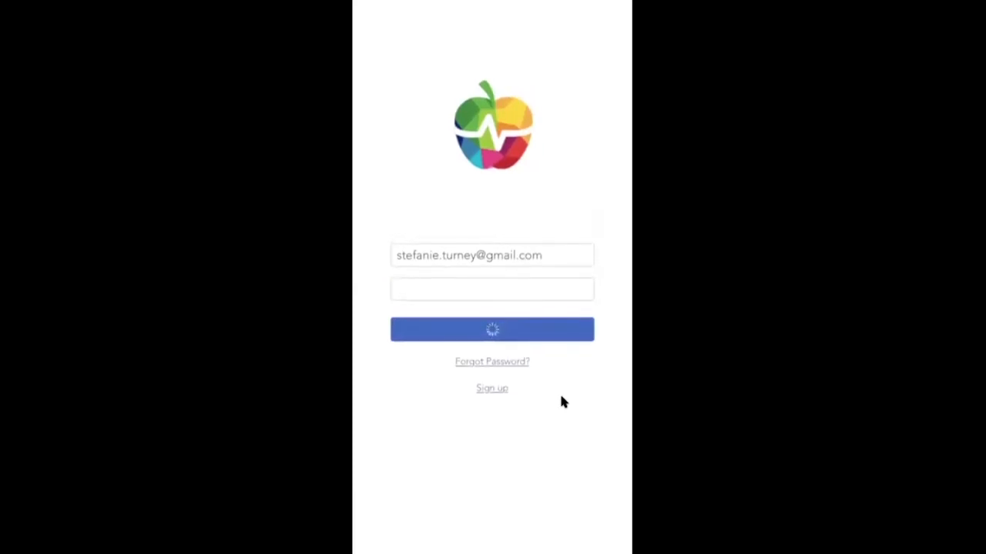
click(491, 329)
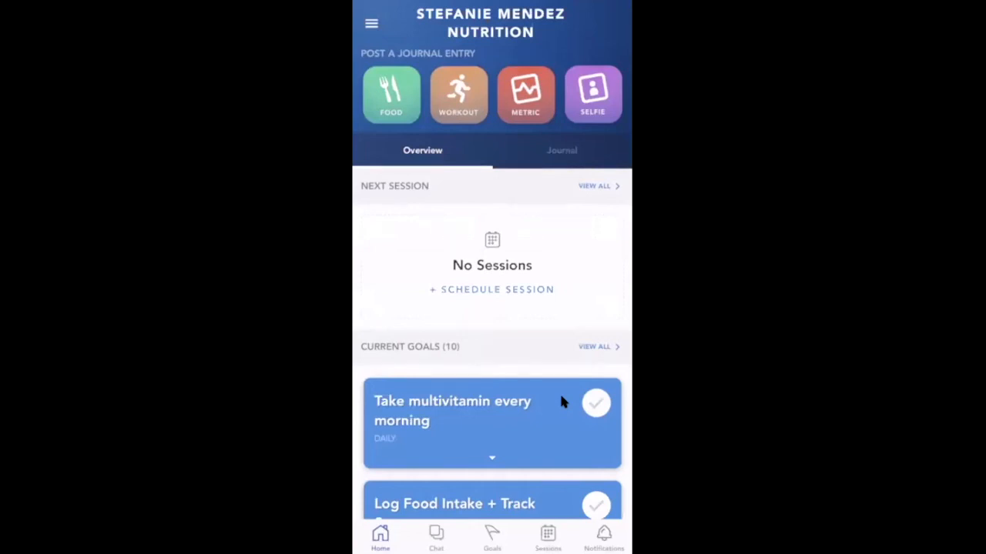
scroll(down, 3)
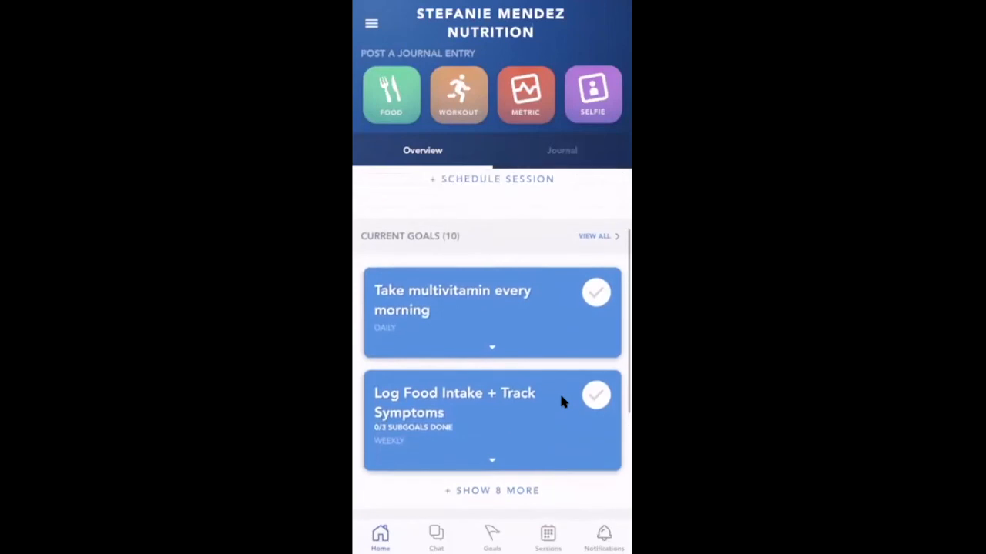
scroll(down, 3)
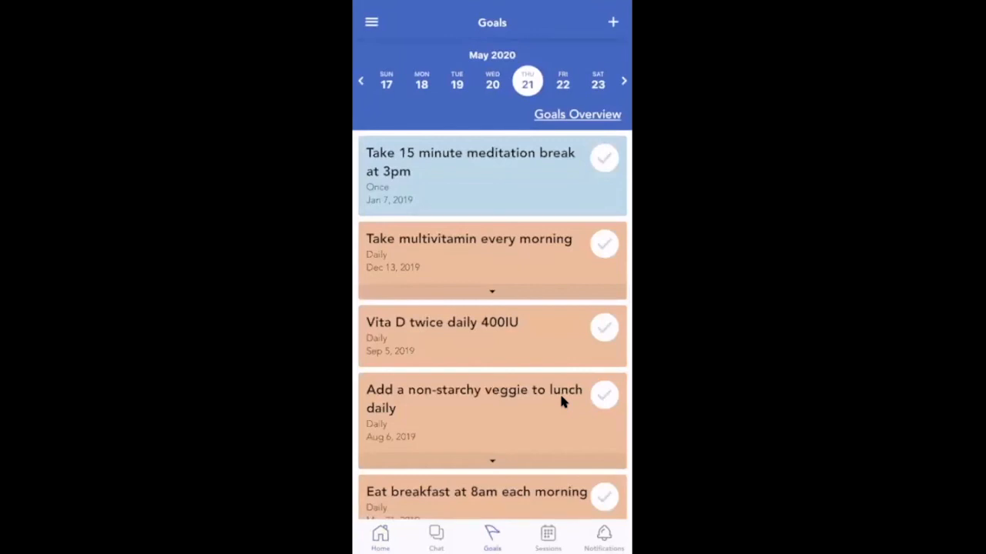
Step: Check off the meditation break and multivitamin goals for May 21, then view Wednesday, May 20
scroll(down, 3)
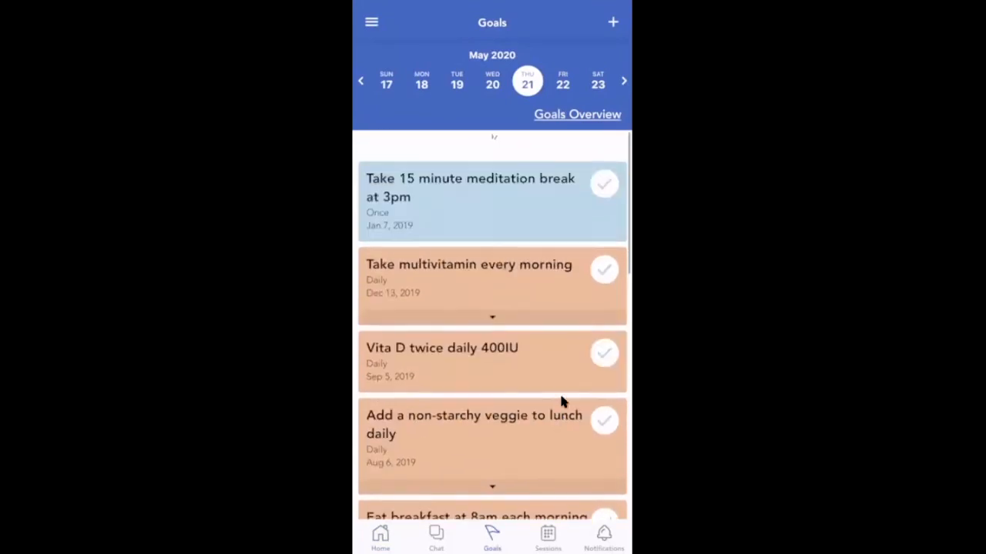
scroll(down, 3)
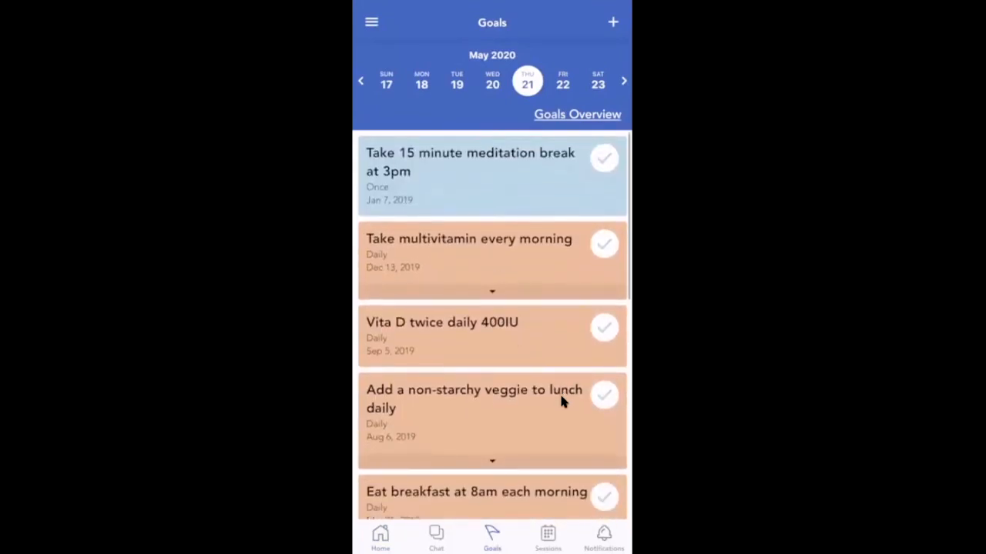
click(603, 158)
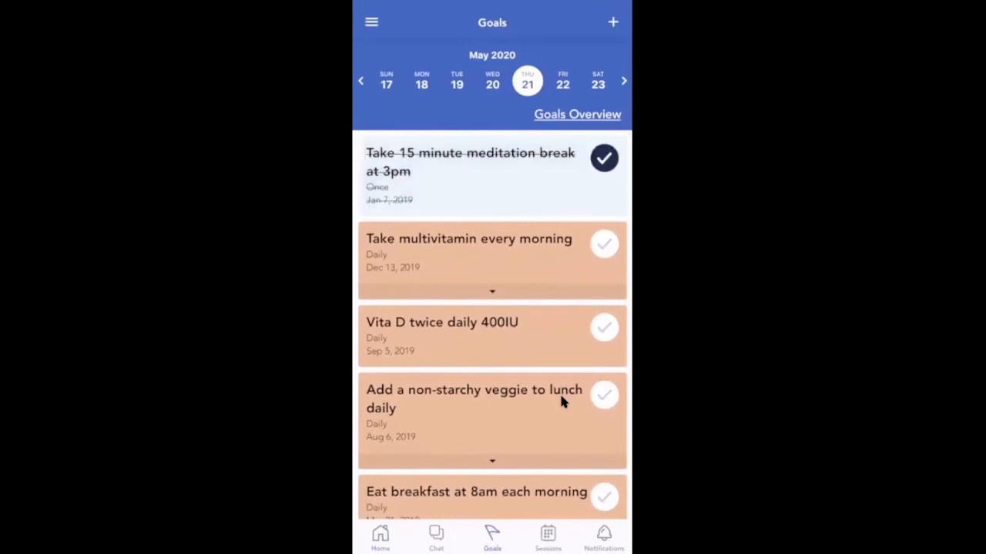
click(603, 244)
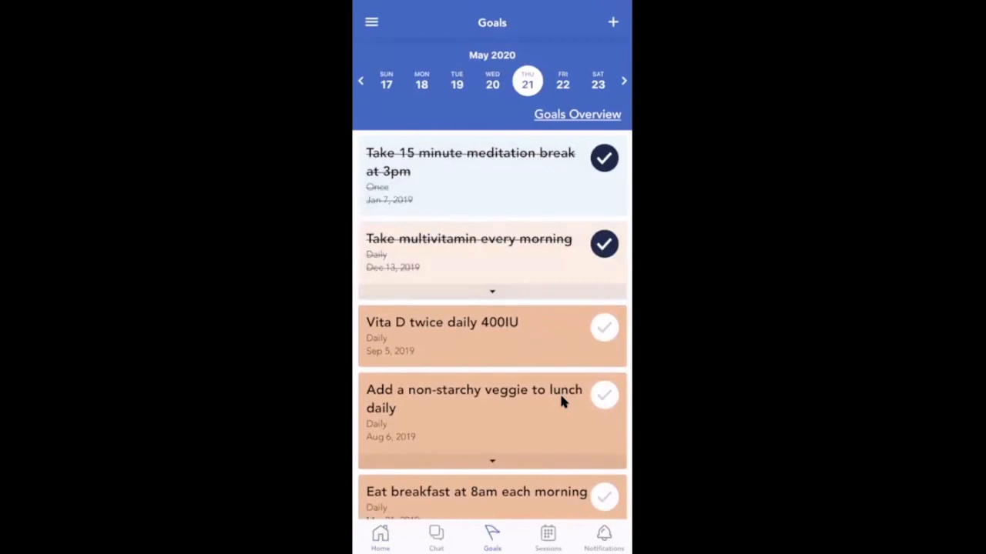
click(491, 80)
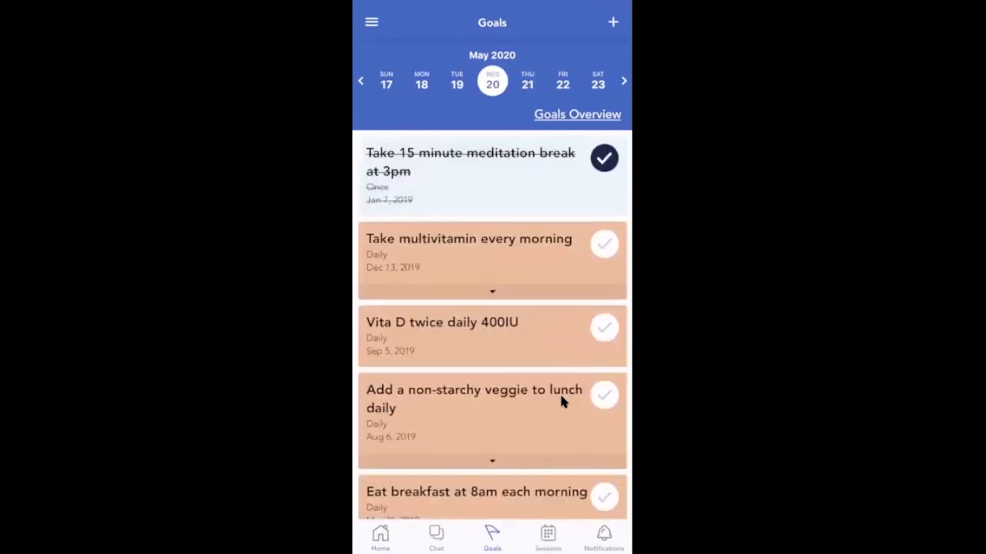
click(577, 114)
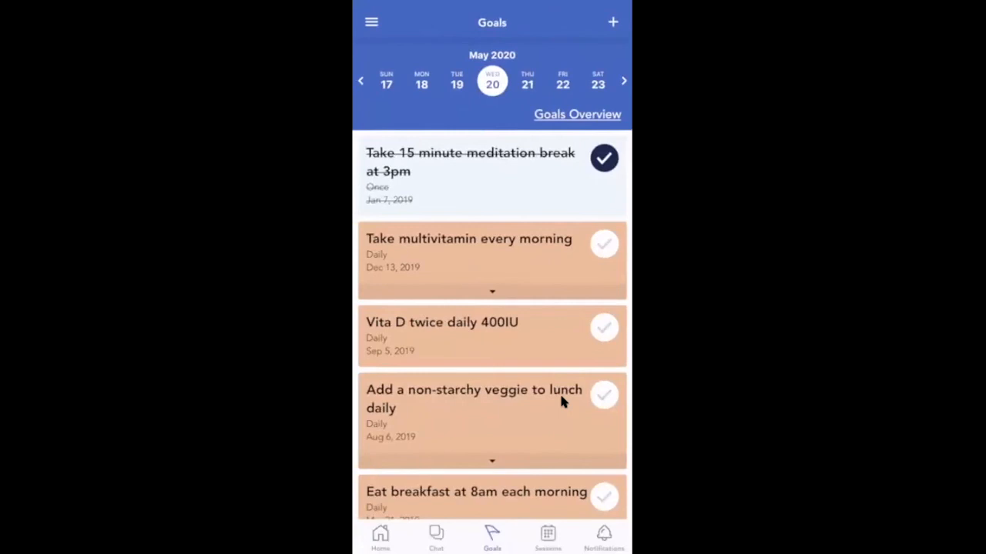
scroll(down, 3)
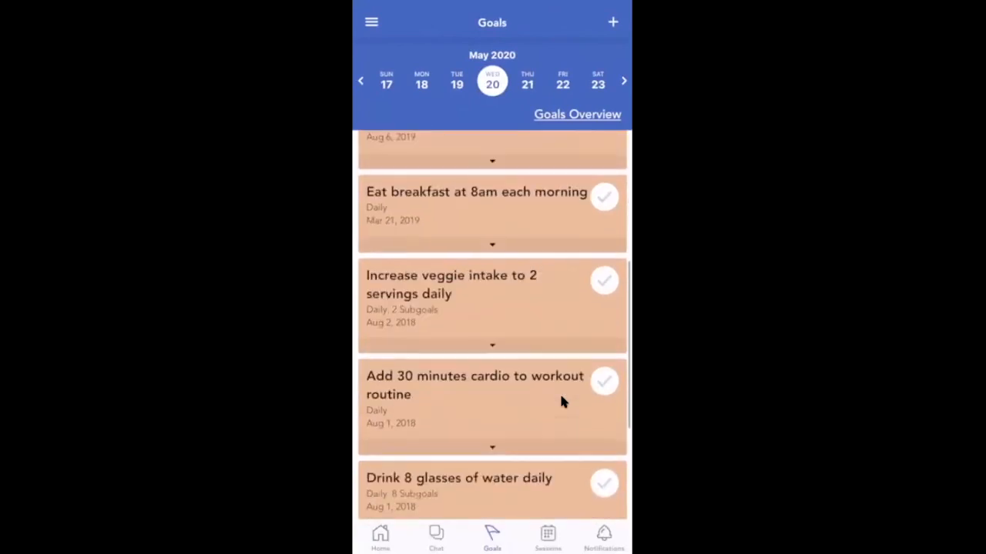